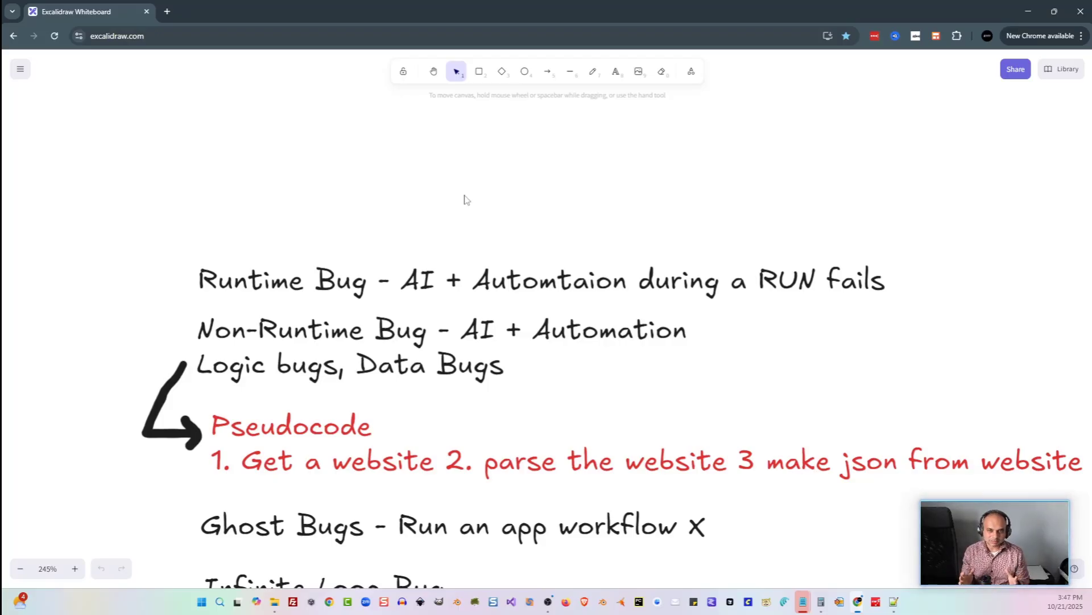
mouse_move(451, 197)
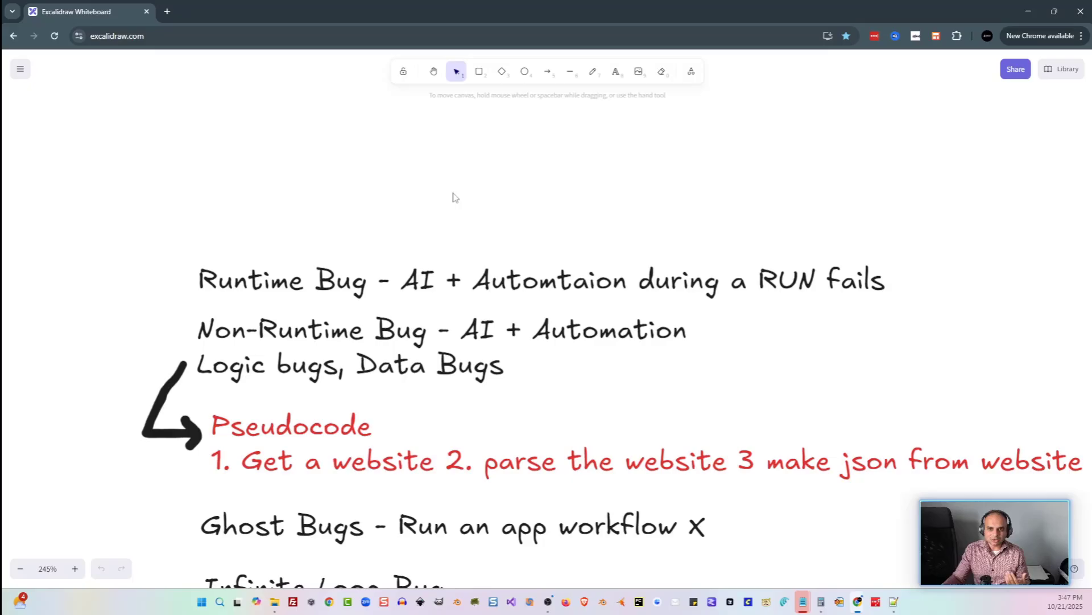
mouse_move(282, 240)
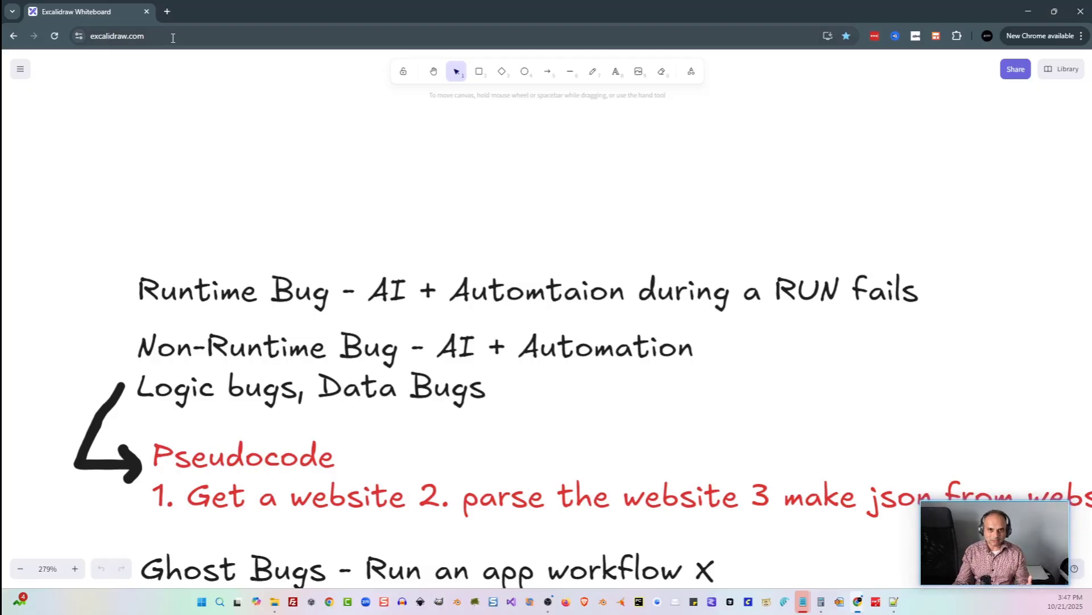
Switch from the Excalidraw whiteboard to the n8n browser tab.
left_click(167, 11)
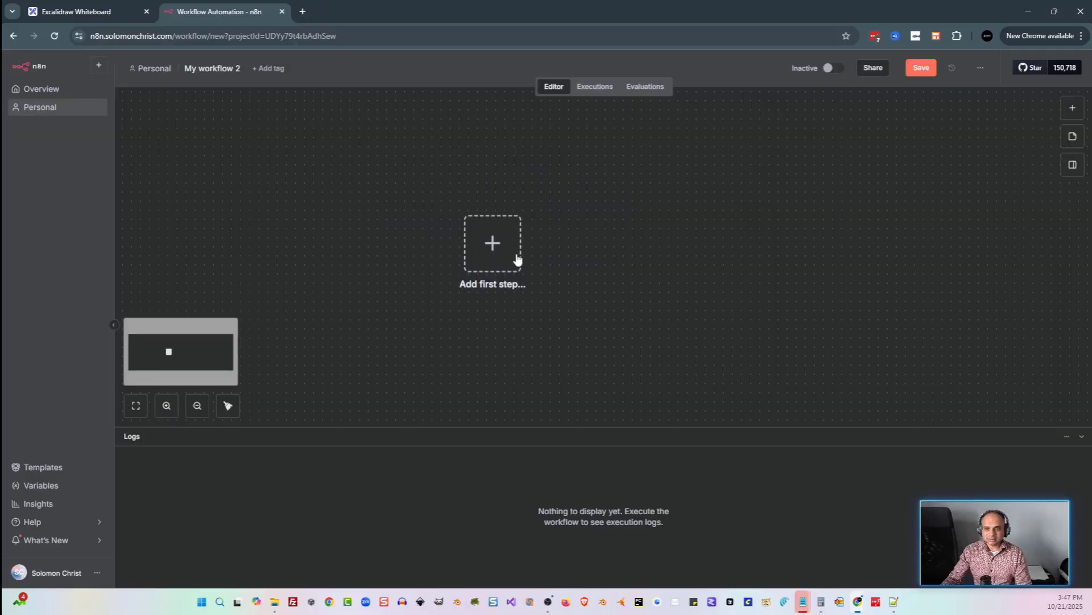
Start the workflow with a manual trigger followed by an HTTP Request node.
left_click(492, 244)
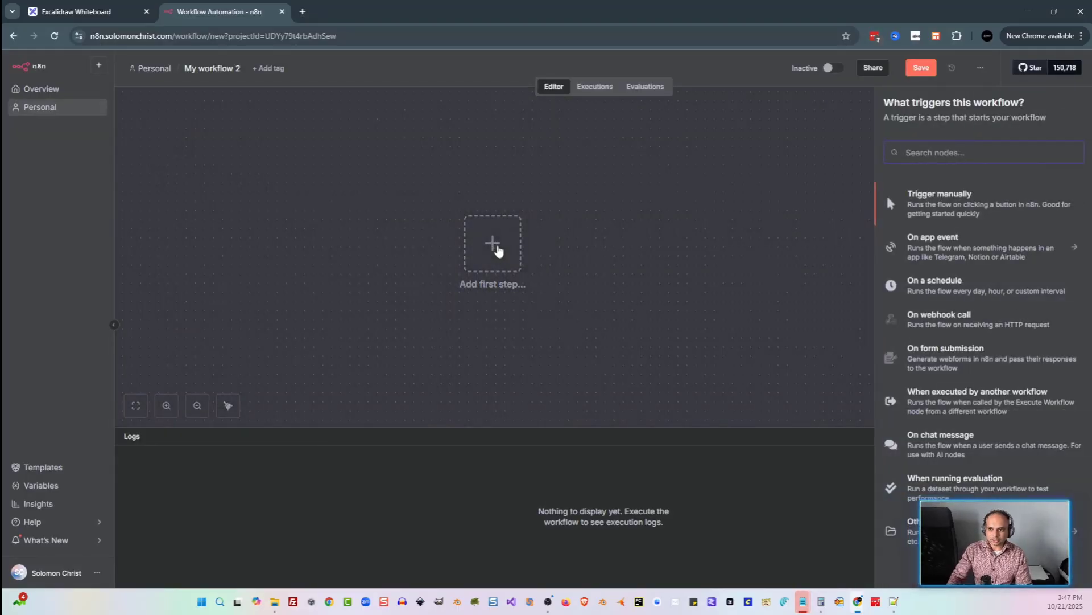
left_click(939, 194)
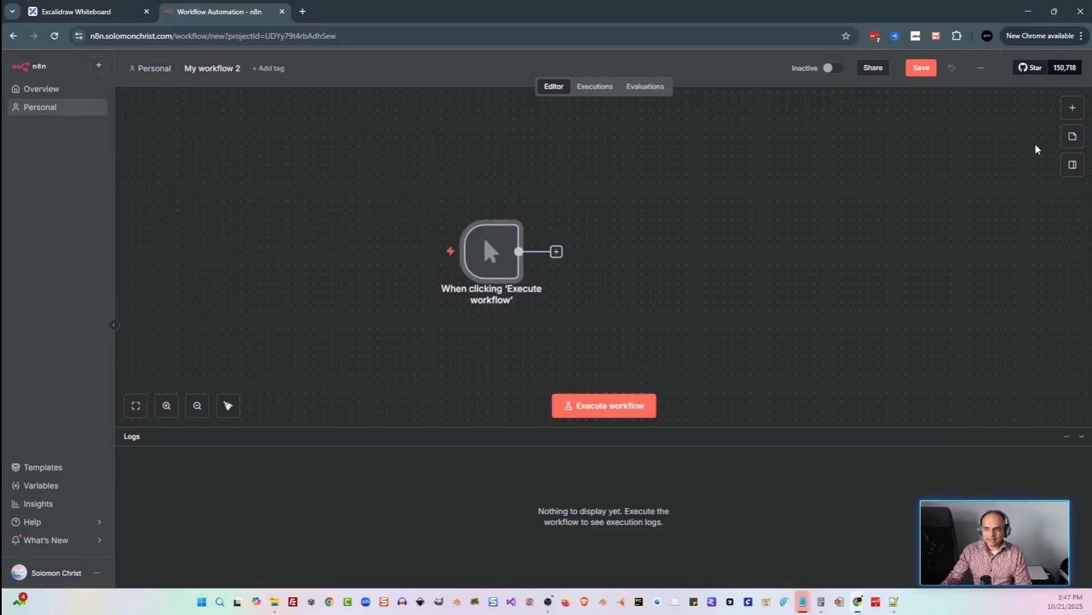
left_click(557, 251)
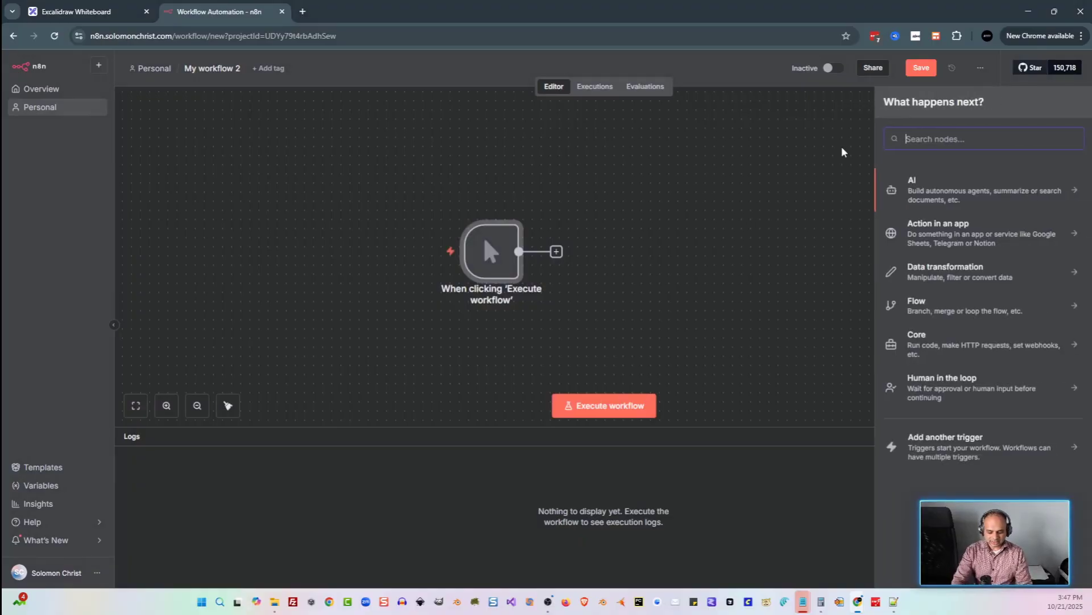
type("htt")
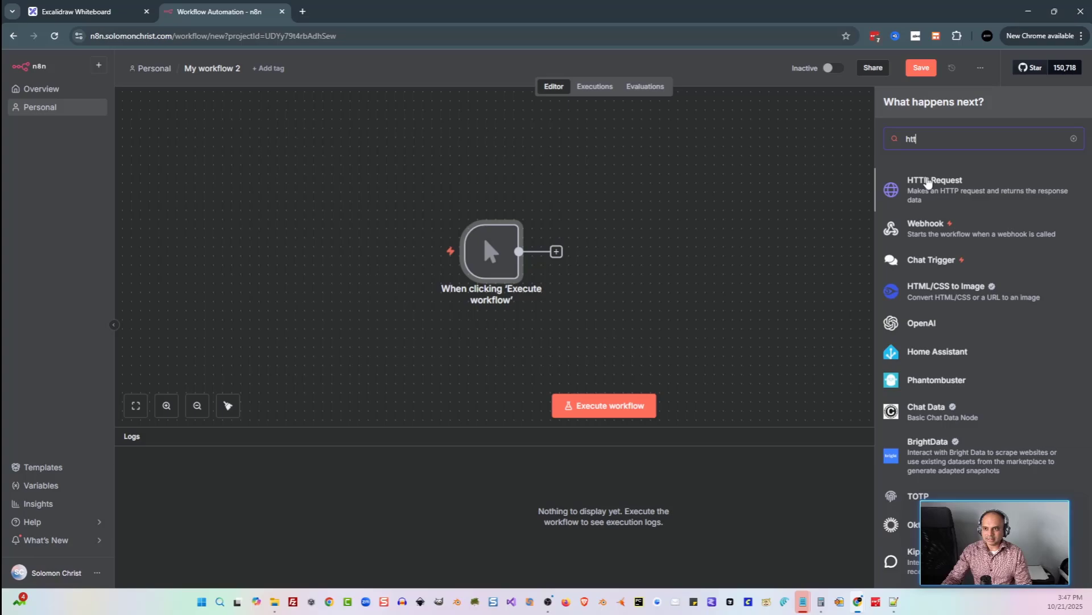
left_click(933, 190)
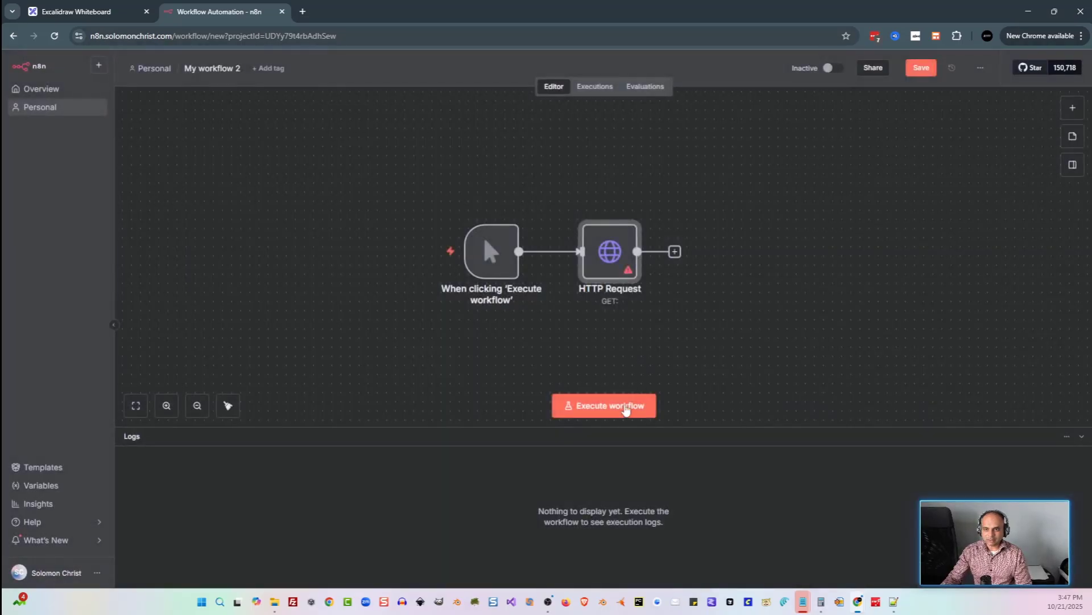
Execute the workflow, which reports issues for the unconfigured HTTP Request.
left_click(921, 67)
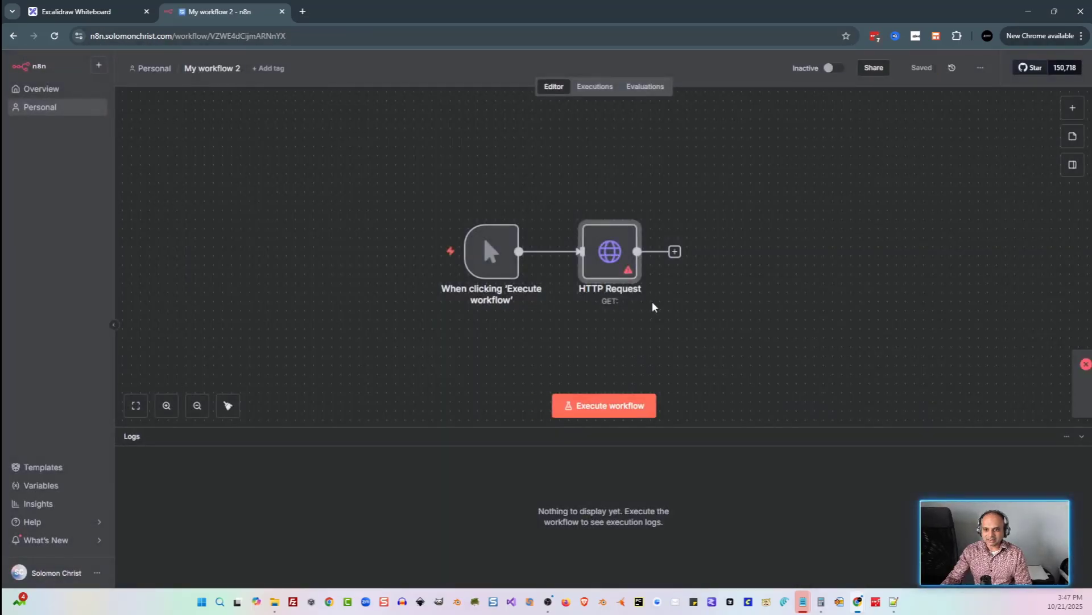
left_click(603, 405)
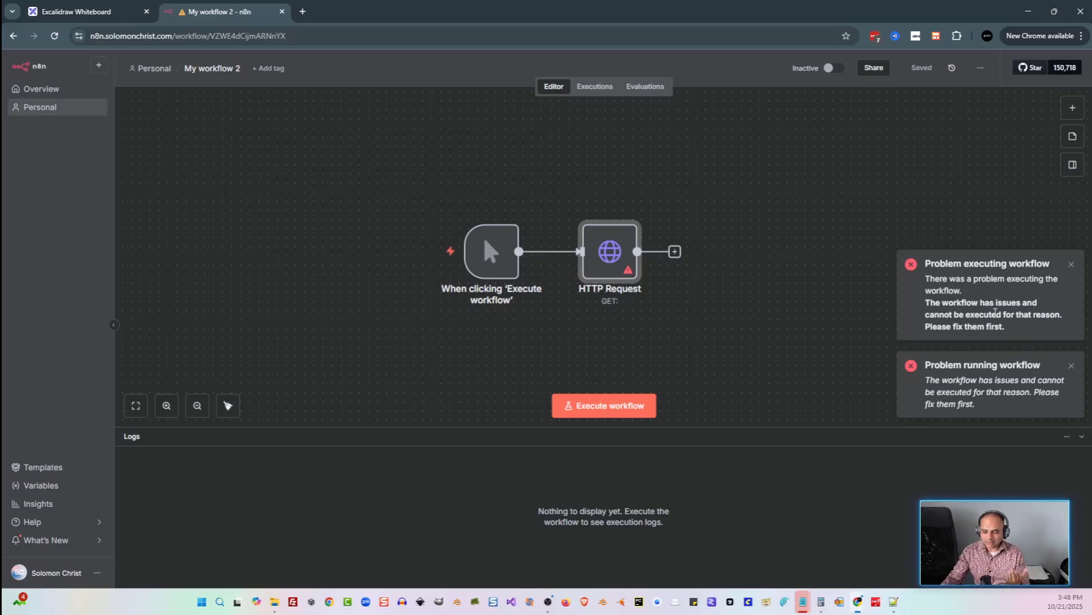
mouse_move(804, 310)
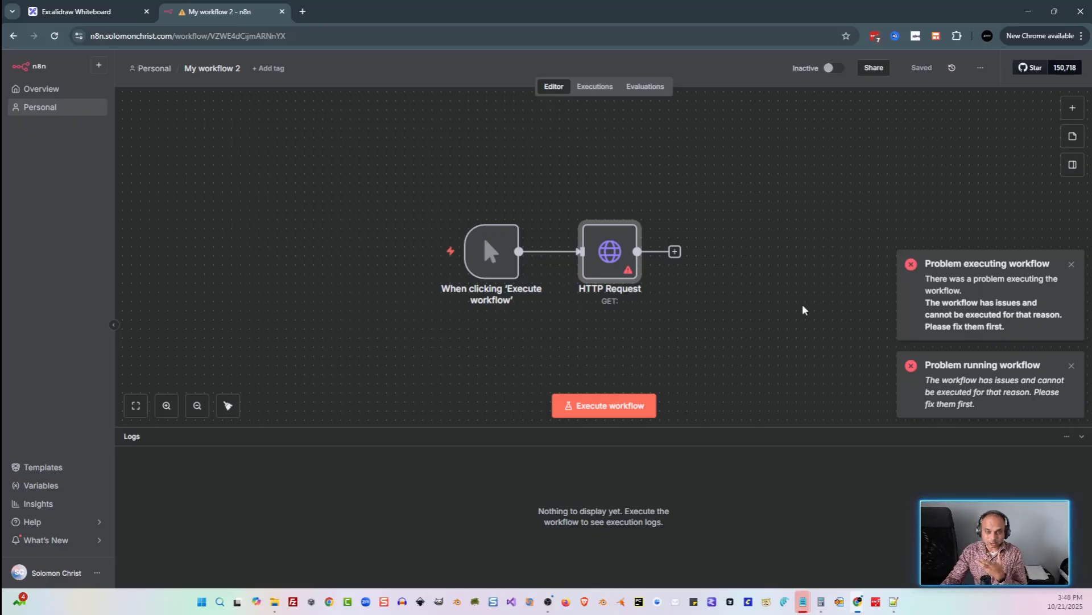
Set the HTTP Request node's URL to the invalid value asdf.
double_click(609, 250)
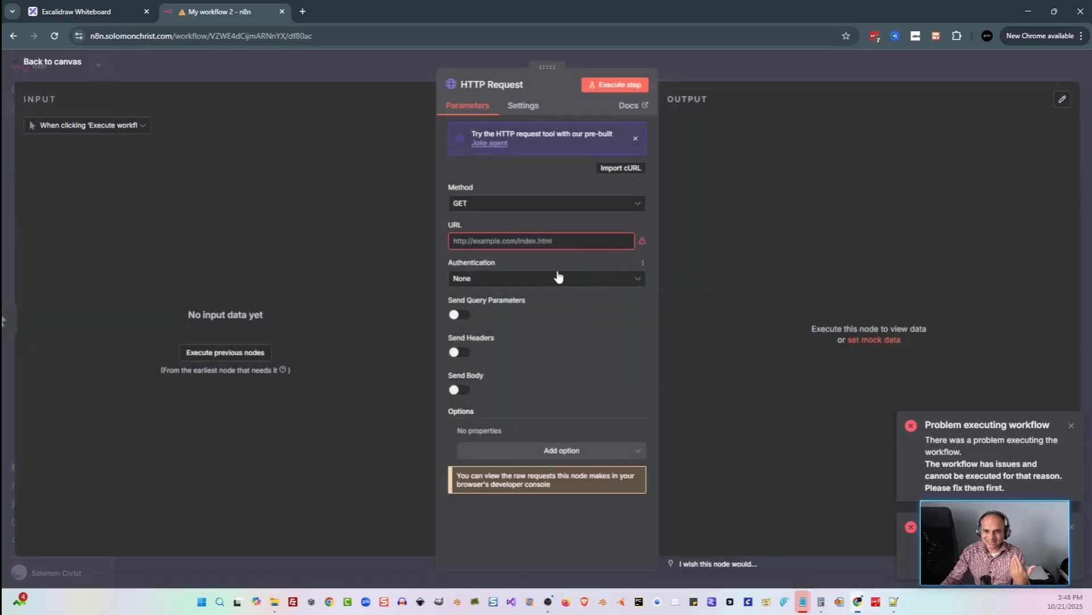
left_click(539, 240)
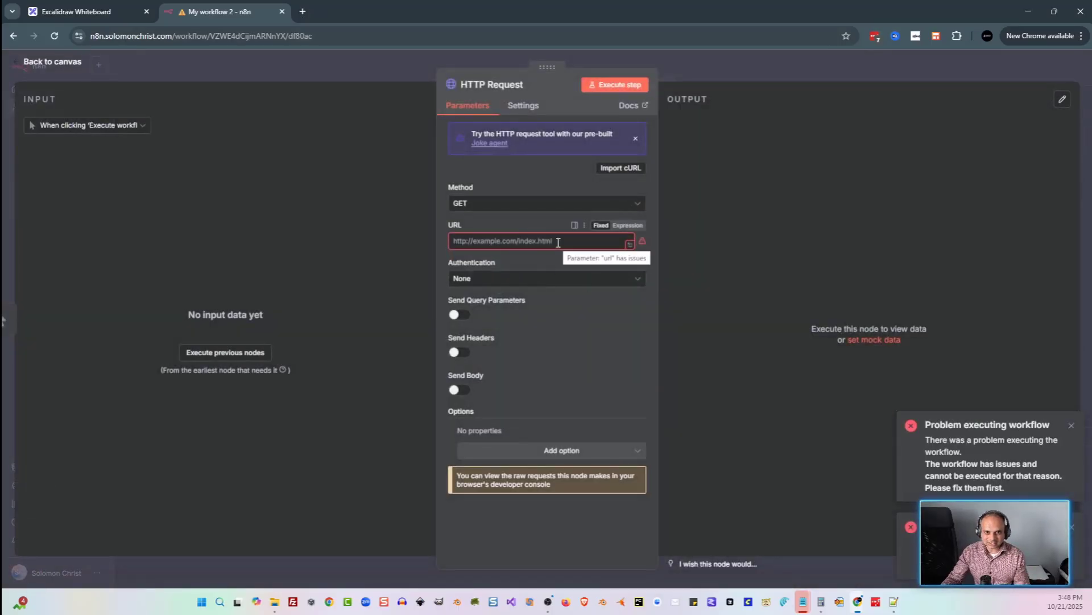
type("asdf")
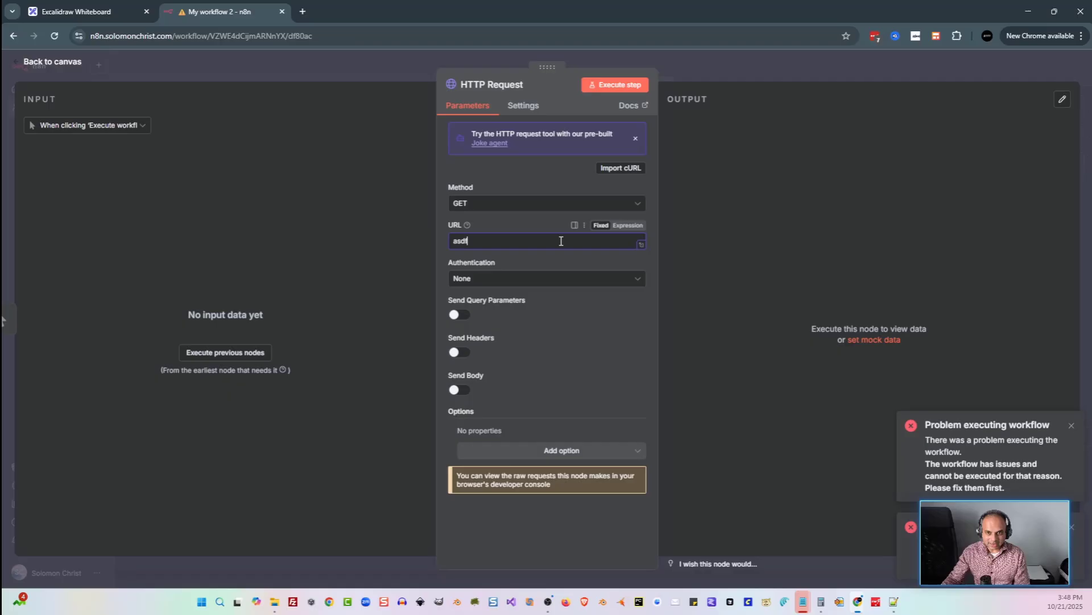
left_click(52, 61)
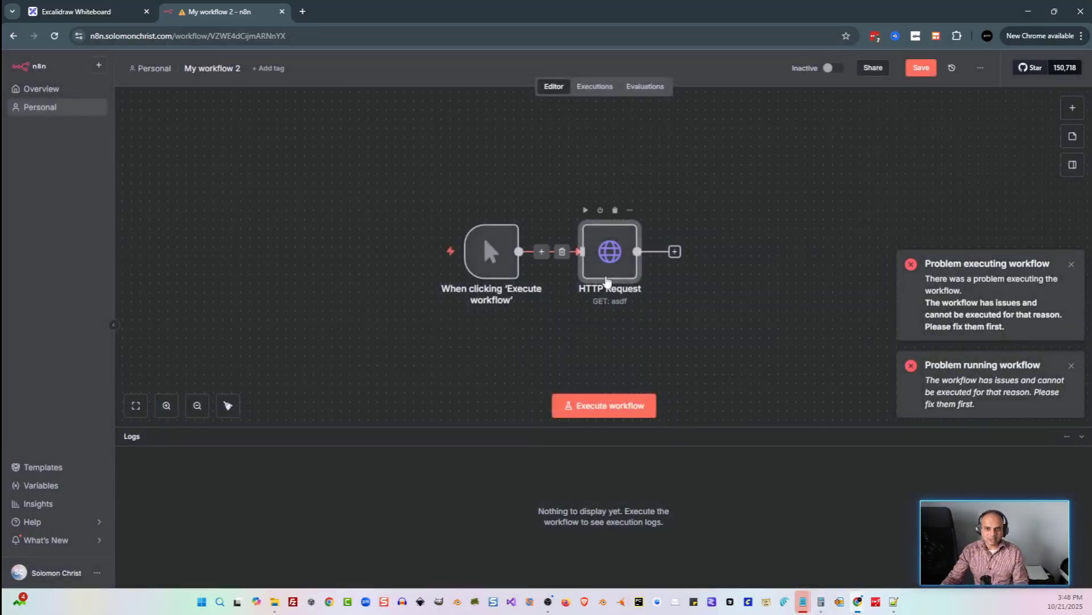
Run the HTTP Request step, get the invalid-URL error, and clear the failed results.
double_click(609, 250)
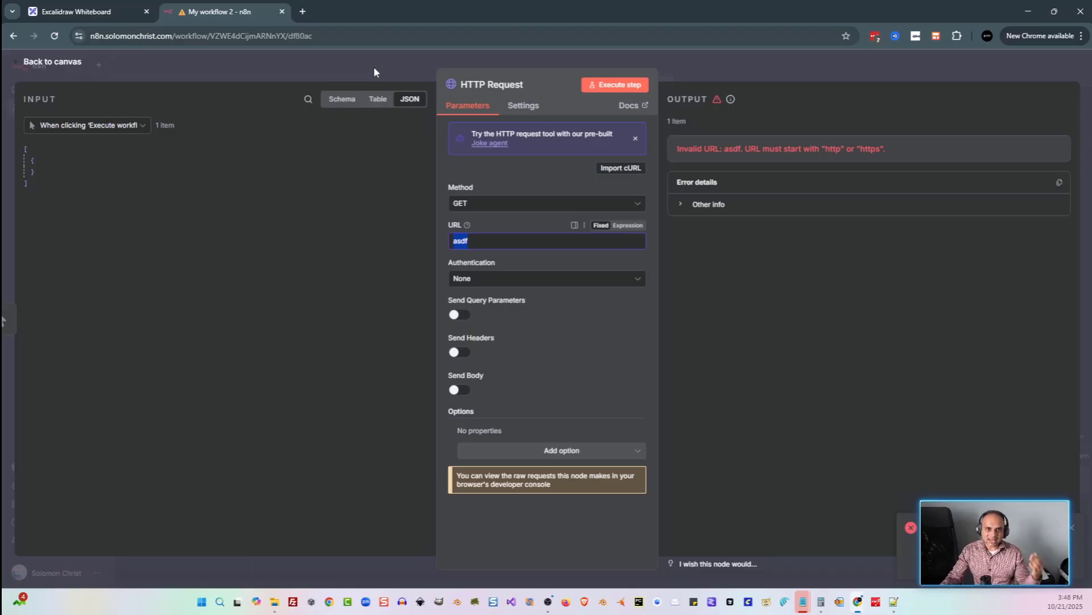
mouse_move(369, 66)
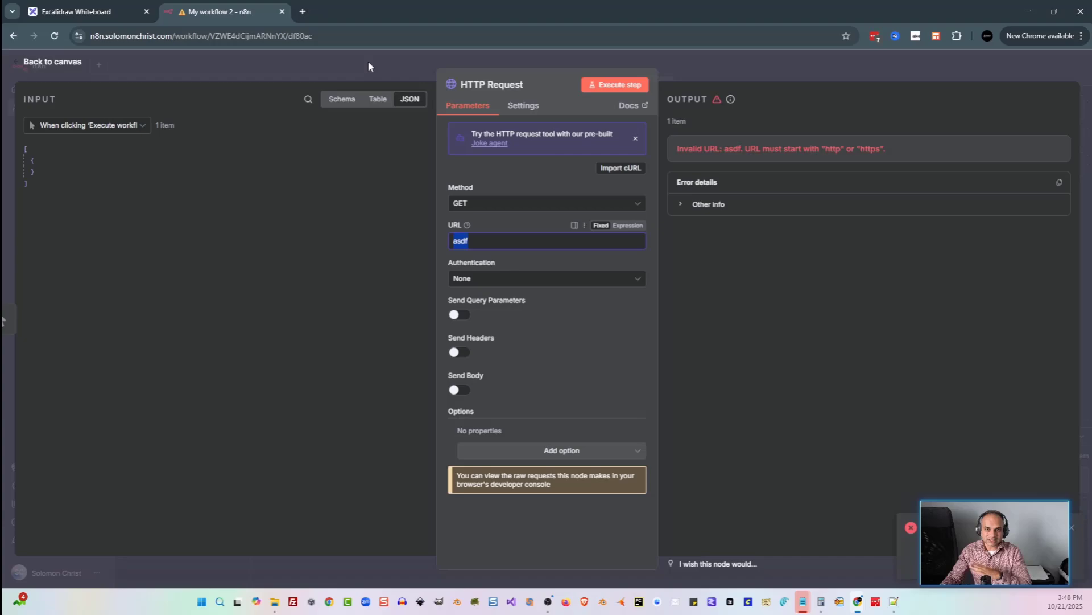
left_click(51, 62)
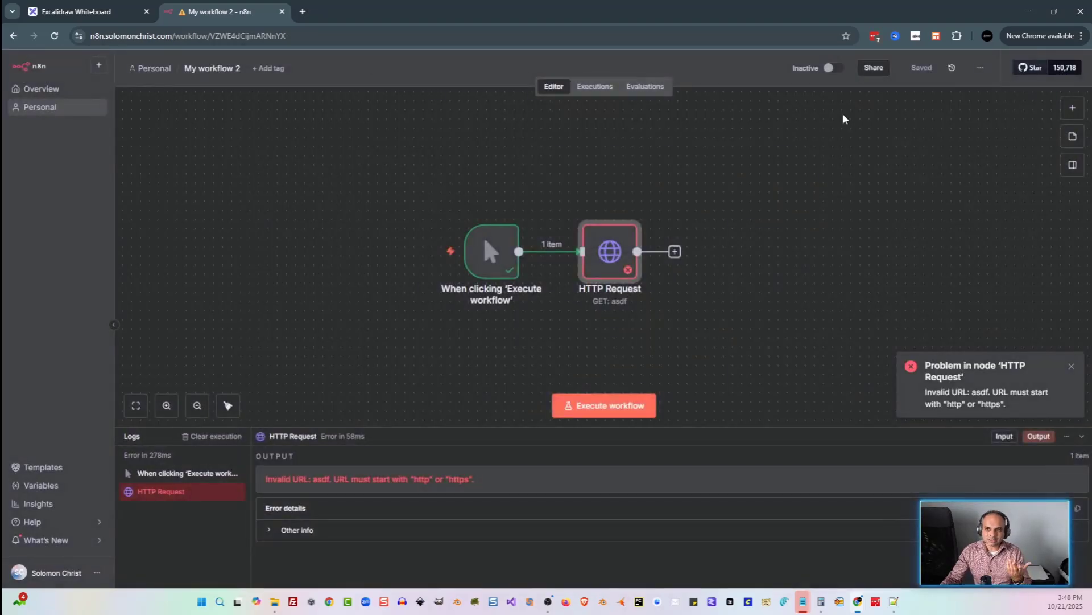
mouse_move(447, 448)
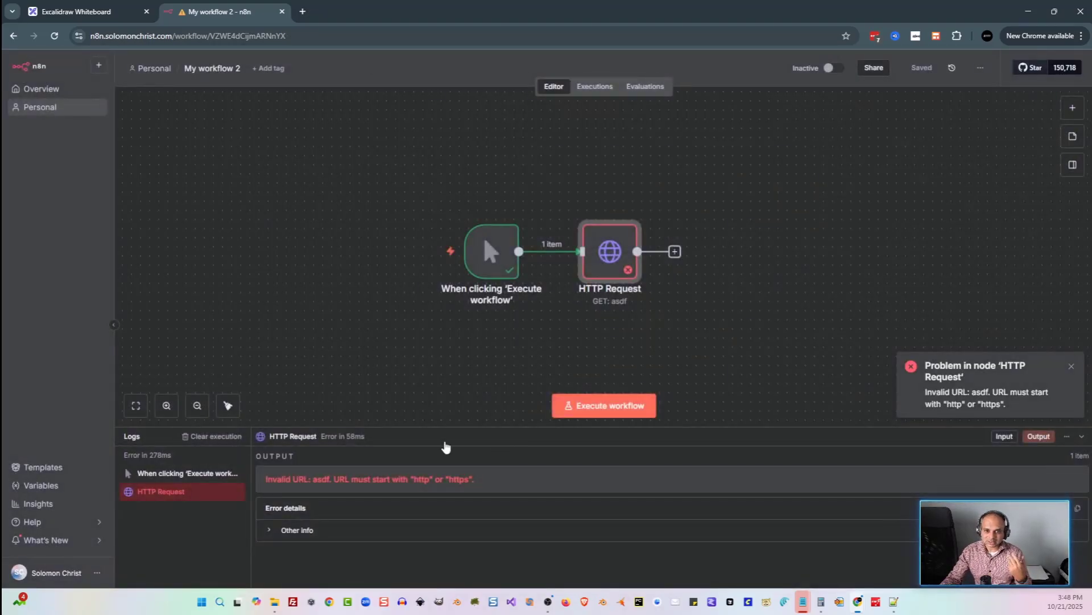
left_click(216, 436)
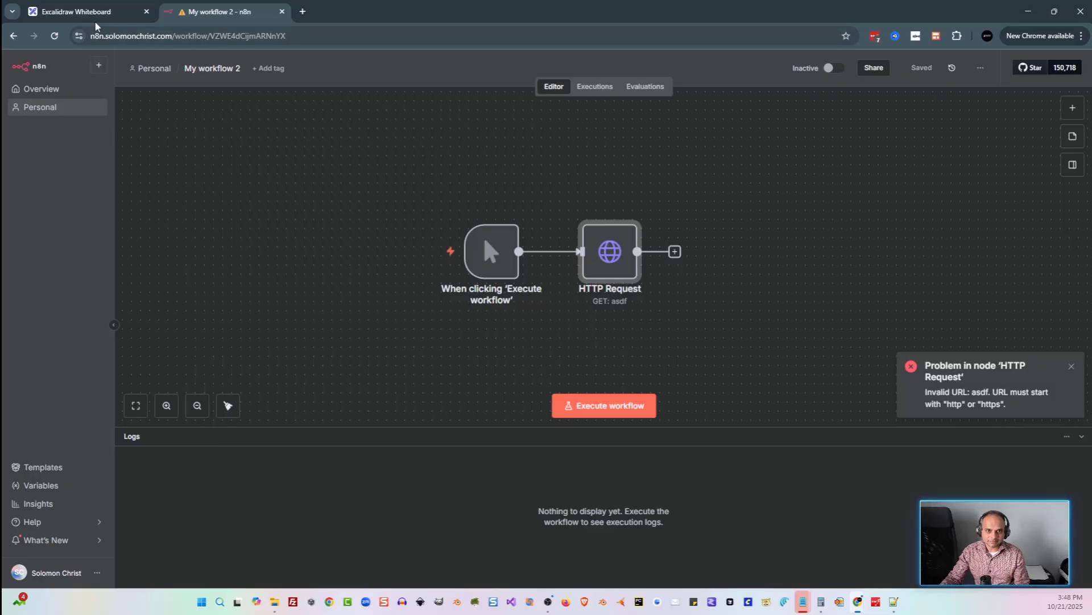
Review the Excalidraw bug-type notes further down, then return to the n8n workflow.
left_click(77, 12)
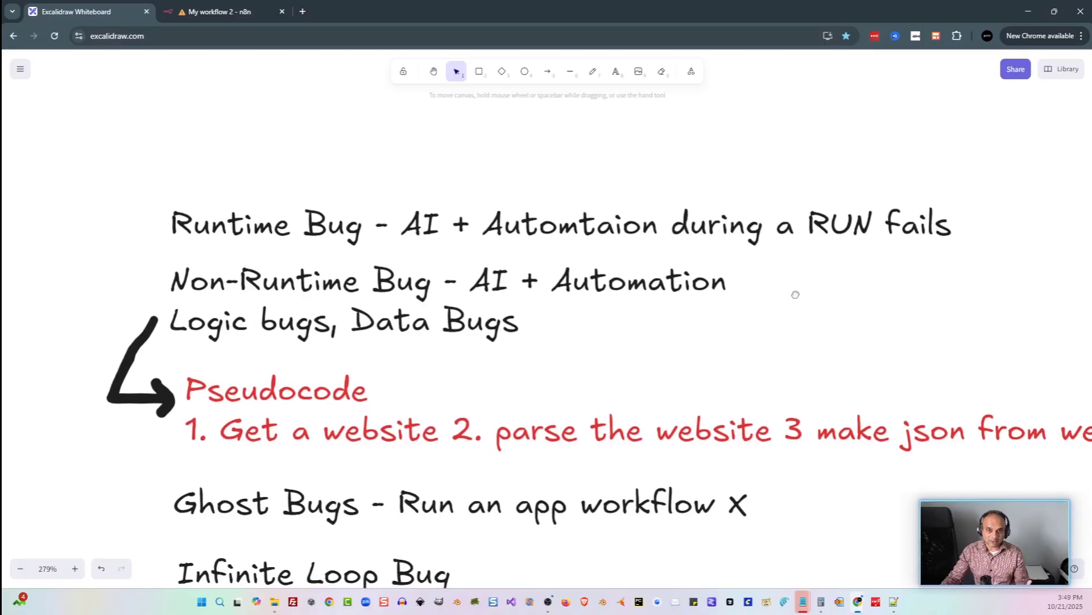
scroll("down", 3)
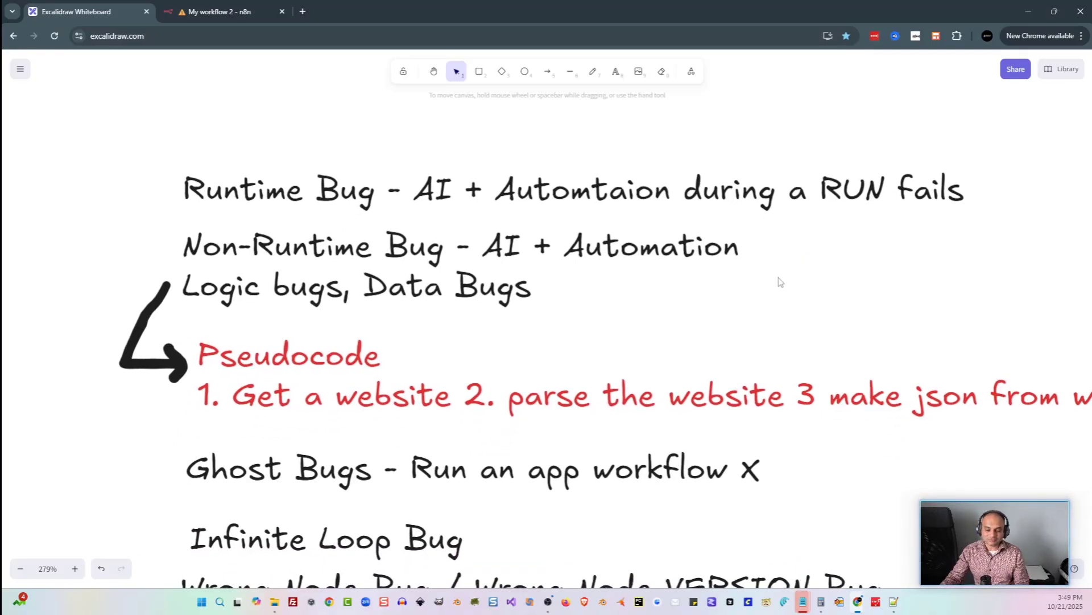
mouse_move(700, 296)
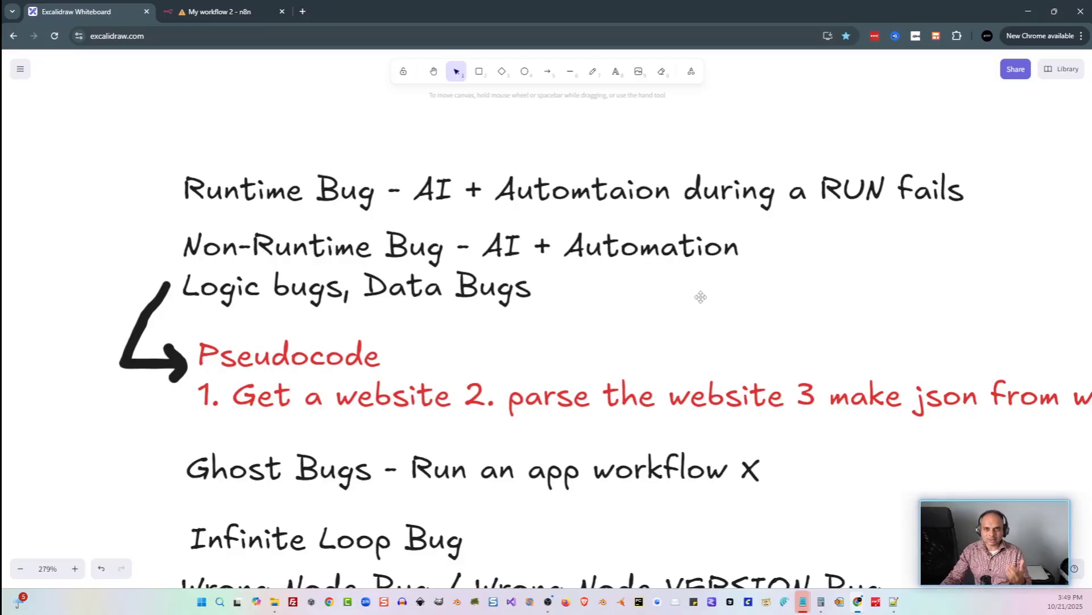
left_click(218, 11)
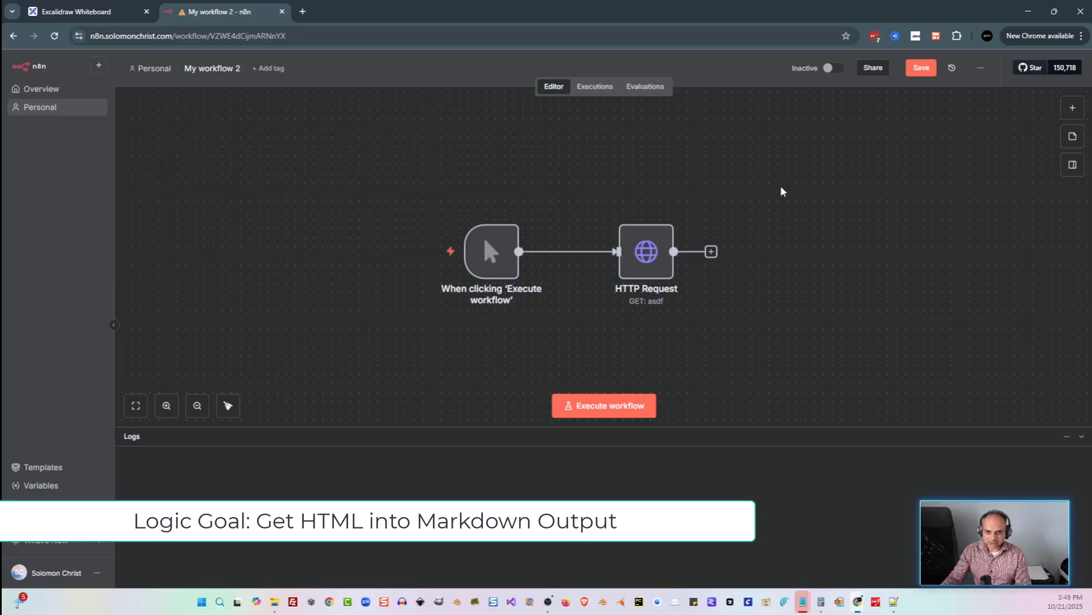
Add a Markdown conversion node after the HTTP Request.
left_click(710, 251)
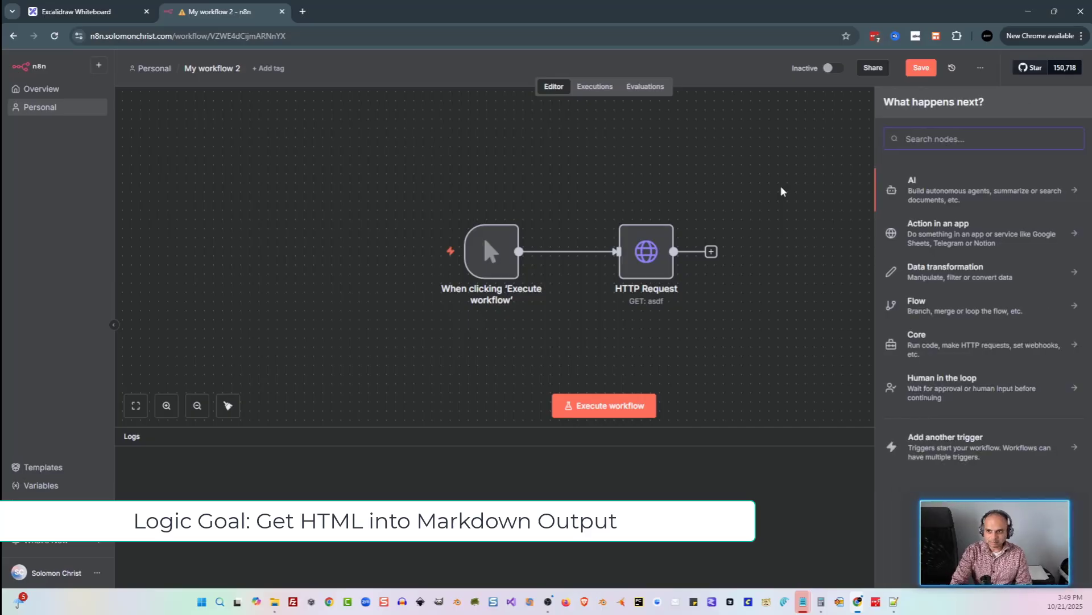
type("mark")
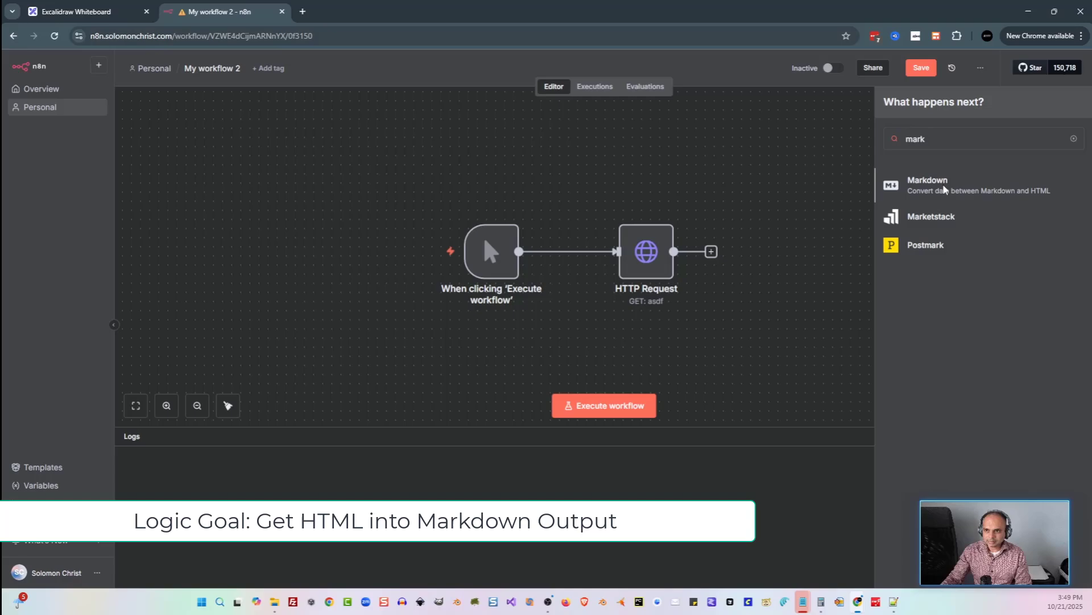
left_click(927, 185)
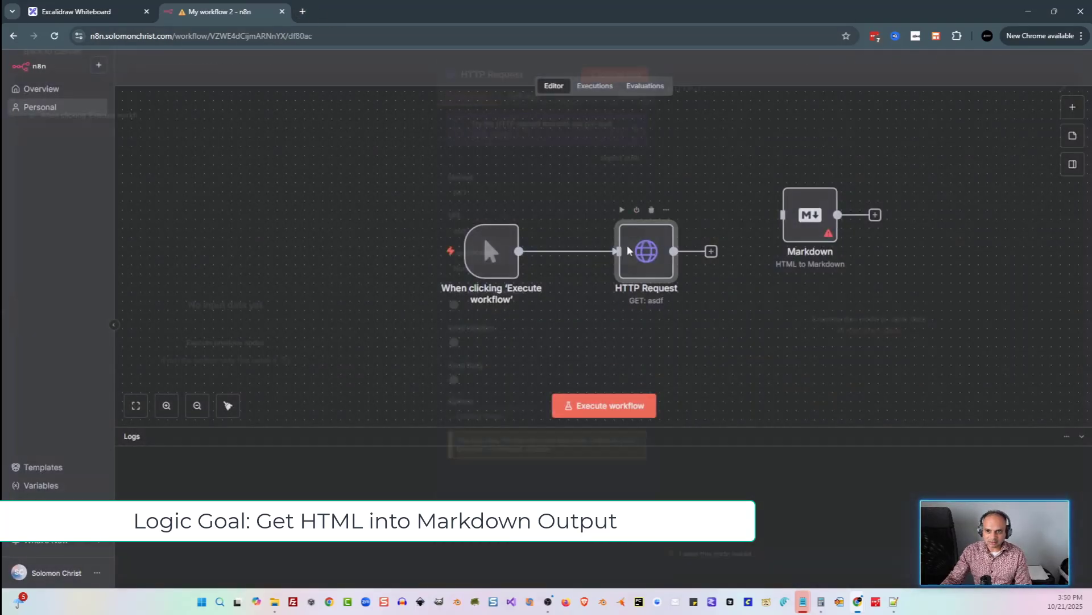
Check the HTTP Request node's output and execute the workflow again.
double_click(646, 251)
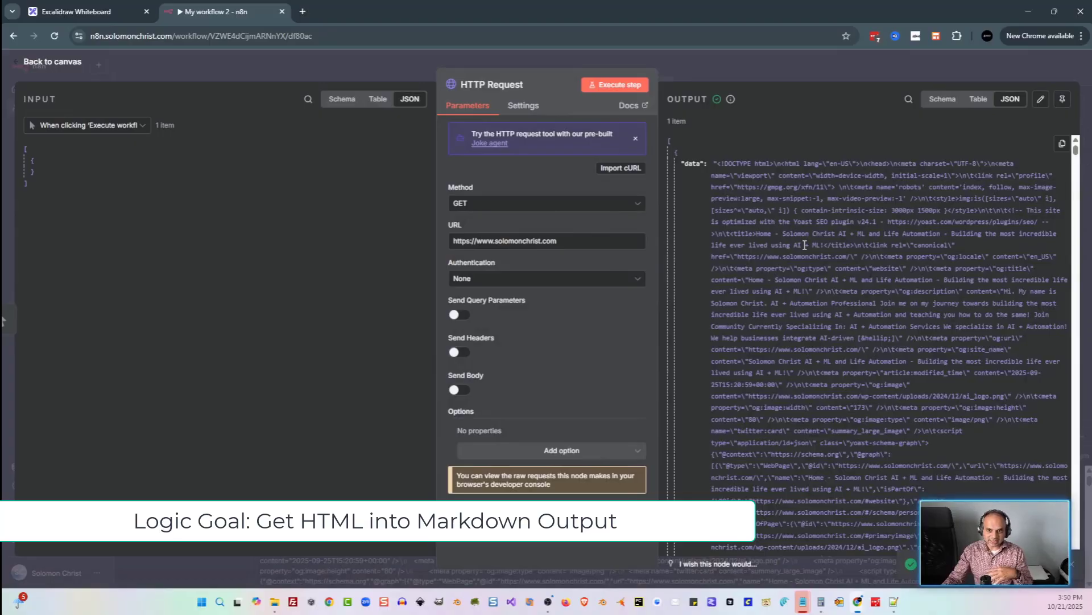
left_click(52, 62)
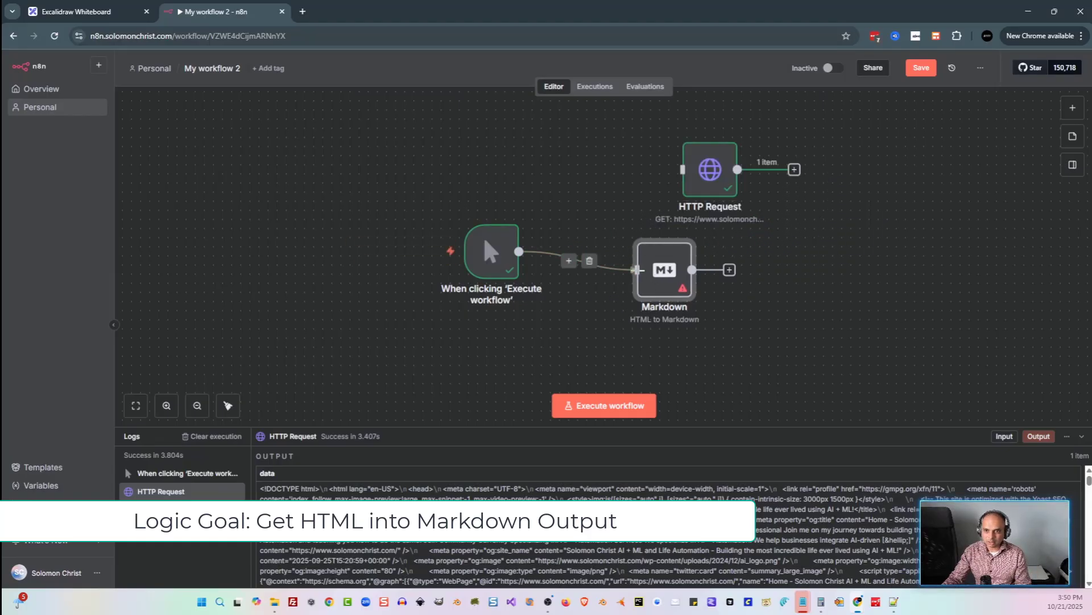
left_click(603, 405)
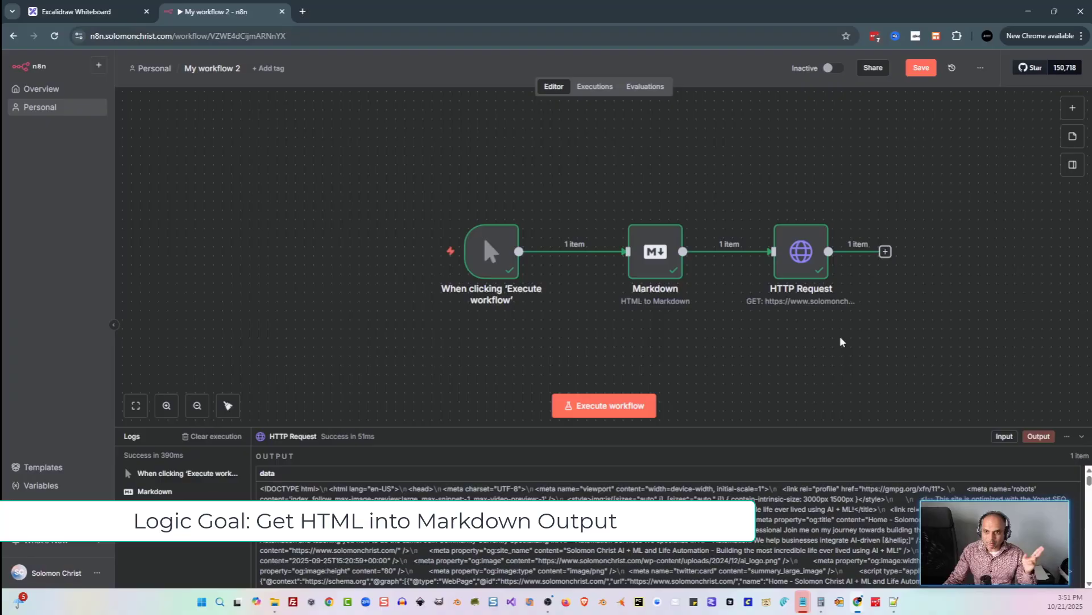
mouse_move(693, 234)
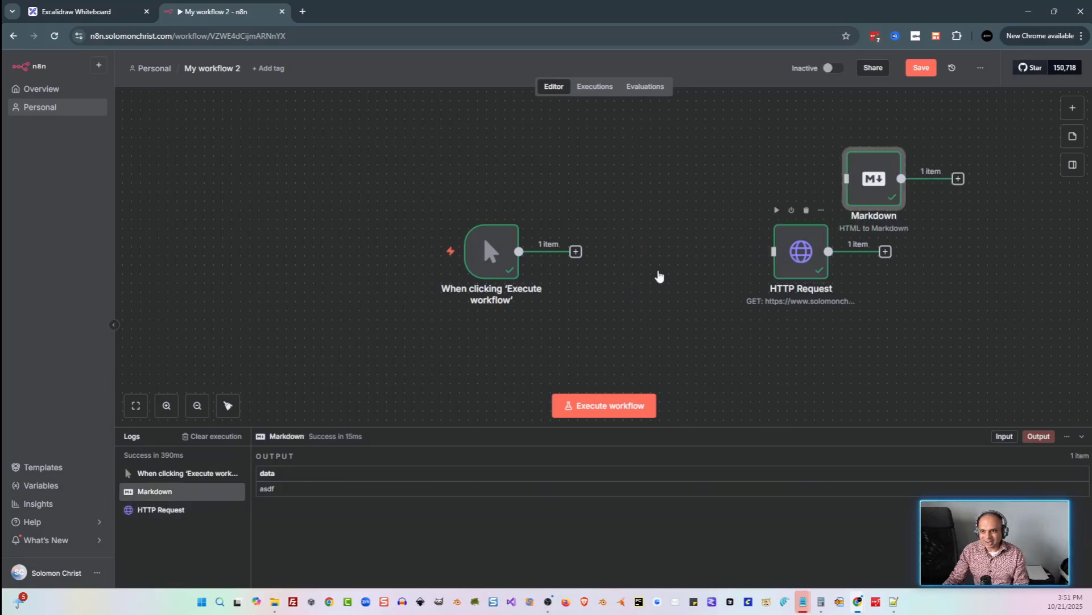
Run the trigger → HTTP Request → Markdown chain and inspect the Markdown node's converted output.
left_click(161, 510)
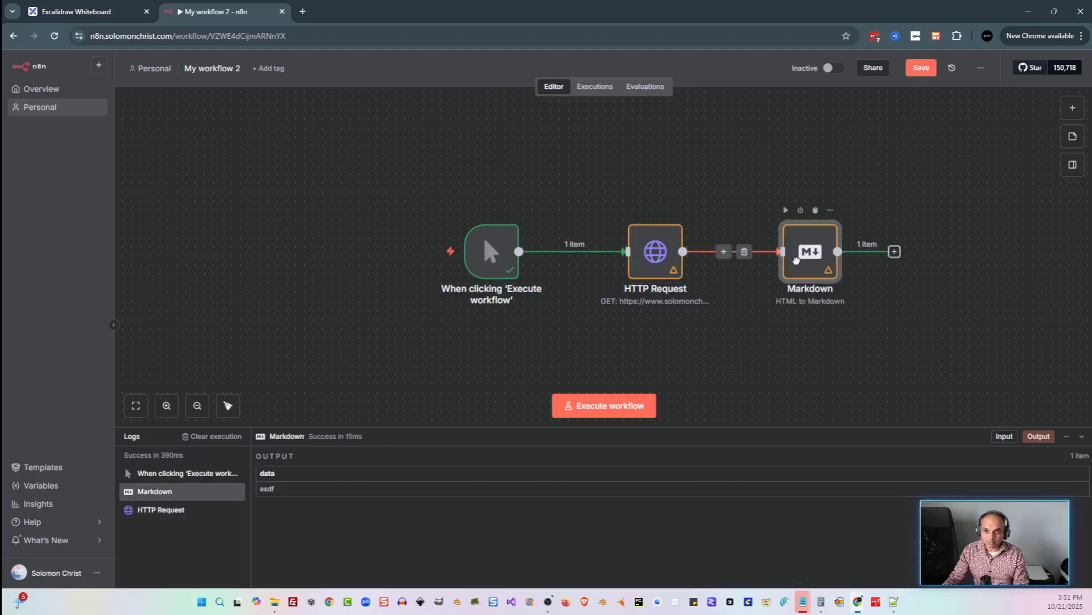
left_click(603, 405)
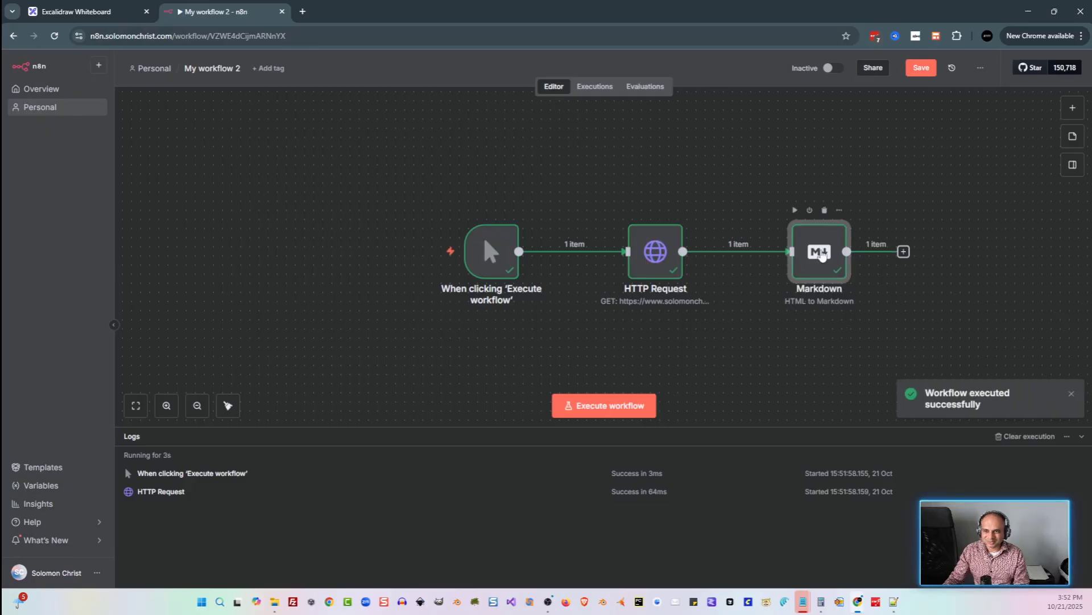
double_click(818, 252)
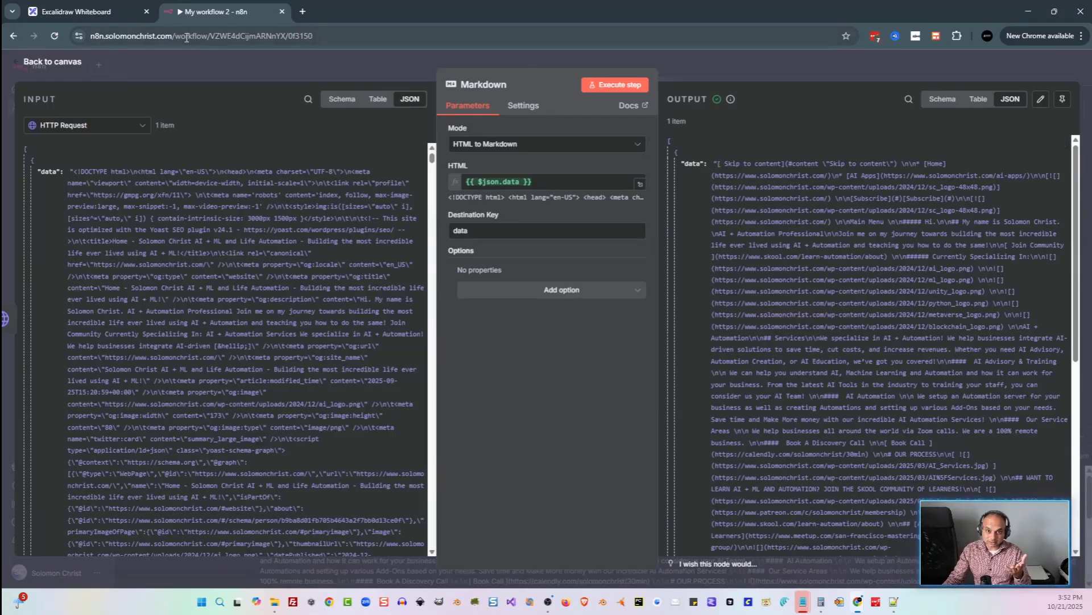
left_click(76, 11)
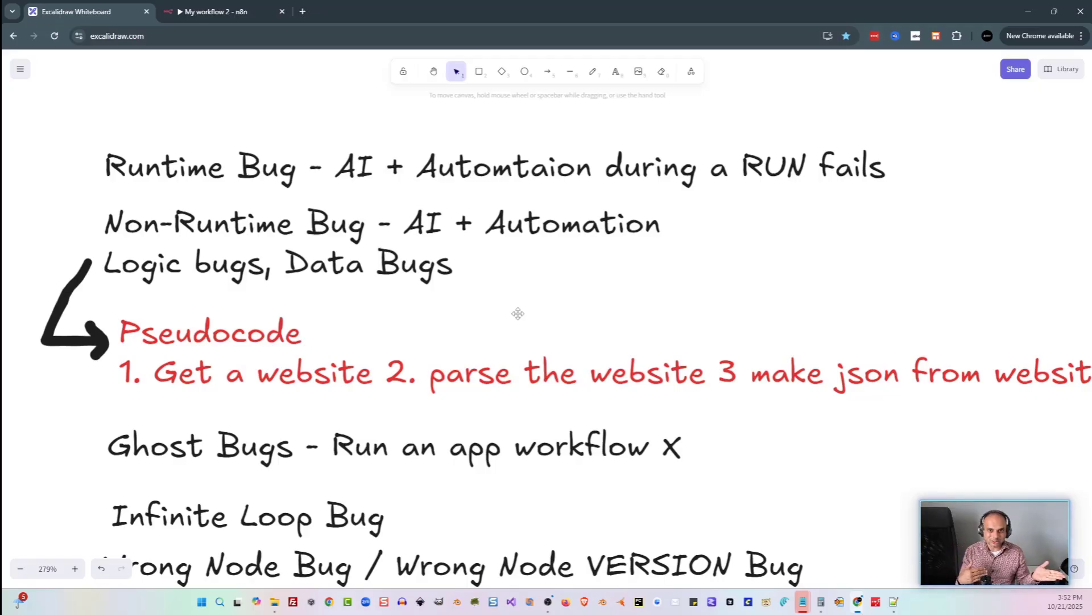
mouse_move(533, 312)
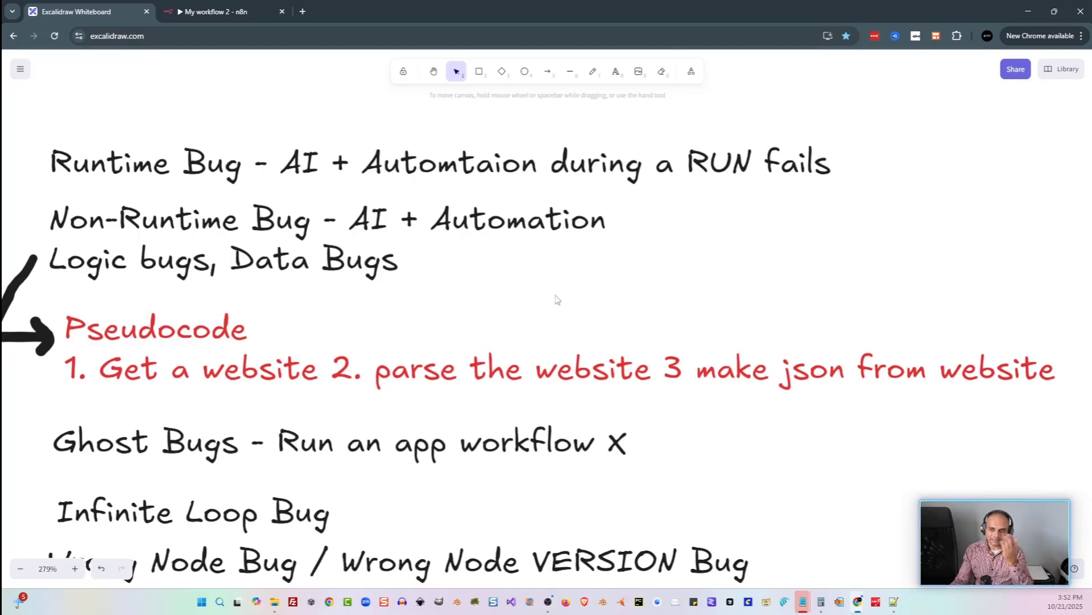
mouse_move(589, 310)
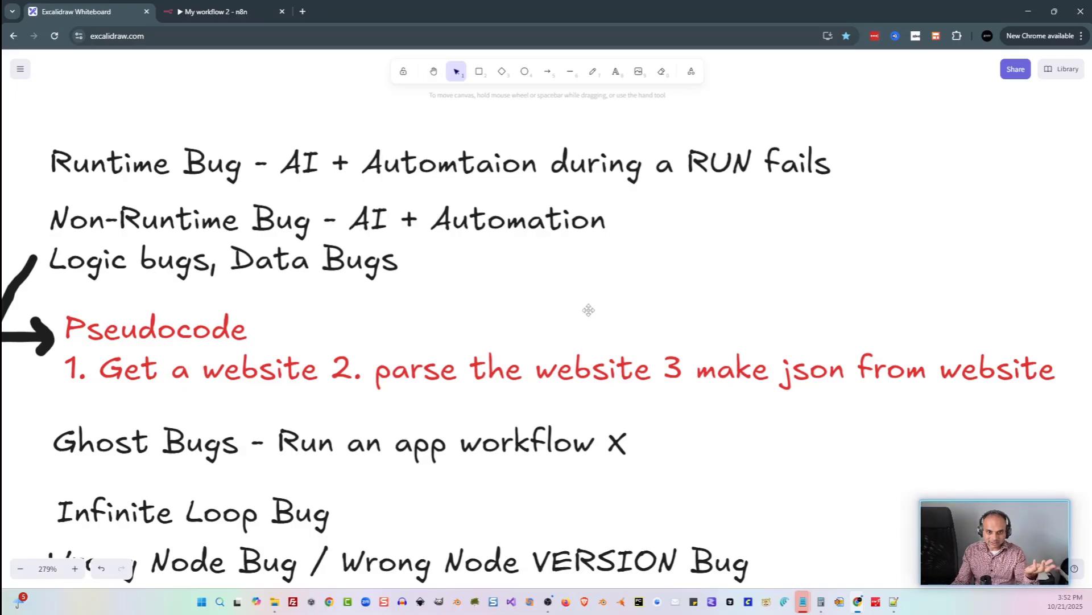
mouse_move(553, 318)
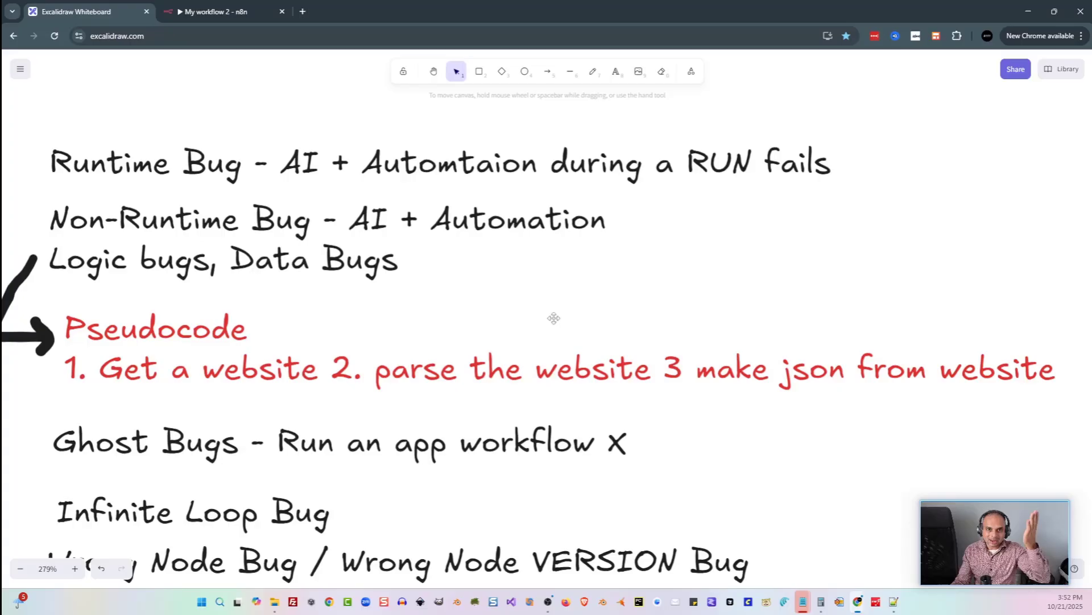
mouse_move(215, 56)
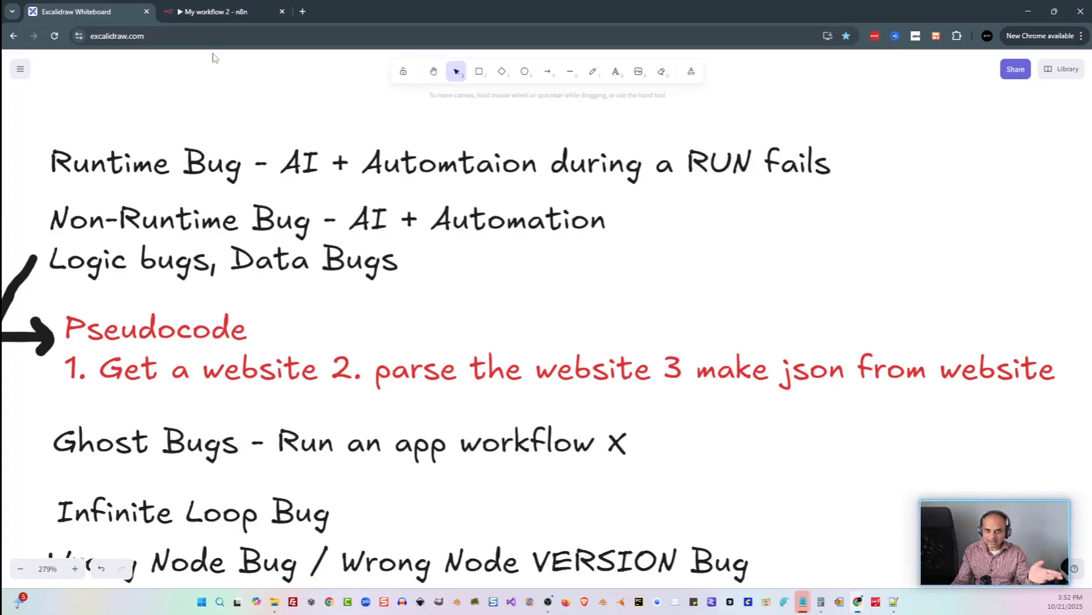
left_click(217, 11)
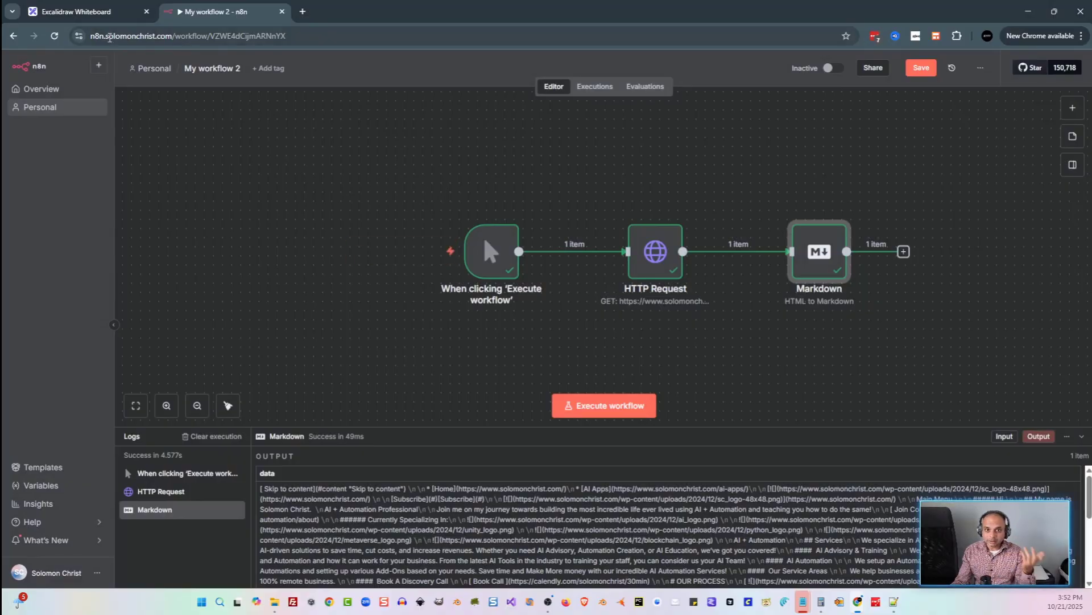
mouse_move(76, 11)
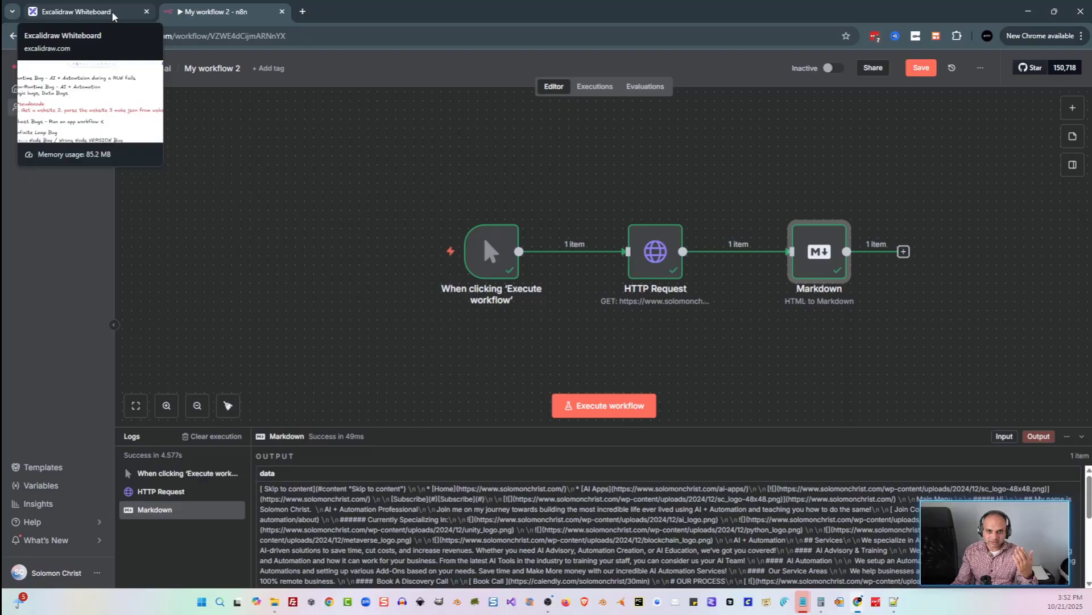
left_click(76, 11)
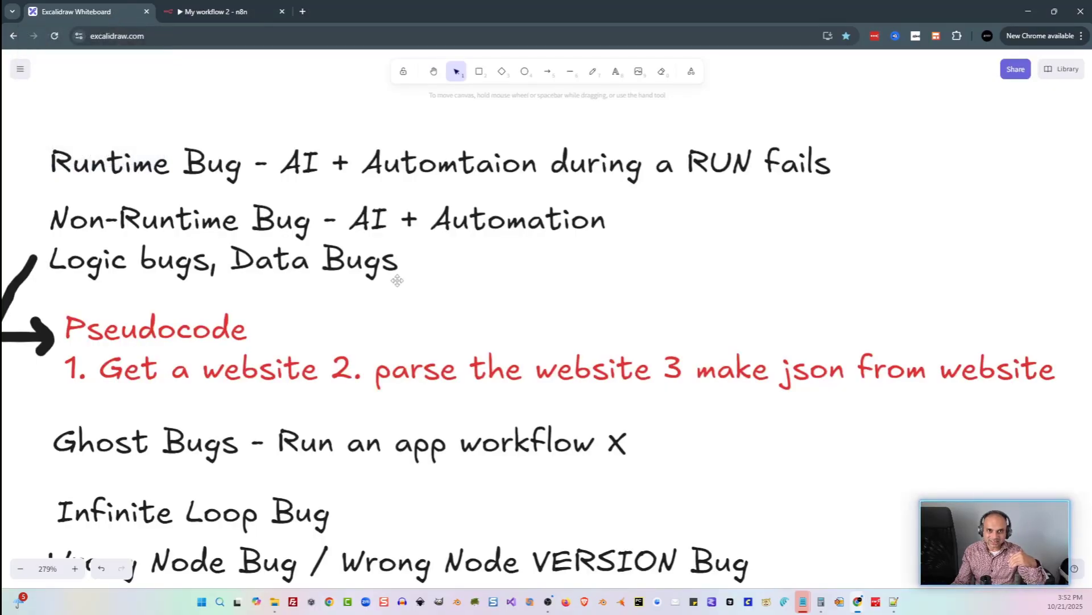
mouse_move(464, 319)
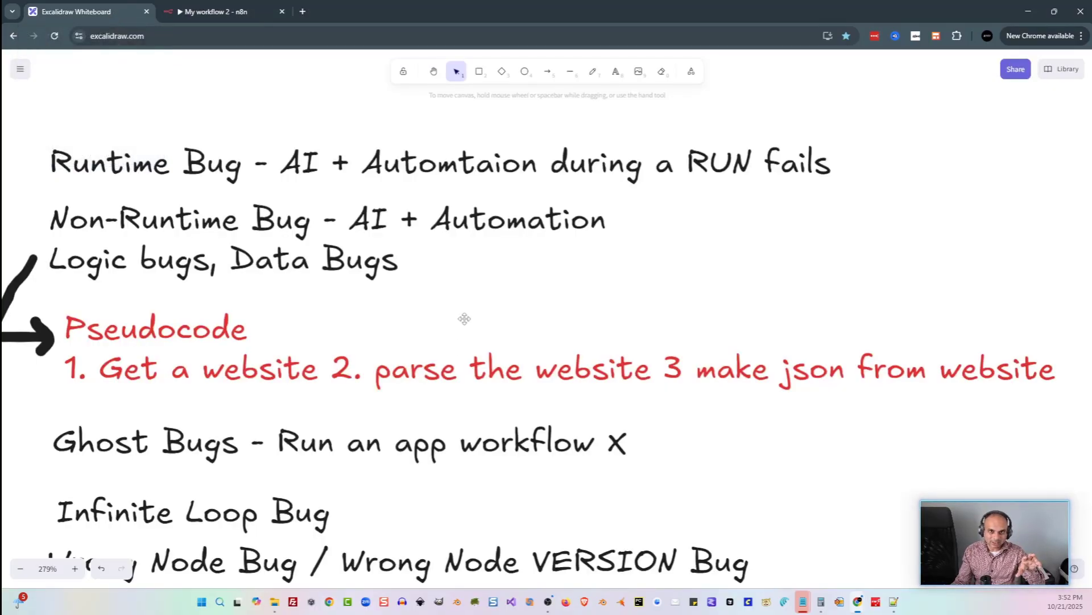
scroll("down", 3)
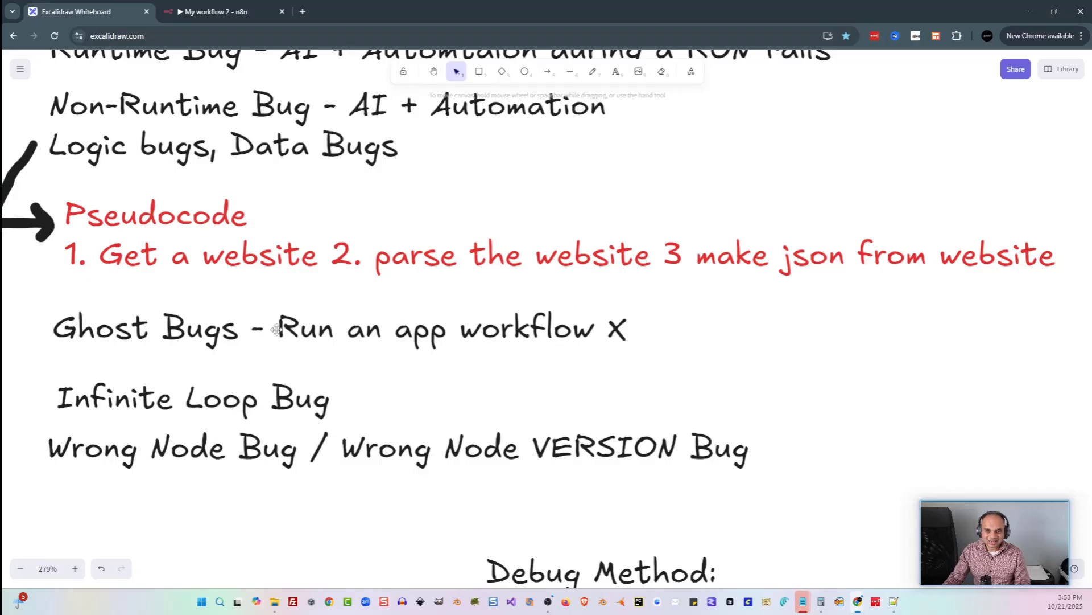
mouse_move(501, 334)
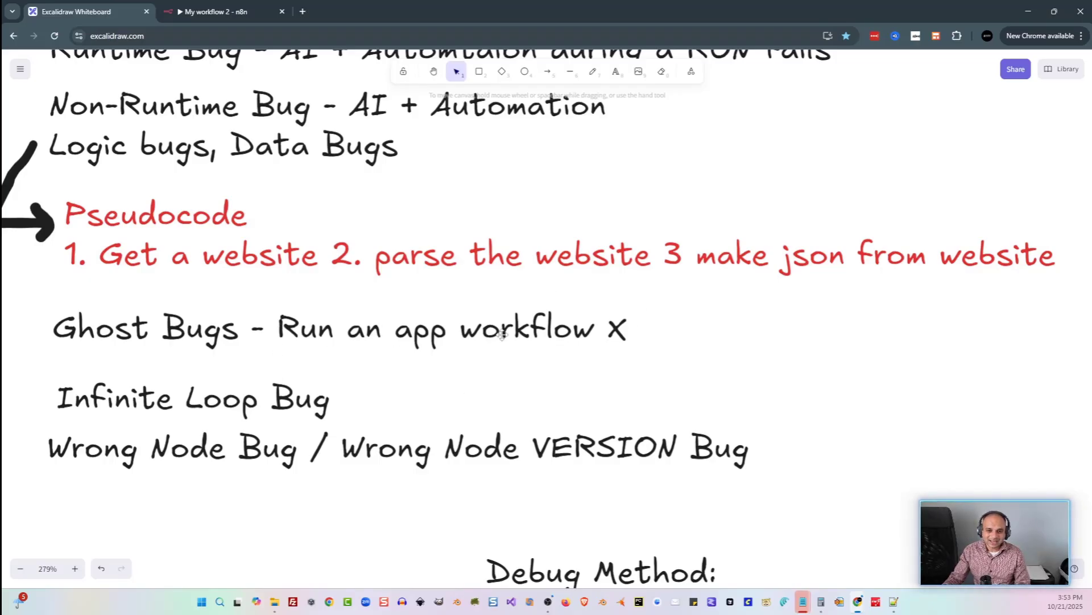
mouse_move(609, 397)
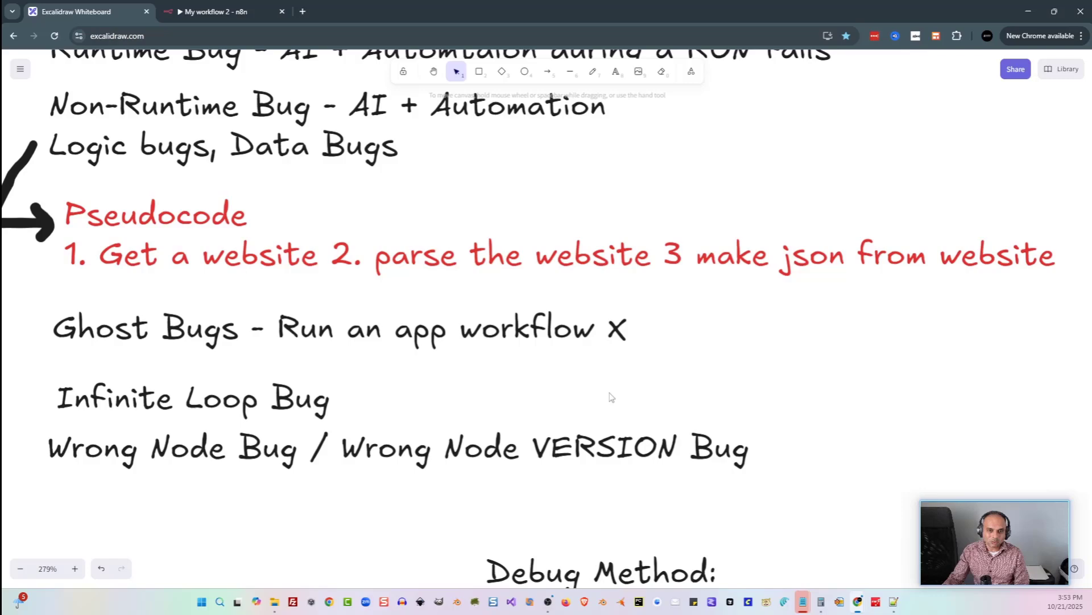
mouse_move(459, 387)
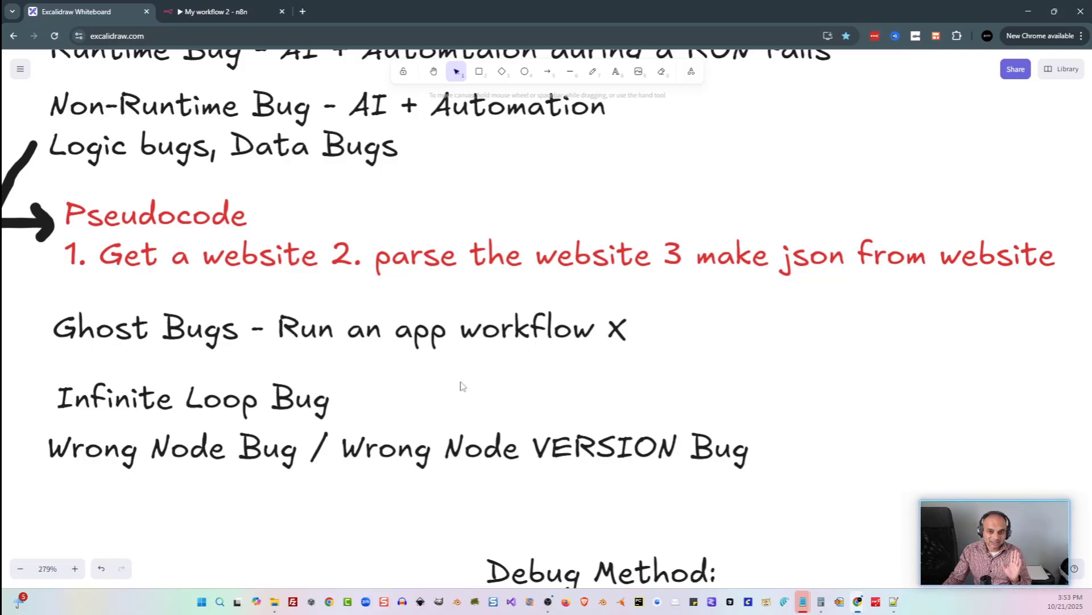
mouse_move(405, 410)
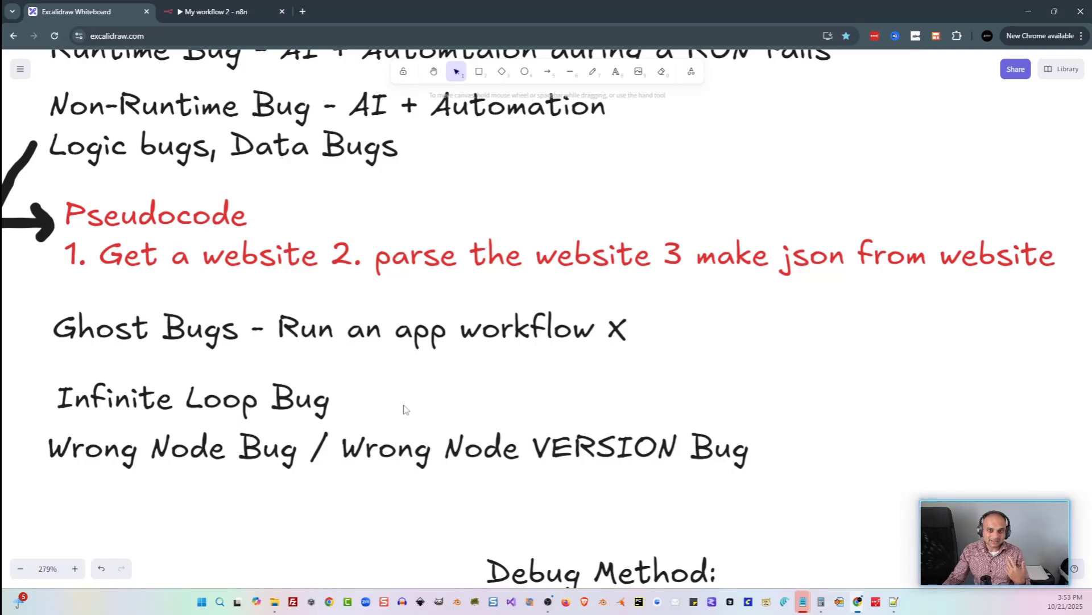
mouse_move(374, 420)
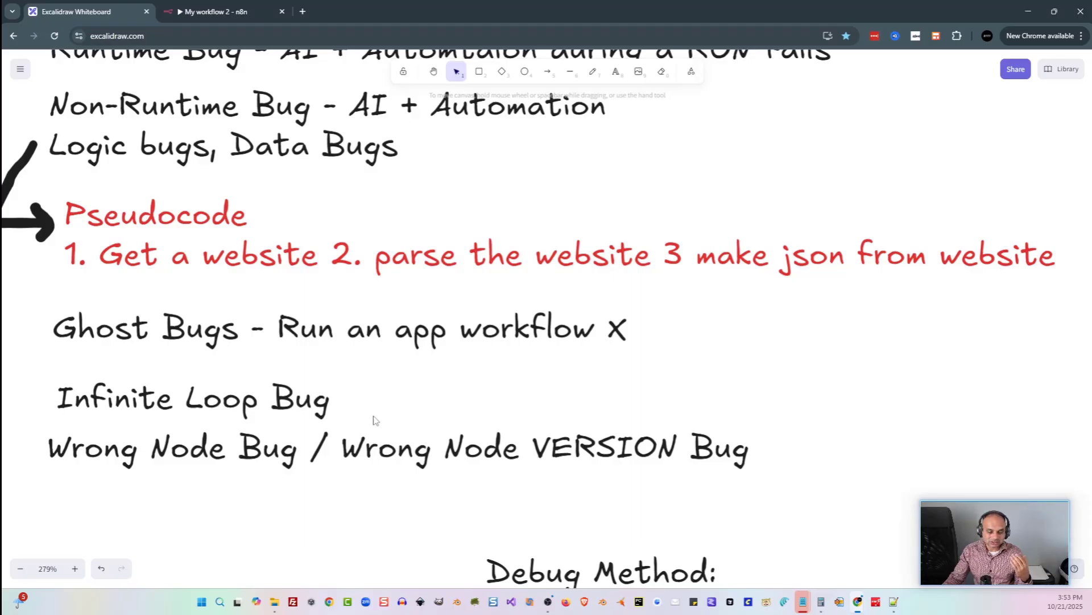
mouse_move(489, 421)
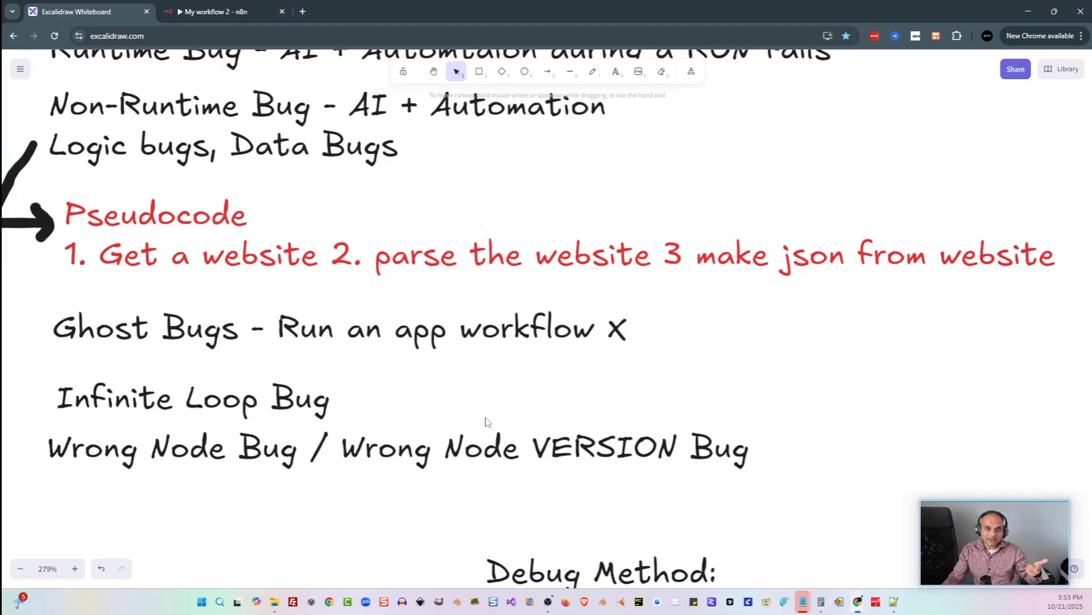
mouse_move(395, 365)
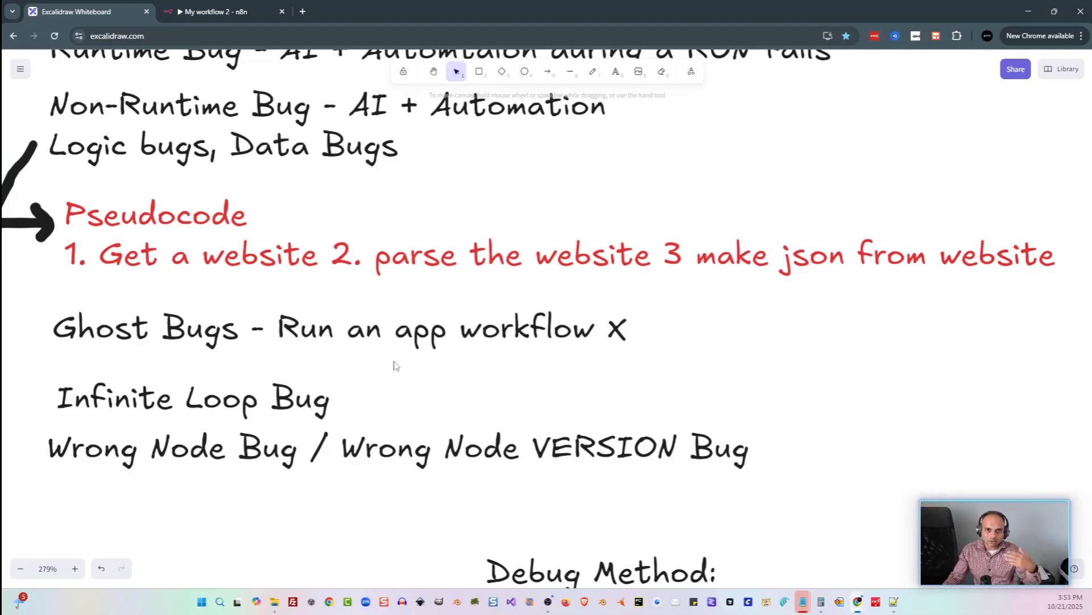
mouse_move(385, 321)
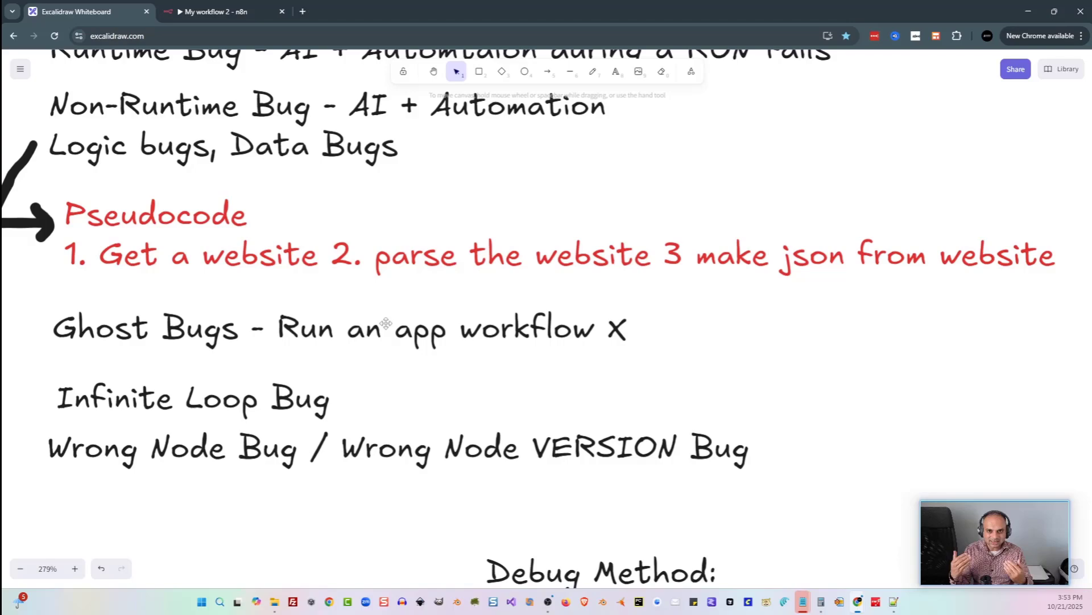
mouse_move(380, 309)
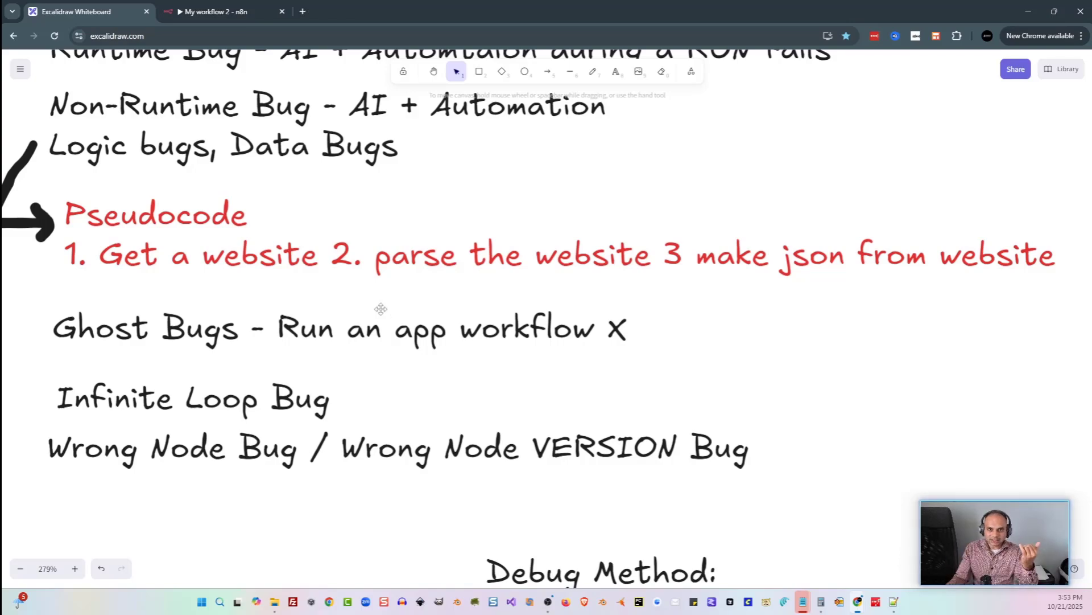
Glance at the three-node n8n workflow, then go back to the Excalidraw debugging notes.
left_click(216, 11)
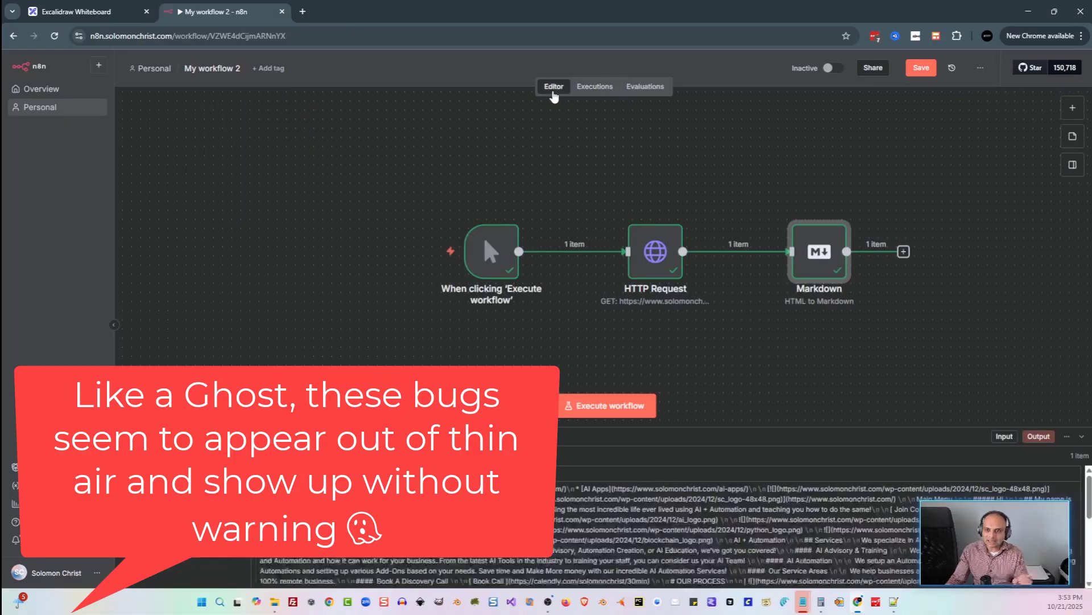
mouse_move(585, 143)
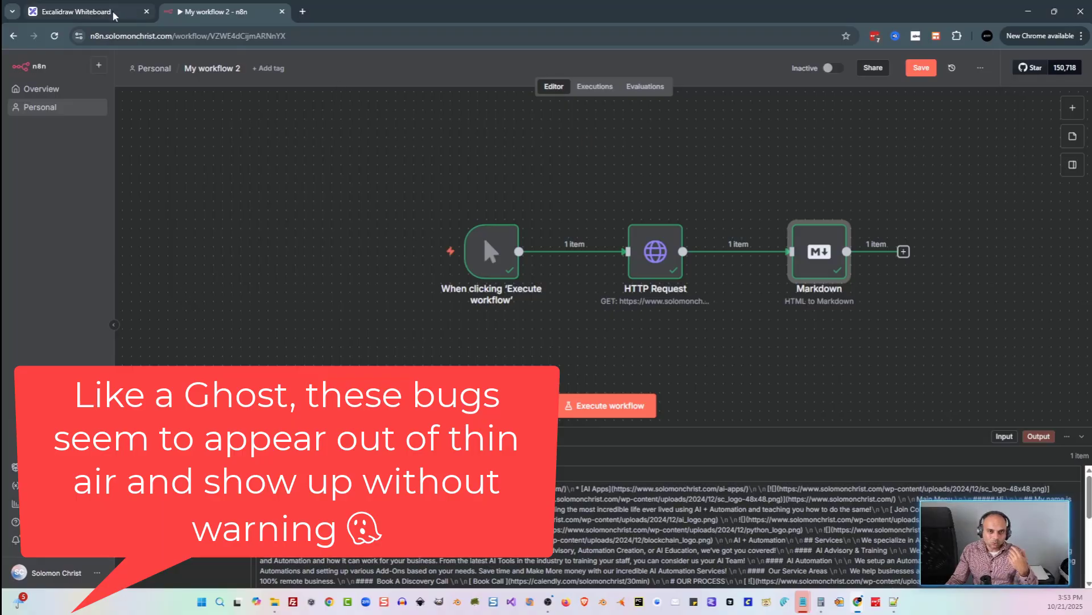
left_click(76, 11)
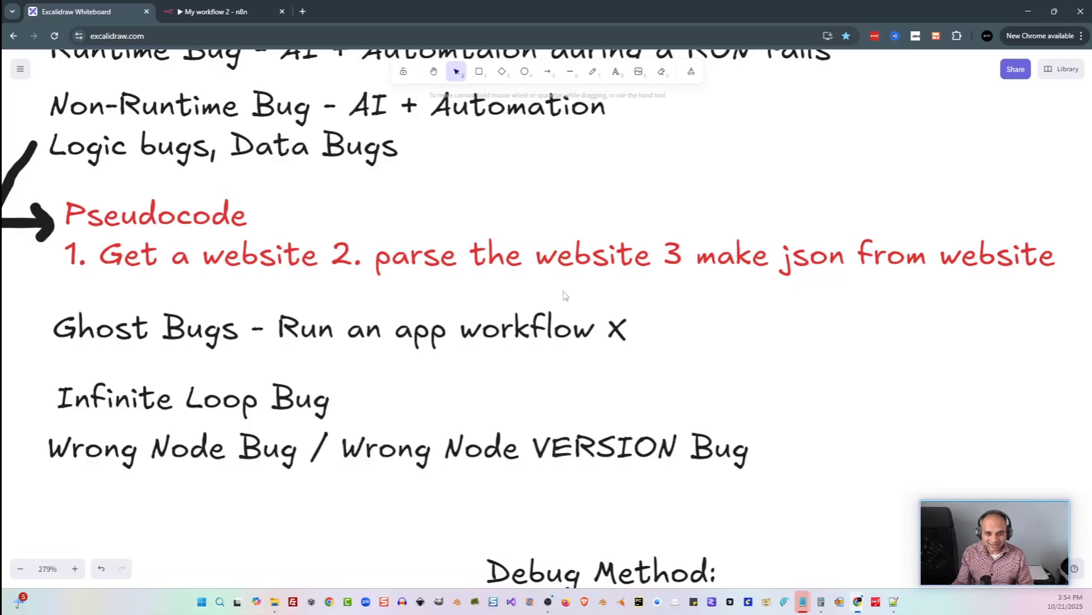
Scroll to the 'Seek & Destroy' debug method notes, then switch back to the n8n workflow.
scroll("down", 3)
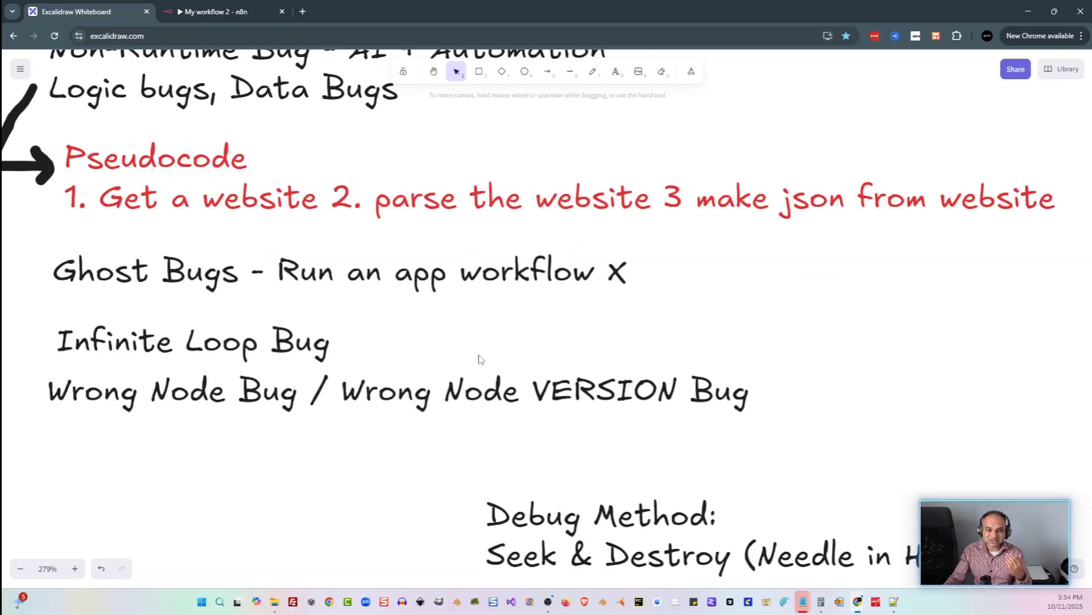
mouse_move(551, 202)
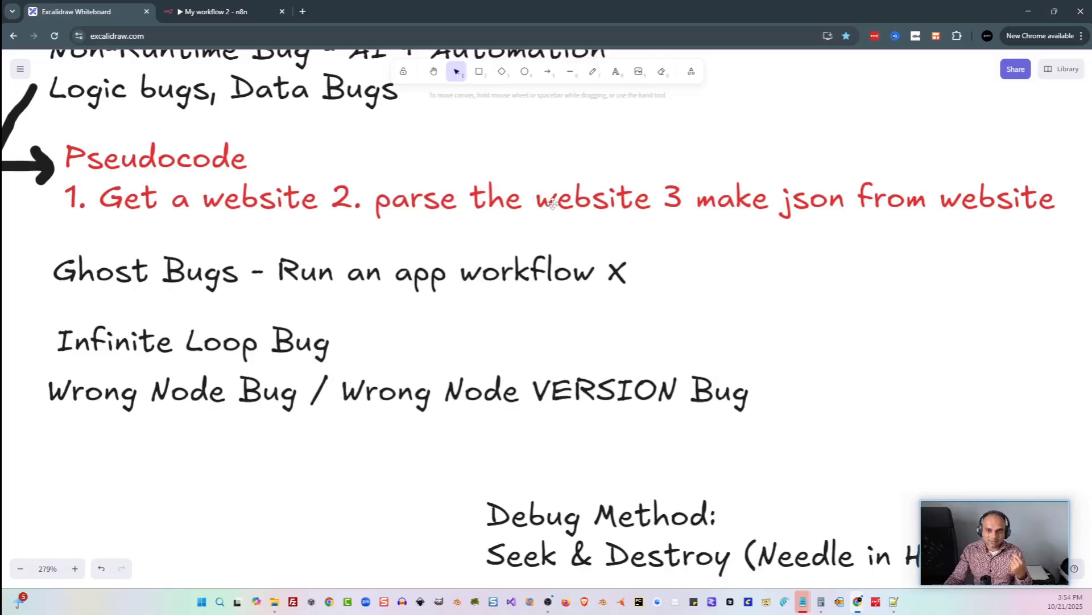
mouse_move(348, 351)
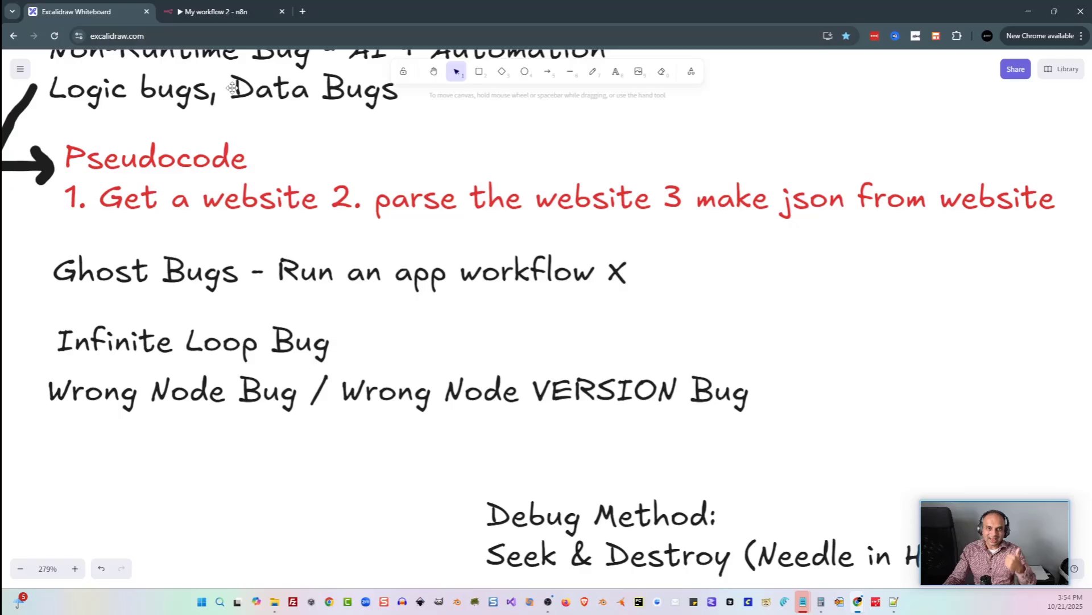
left_click(216, 11)
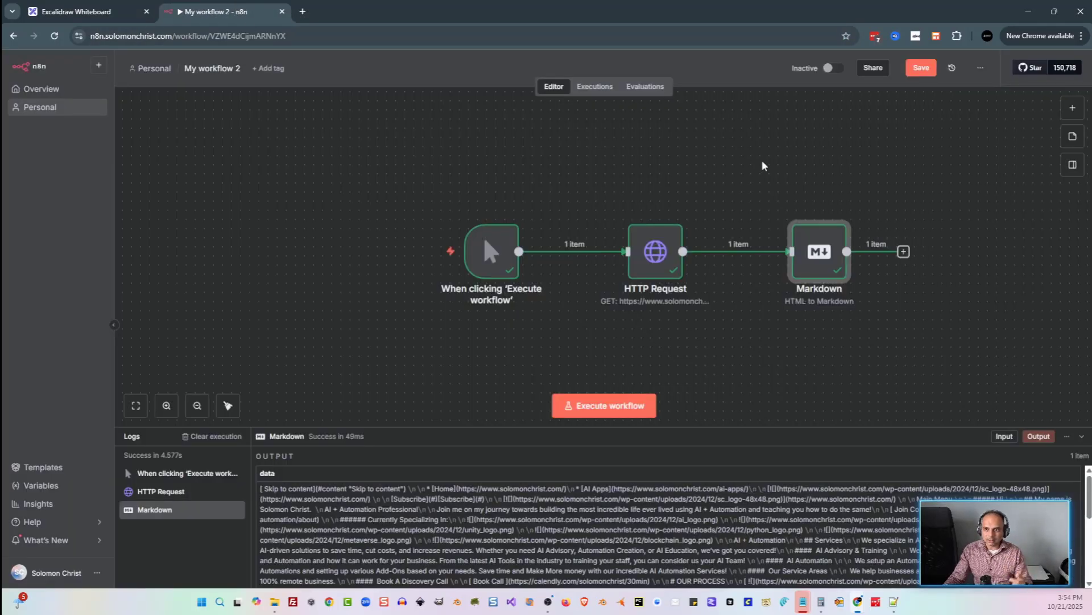
Add a Loop Over Items node after Markdown and return to the canvas.
left_click(903, 251)
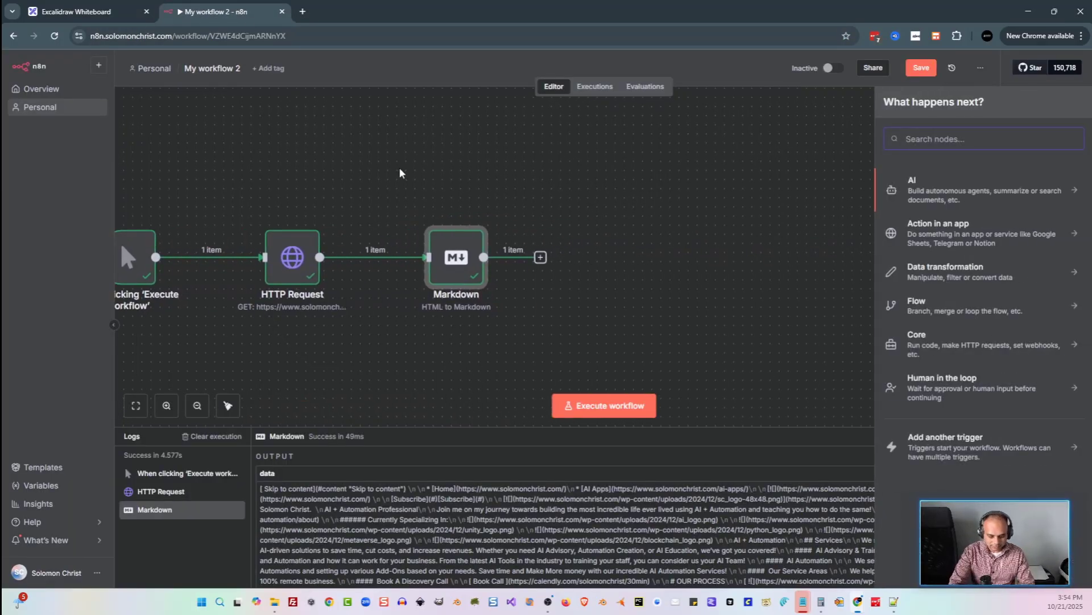
type("loop")
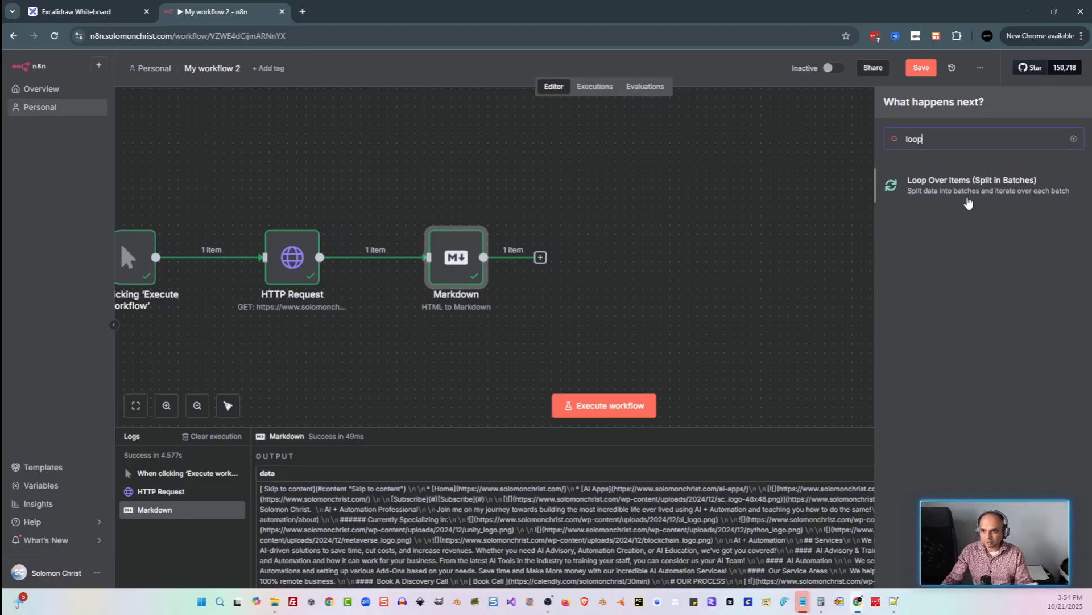
left_click(971, 184)
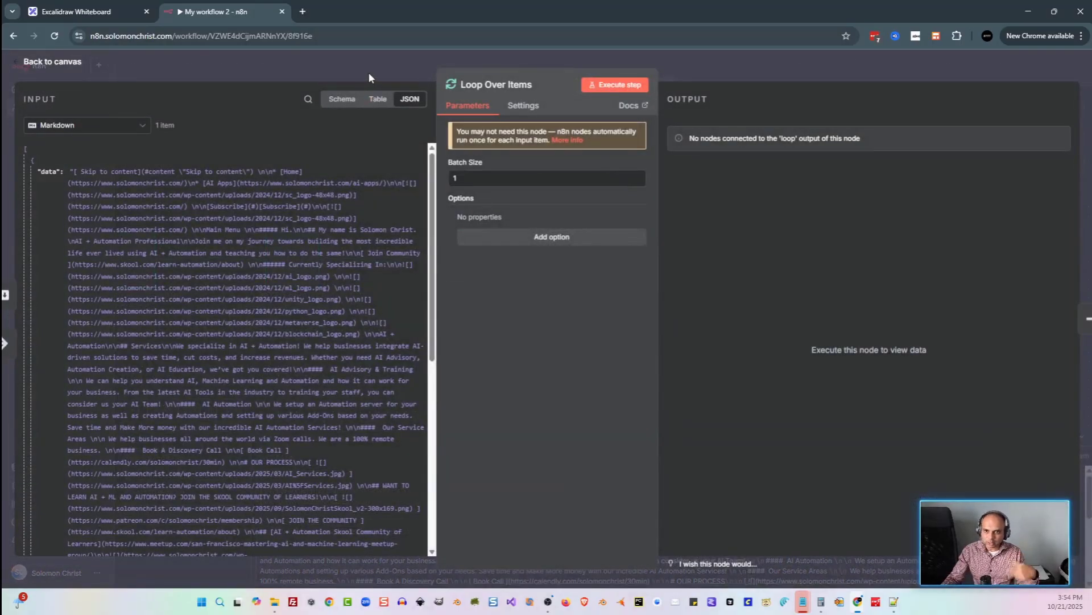
left_click(51, 61)
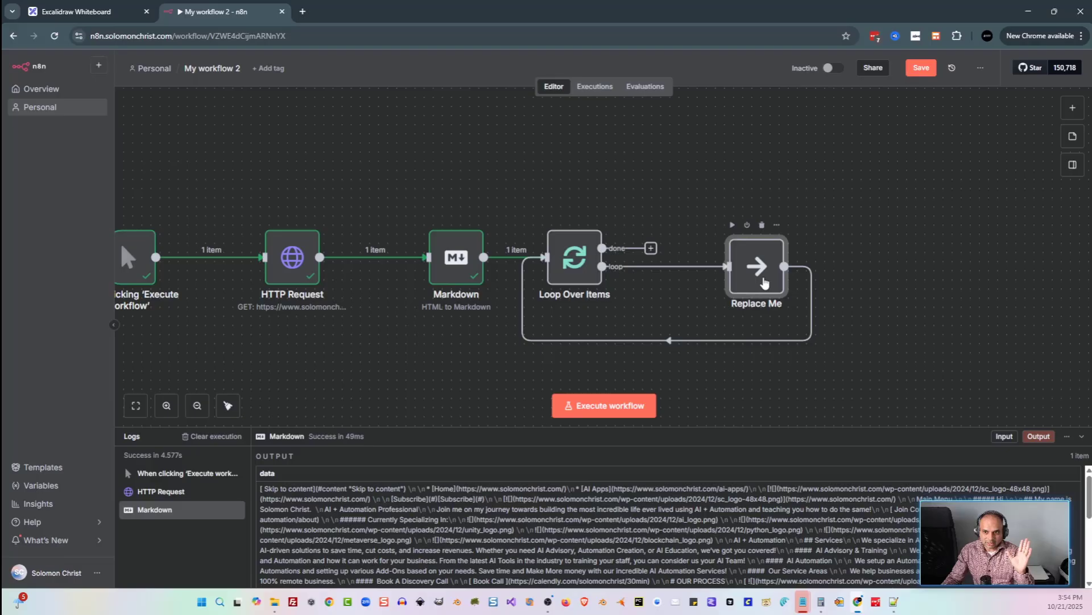
mouse_move(641, 135)
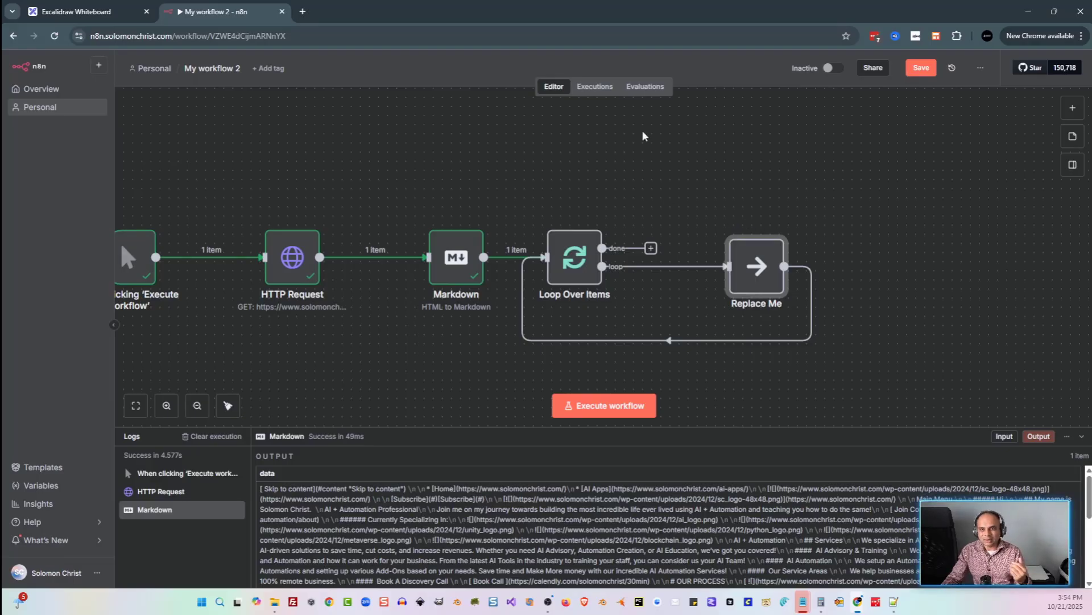
Bring up the workflow's past executions list.
left_click(594, 86)
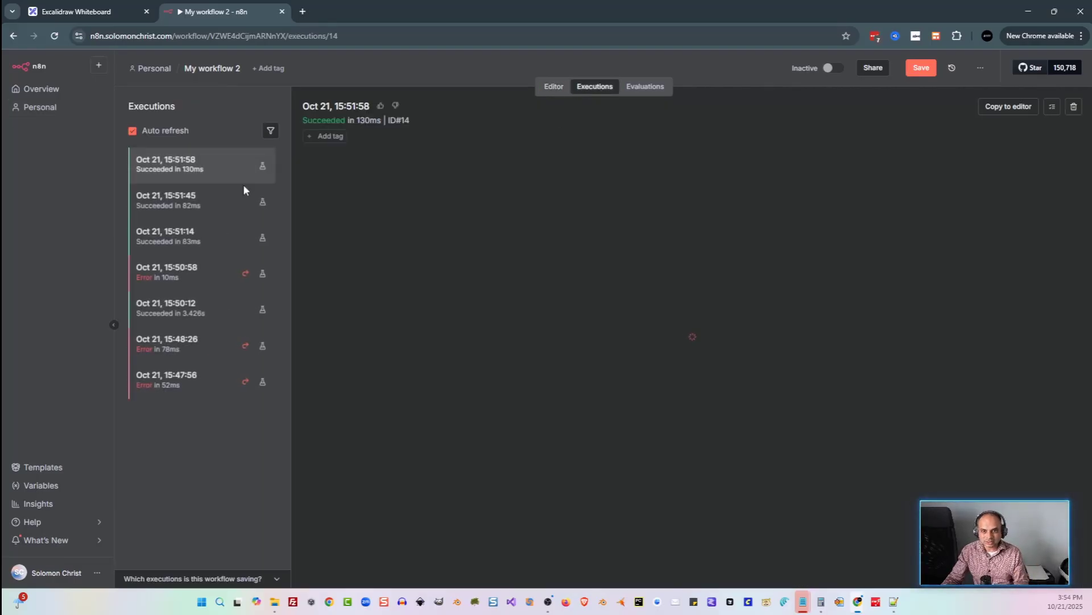
Inspect the most recent successful execution, then return to the workflow editor.
left_click(202, 164)
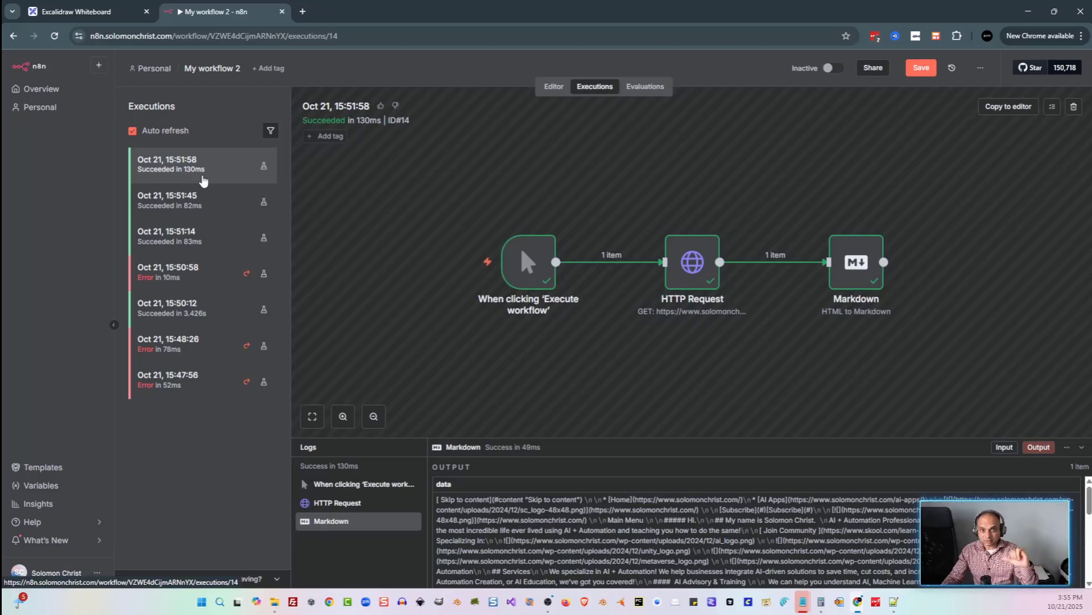
mouse_move(215, 429)
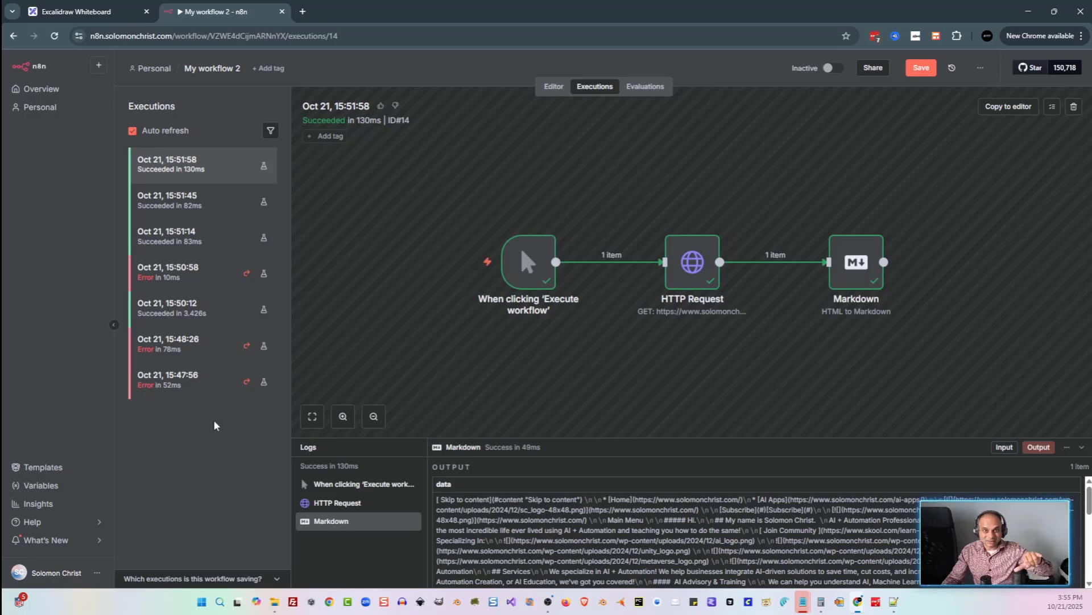
left_click(553, 87)
type("ai")
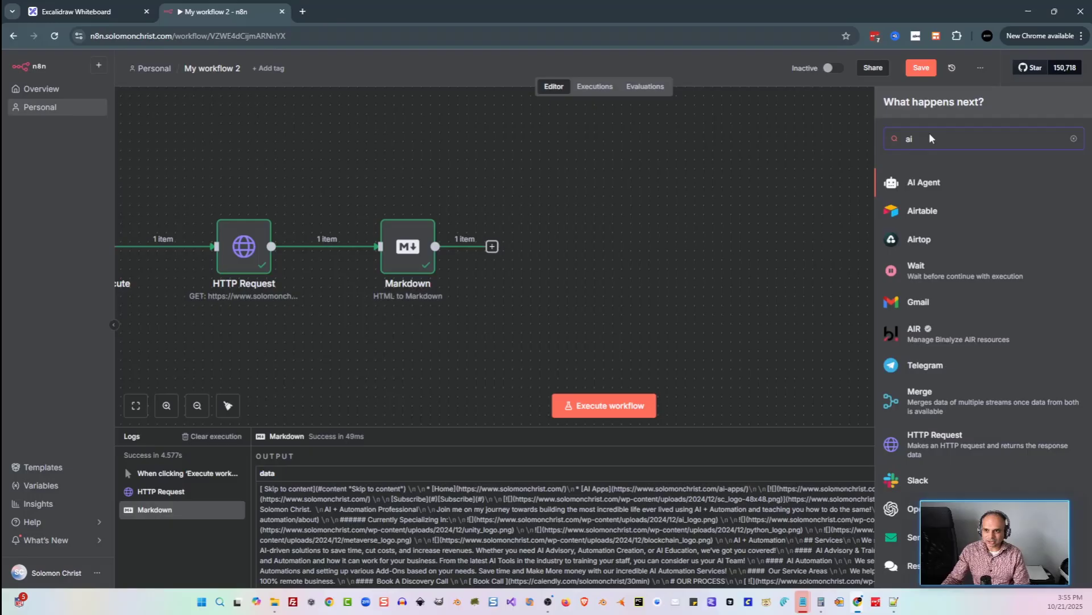
Add an AI Agent node after Markdown.
left_click(924, 182)
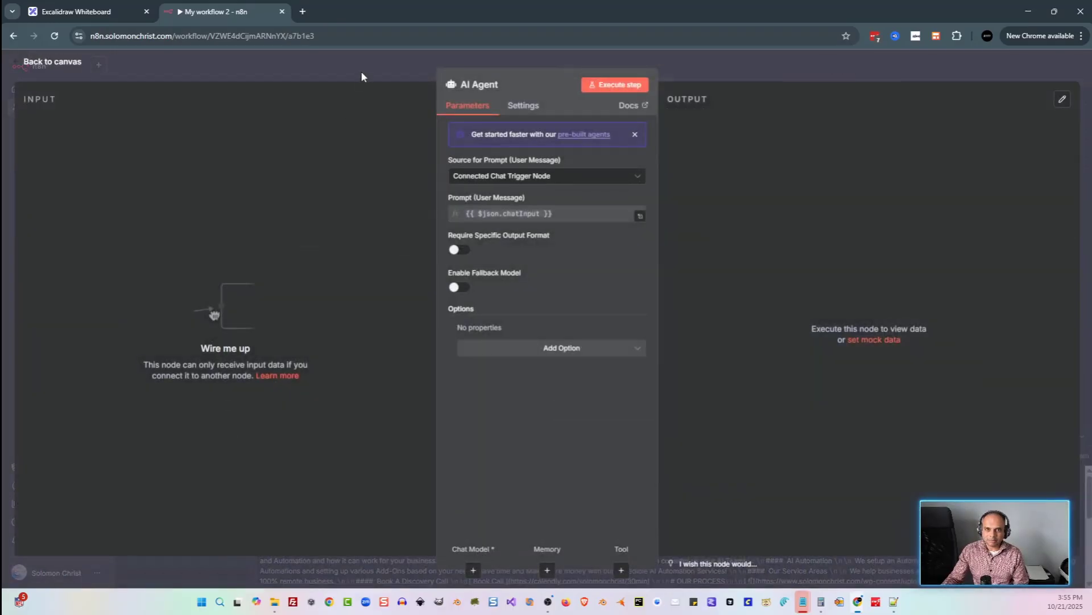
left_click(52, 62)
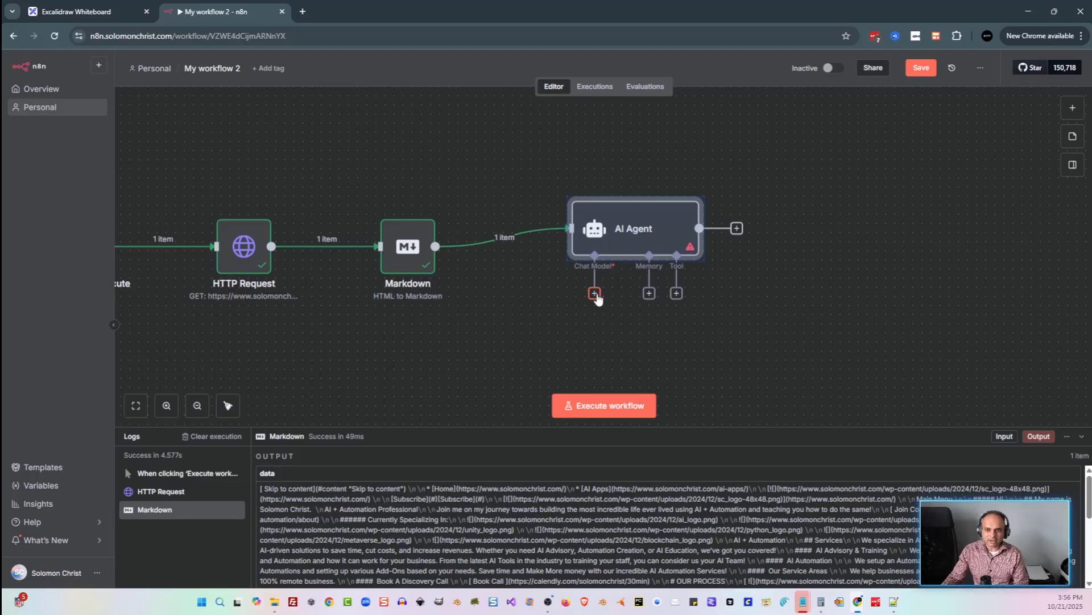
Attach an OpenAI Chat Model (gpt-4.1-mini) as the AI Agent's chat model.
left_click(594, 292)
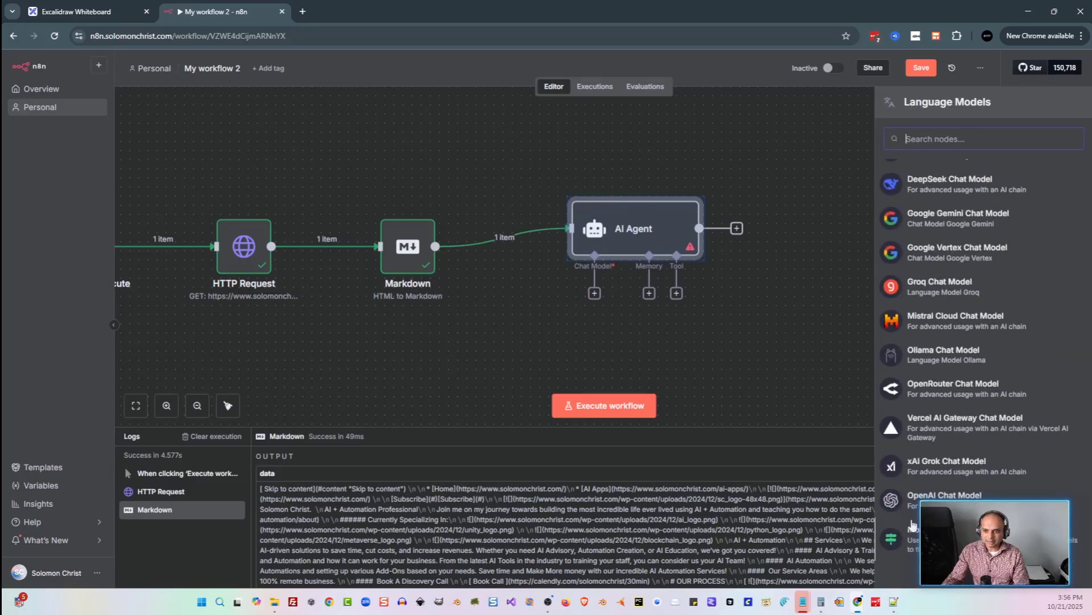
left_click(944, 495)
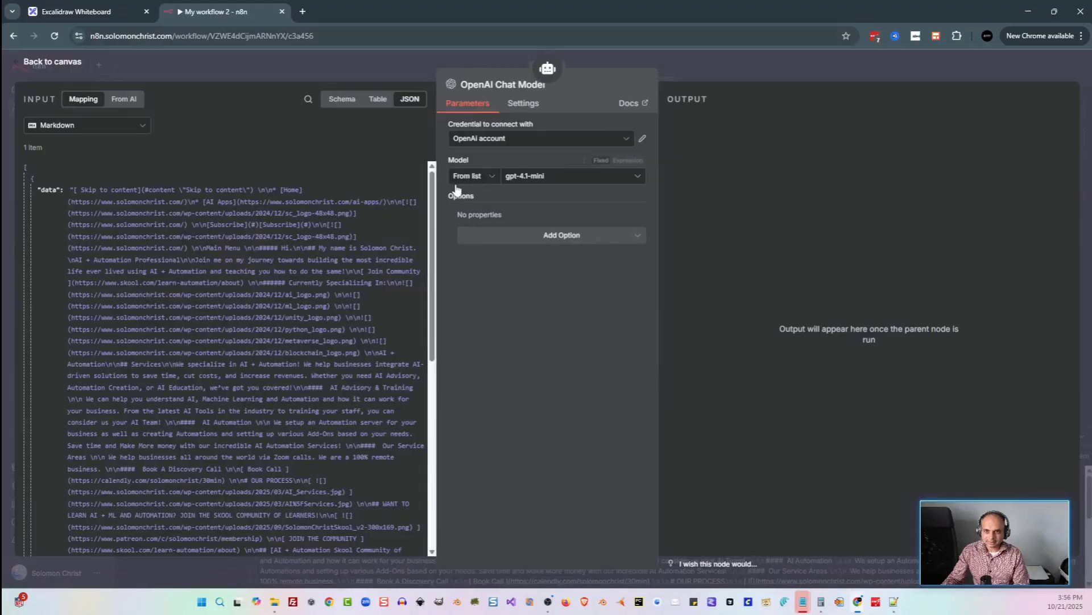
left_click(53, 61)
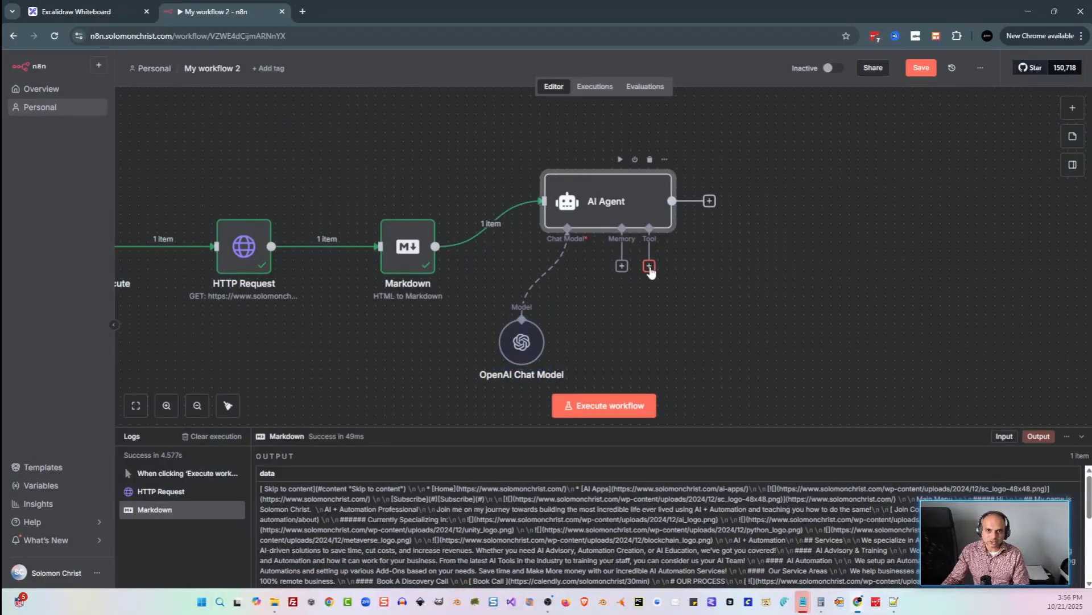
mouse_move(624, 226)
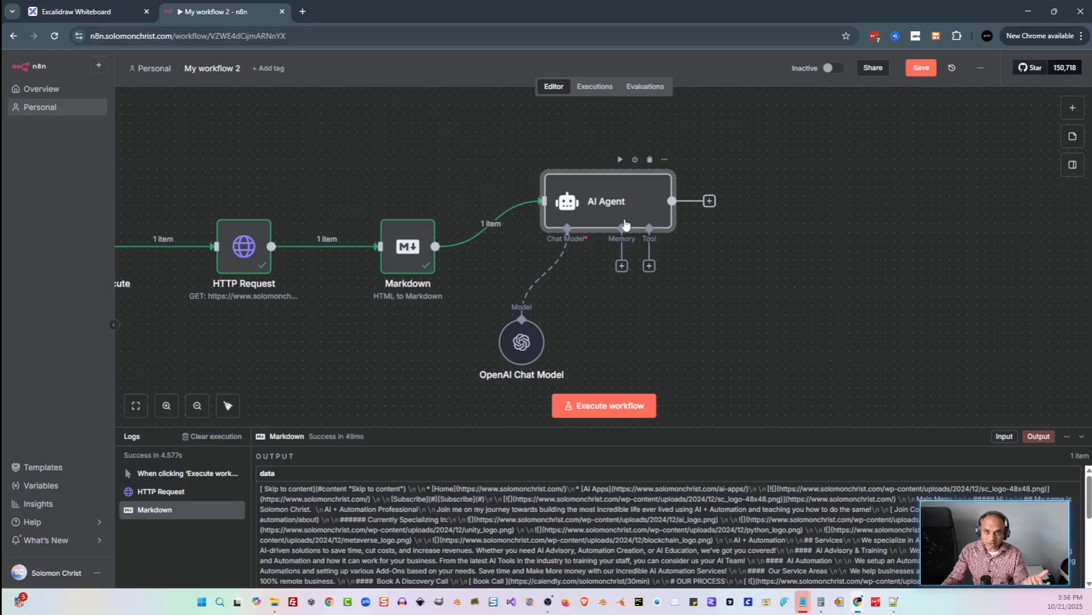
mouse_move(635, 220)
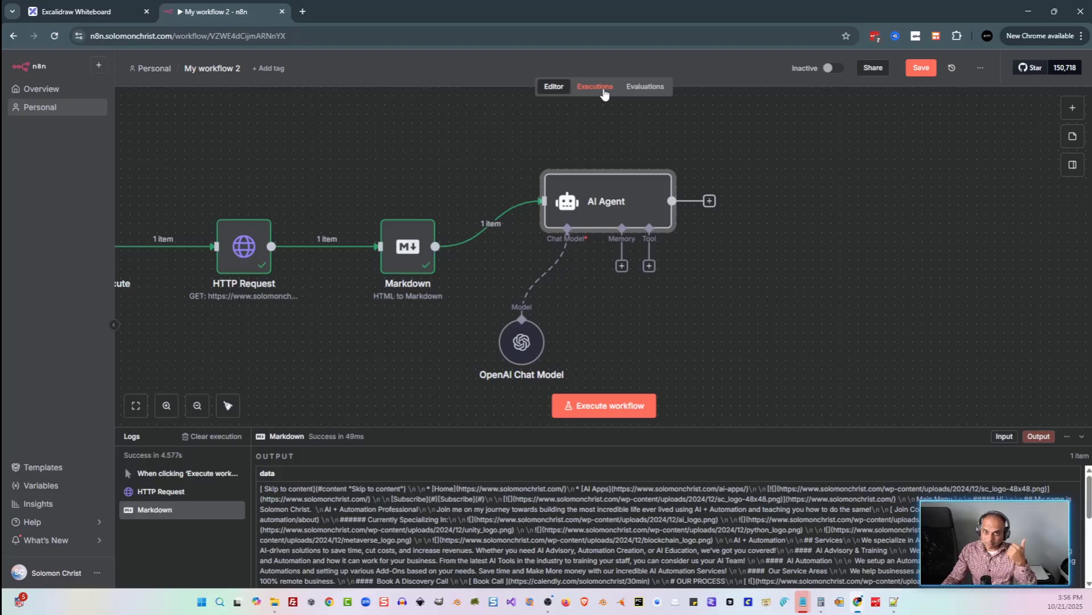
mouse_move(625, 207)
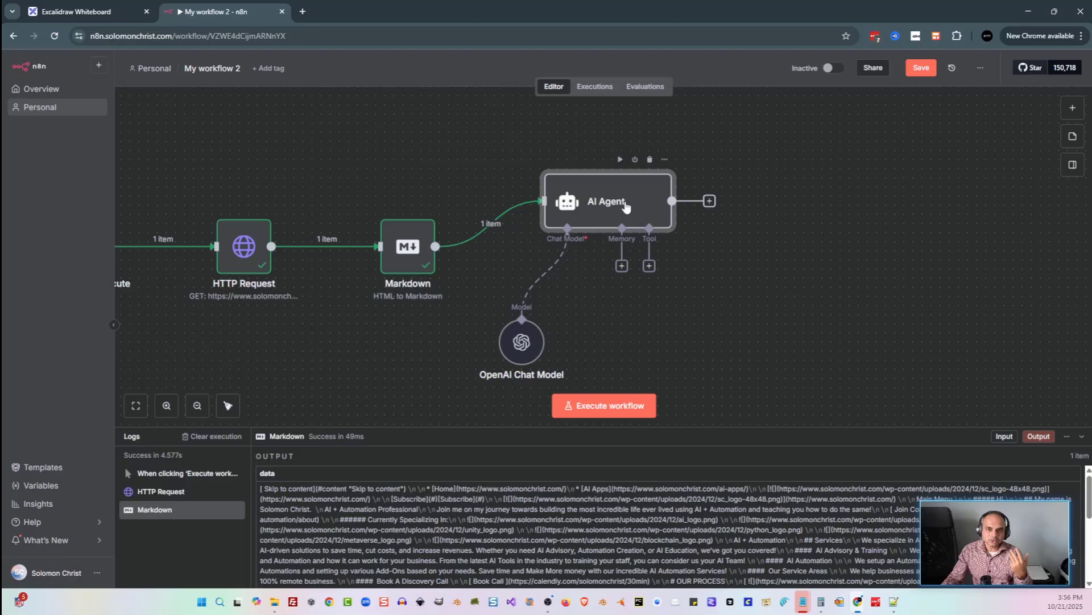
left_click(594, 86)
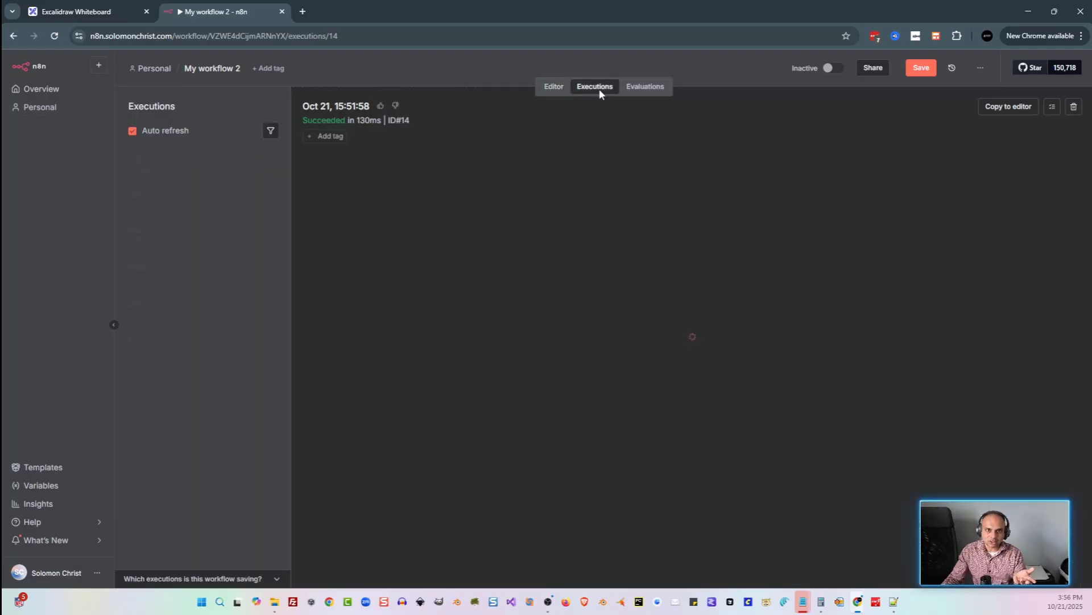
left_click(79, 11)
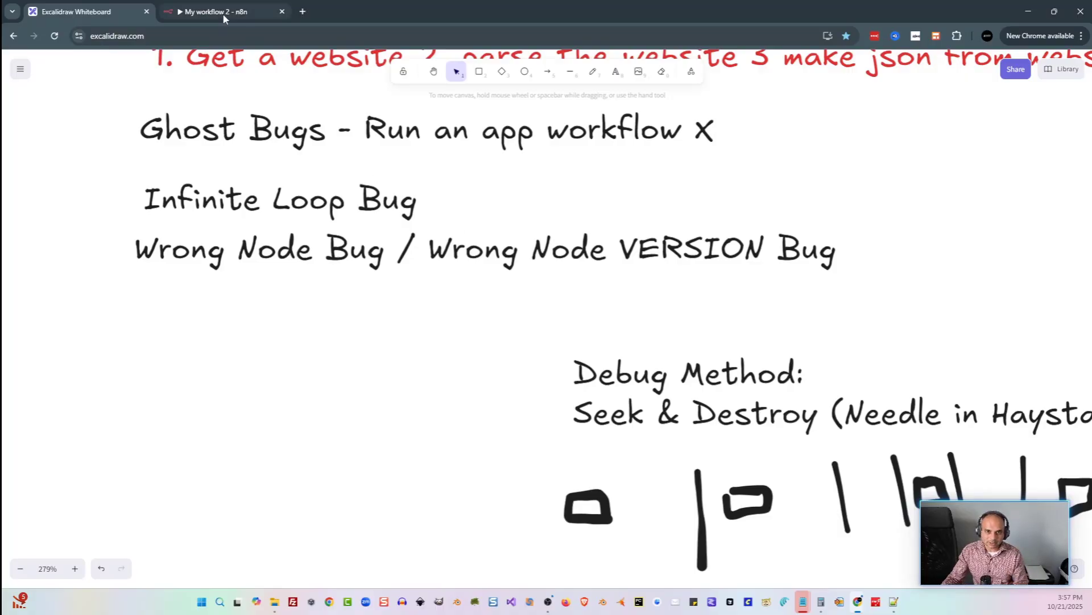
left_click(216, 12)
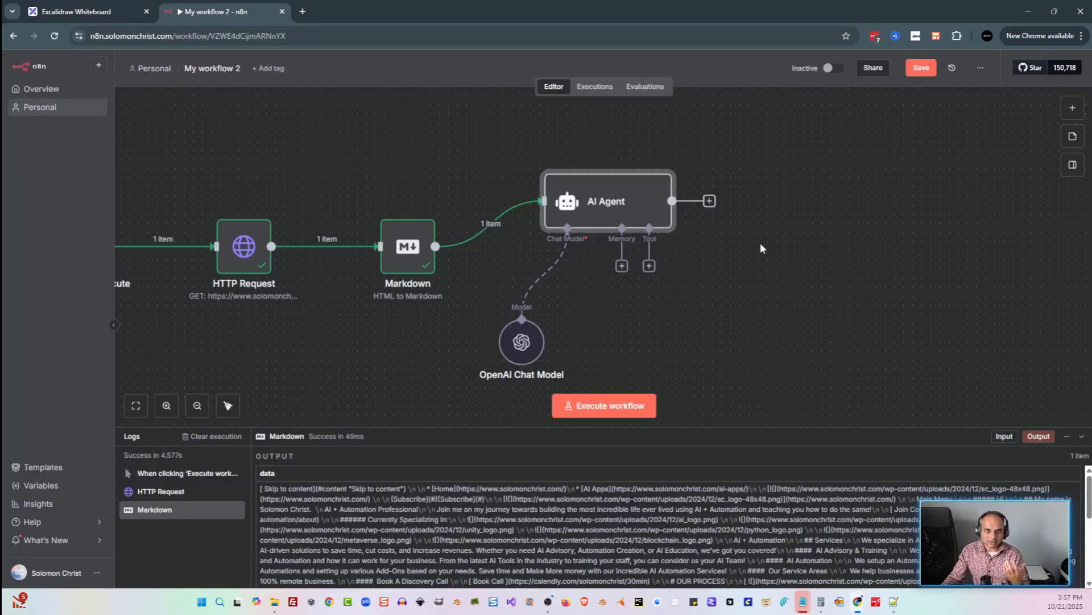
mouse_move(777, 317)
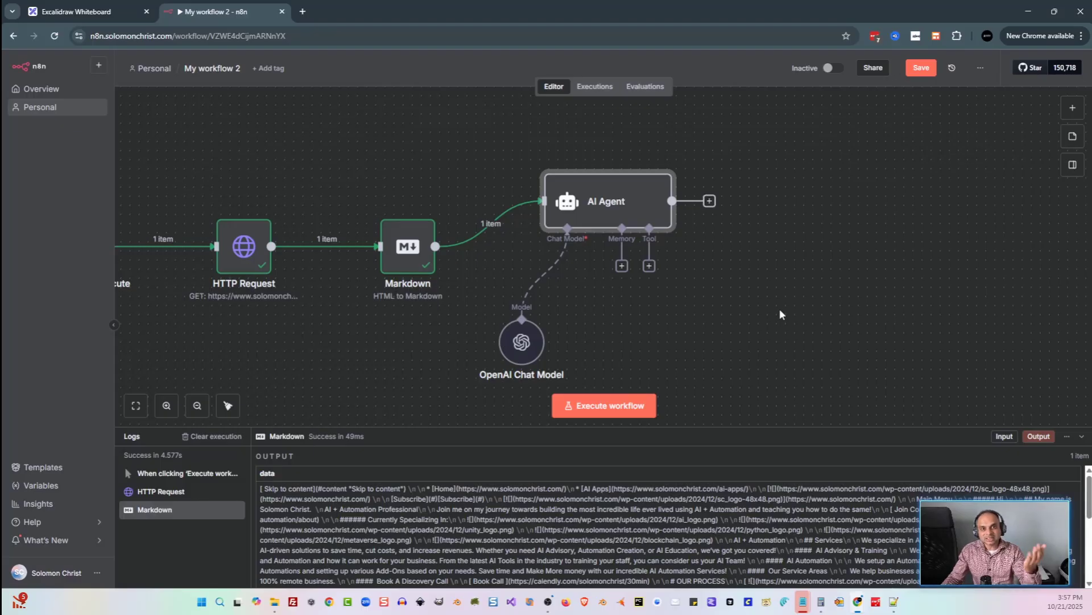
mouse_move(762, 261)
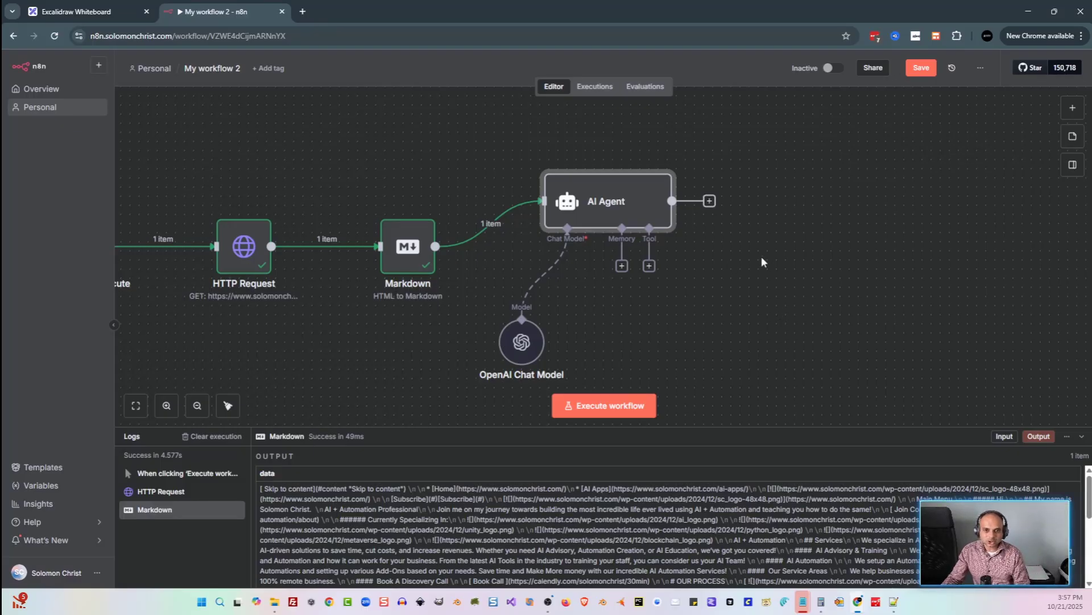
mouse_move(408, 247)
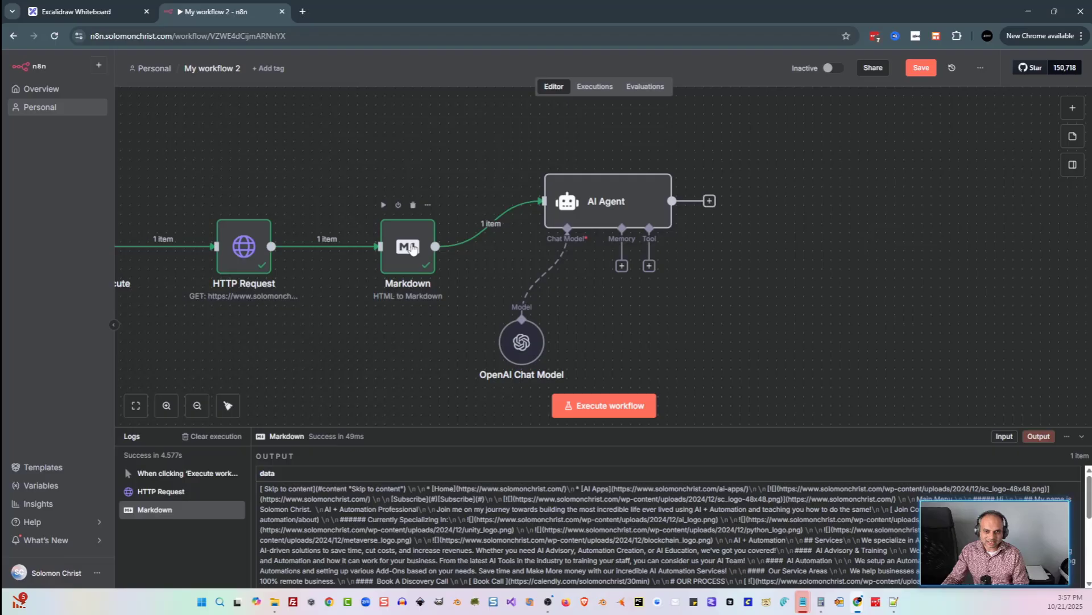
Review the past executions list, then return to the editor with run results cleared.
left_click(709, 200)
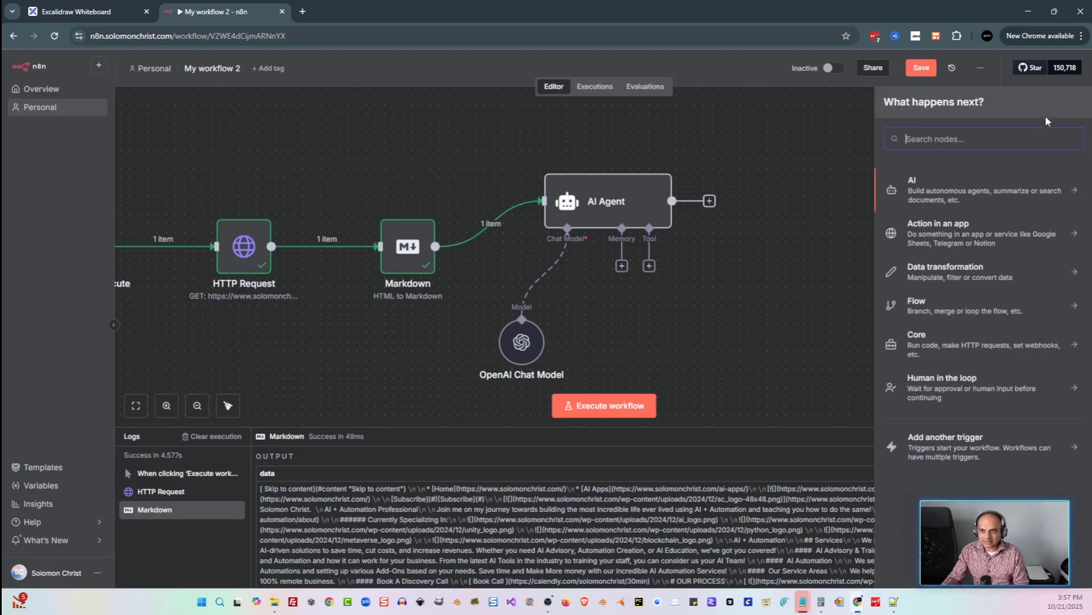
mouse_move(862, 144)
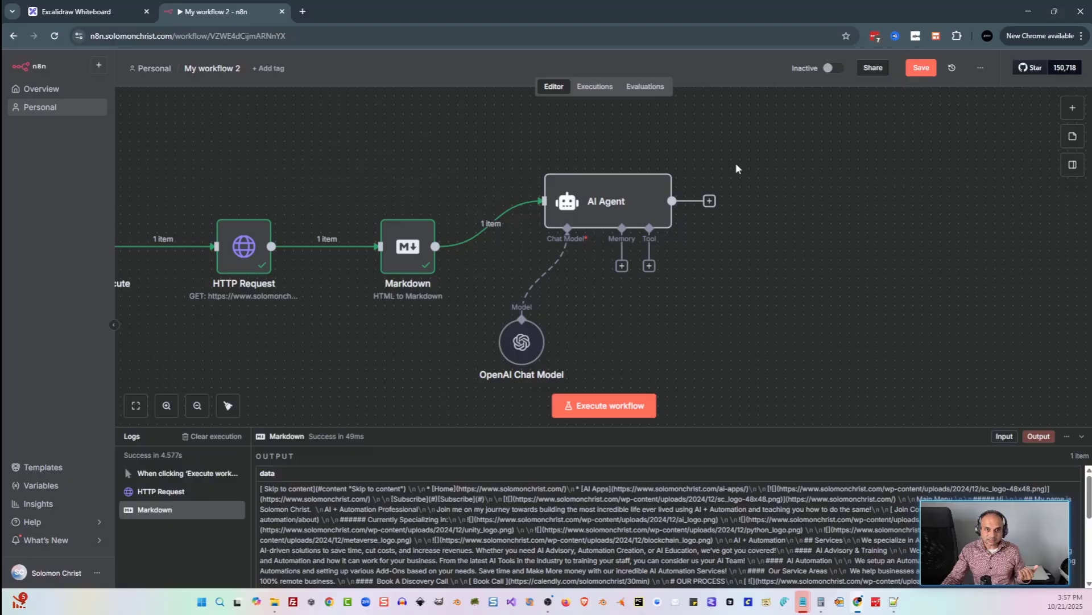
mouse_move(1072, 107)
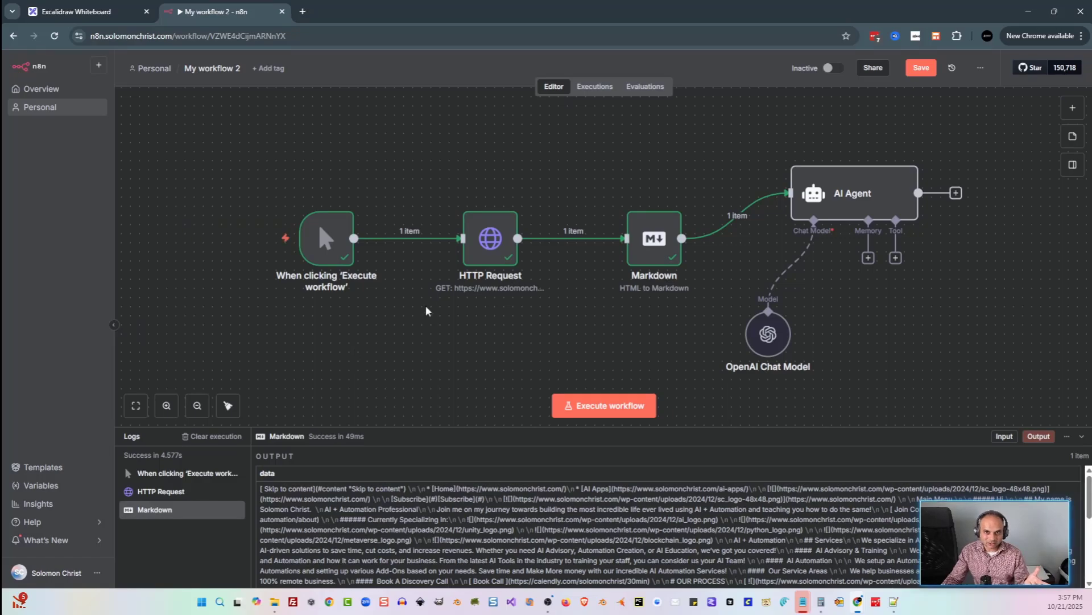
mouse_move(678, 327)
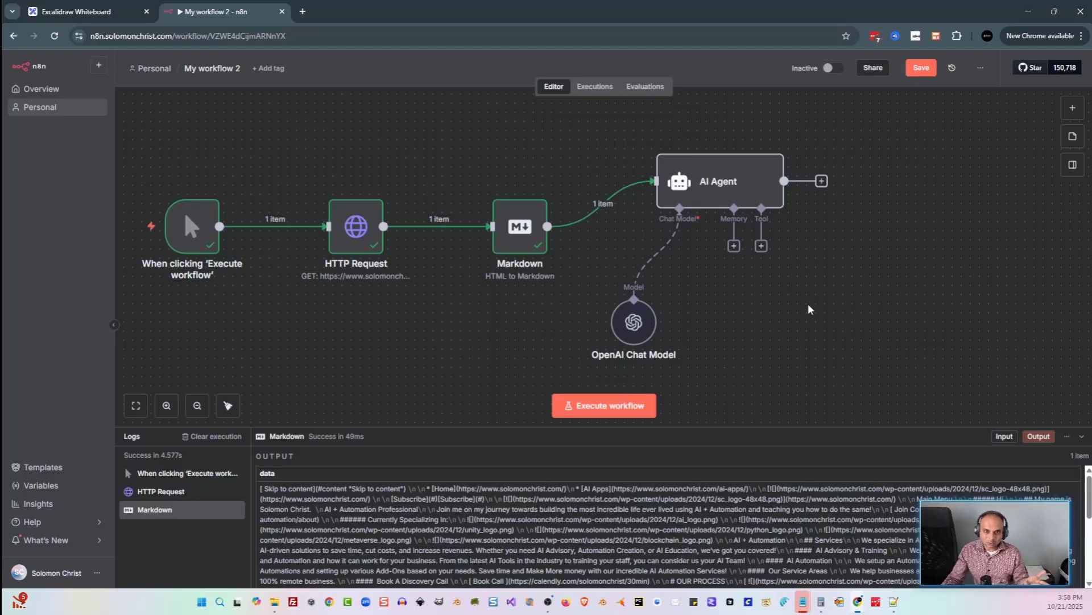
mouse_move(668, 278)
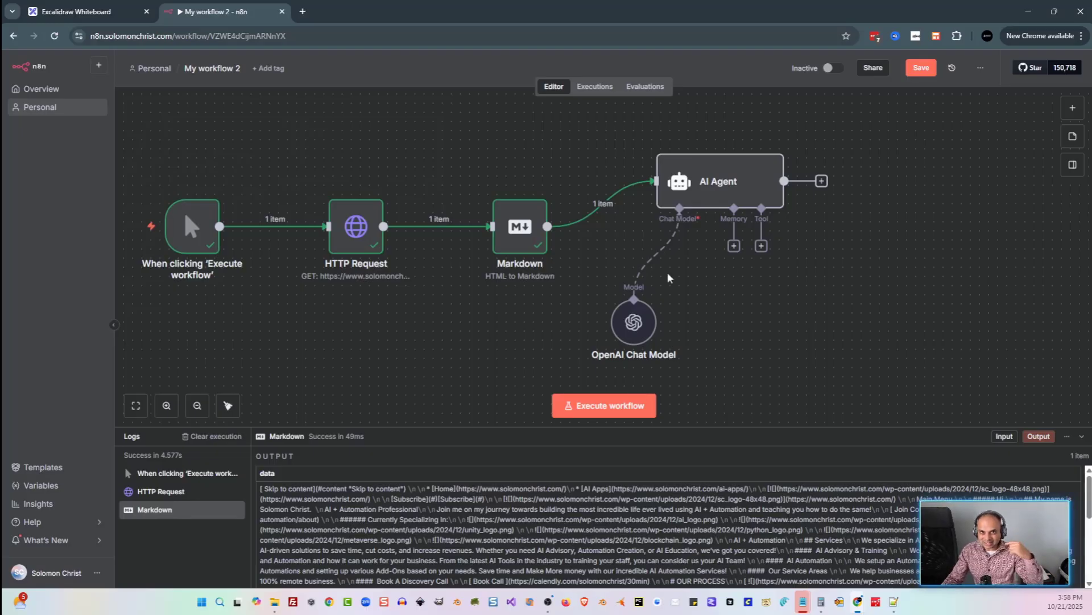
mouse_move(915, 390)
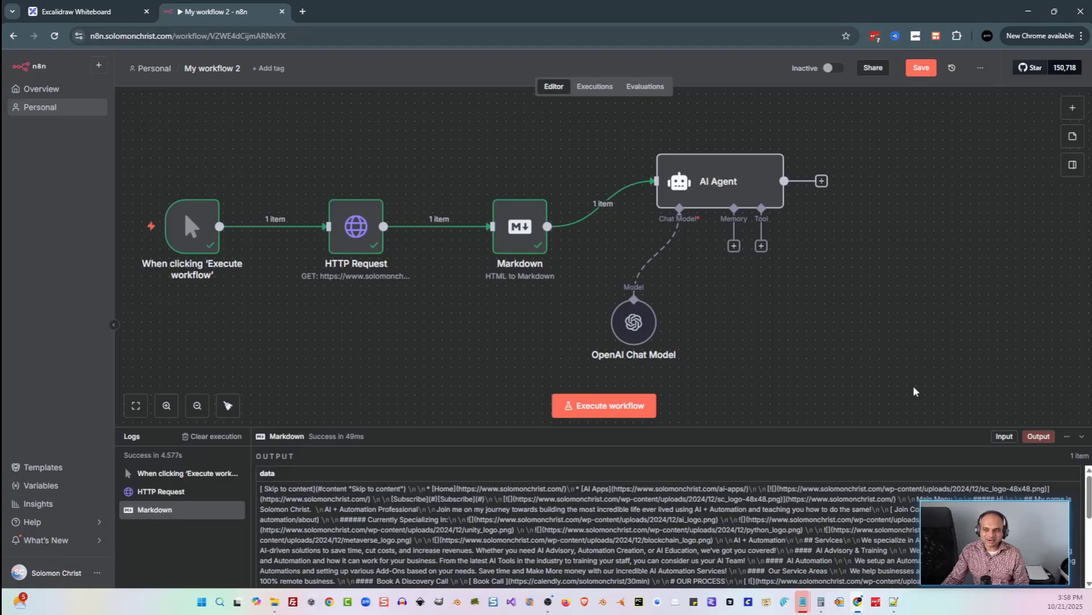
mouse_move(211, 436)
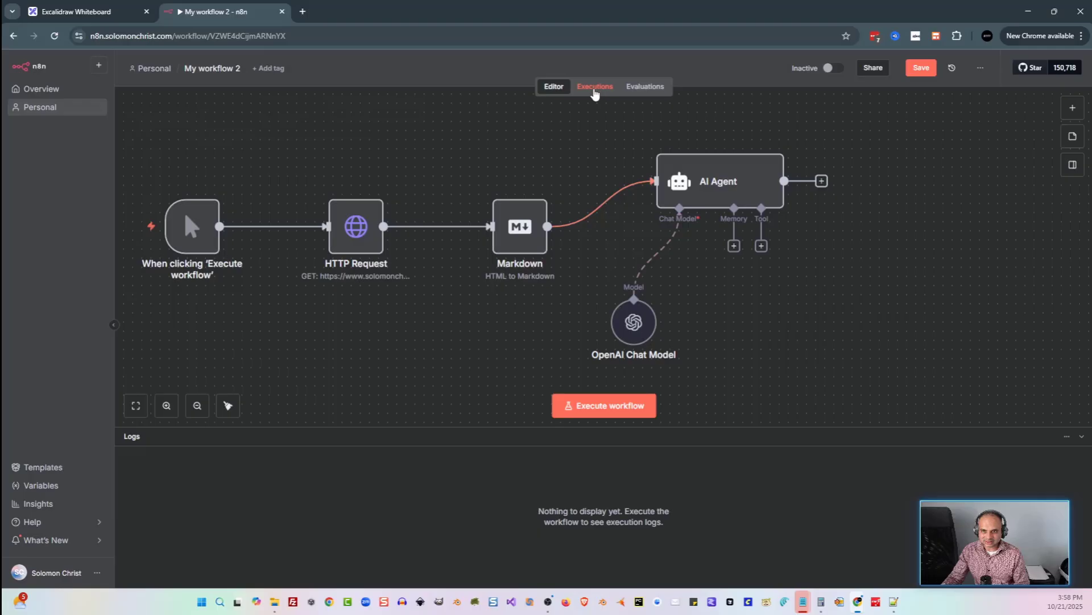
left_click(594, 85)
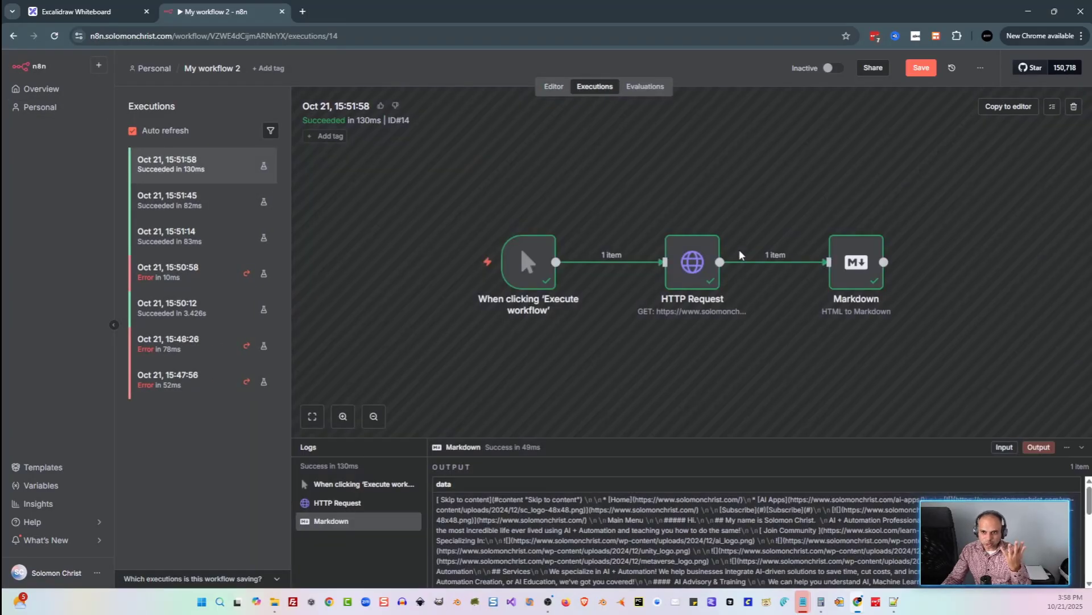
left_click(553, 86)
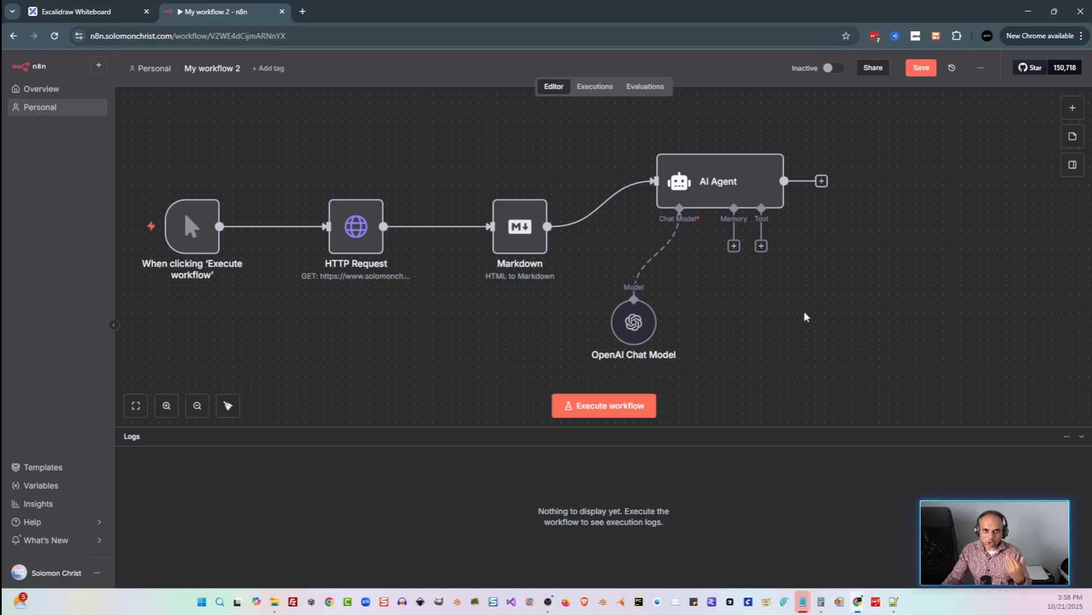
mouse_move(613, 203)
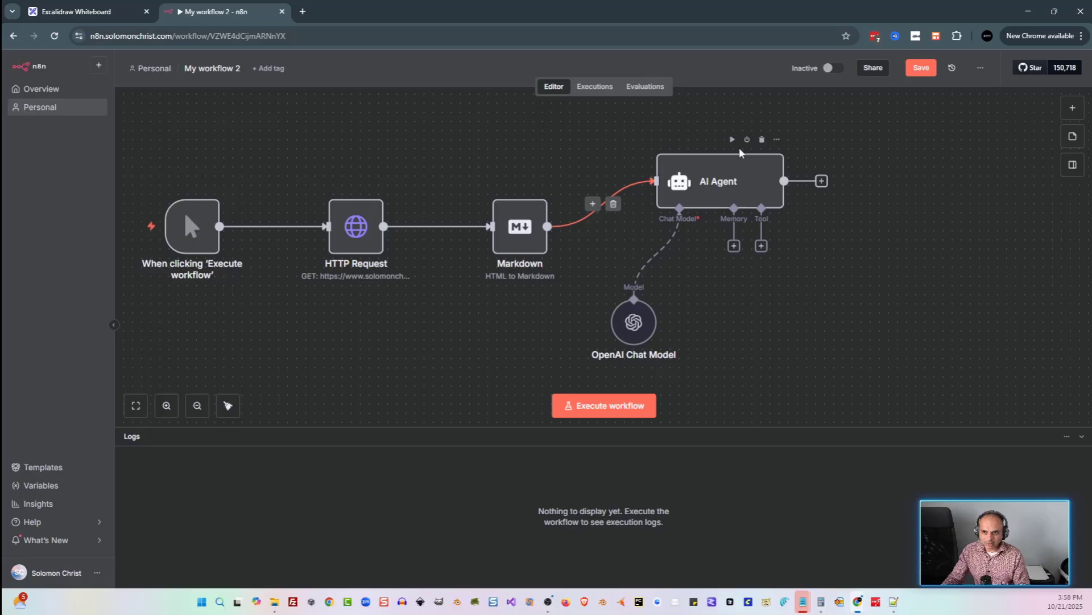
Delete the AI Agent and set Markdown's On Error to Continue (using error output).
left_click(762, 139)
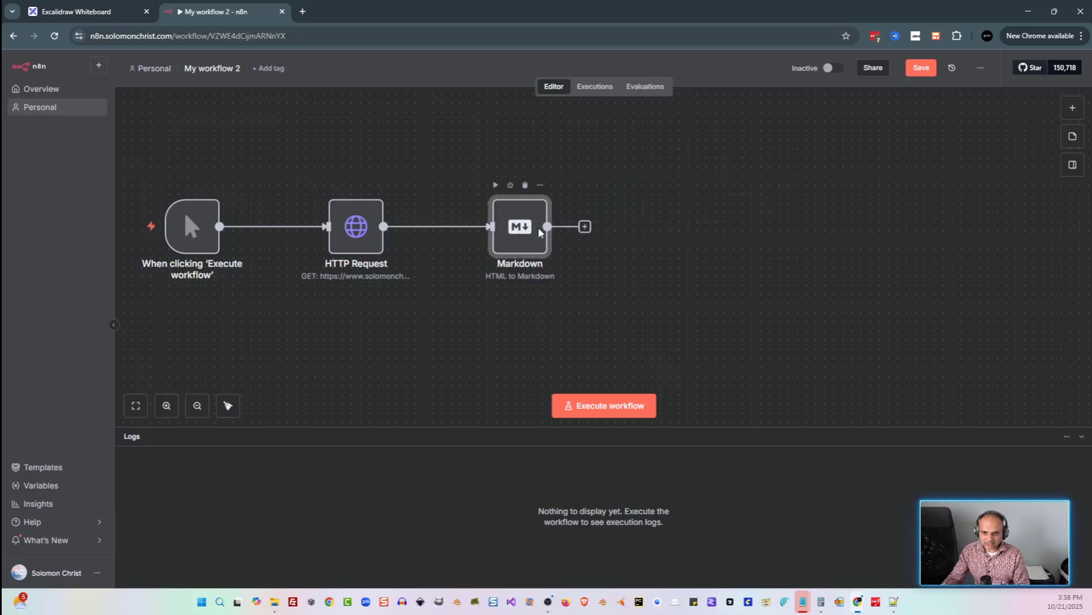
double_click(519, 226)
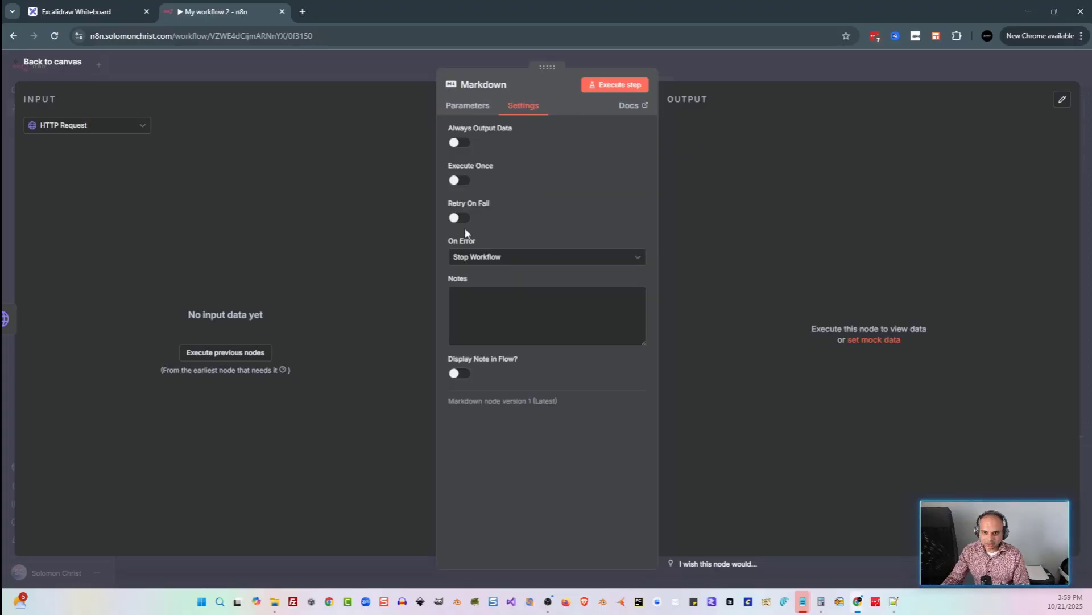
left_click(545, 256)
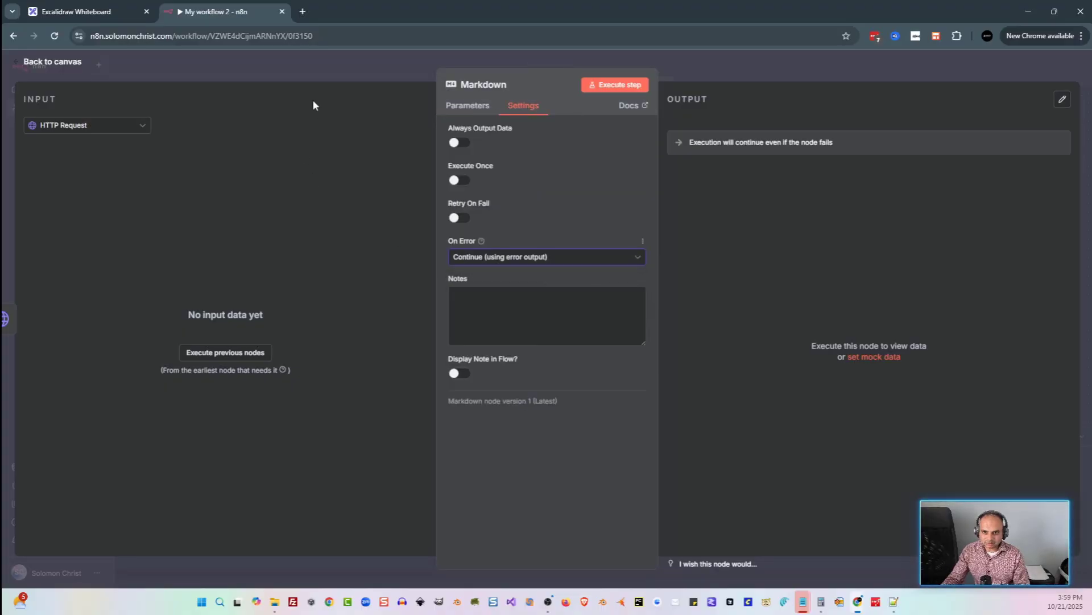
left_click(52, 61)
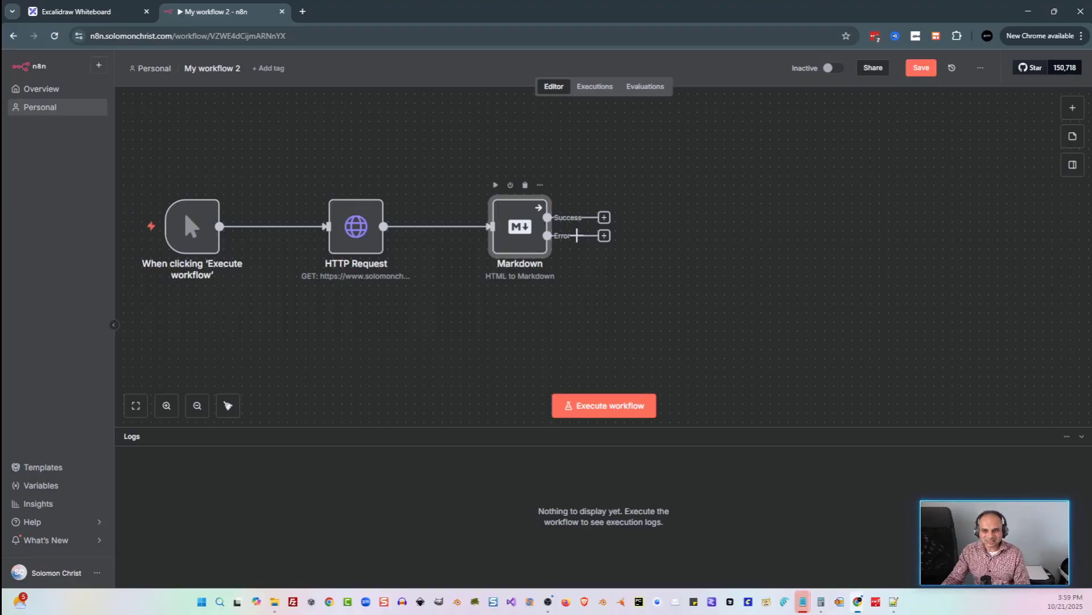
mouse_move(604, 236)
type("no ope")
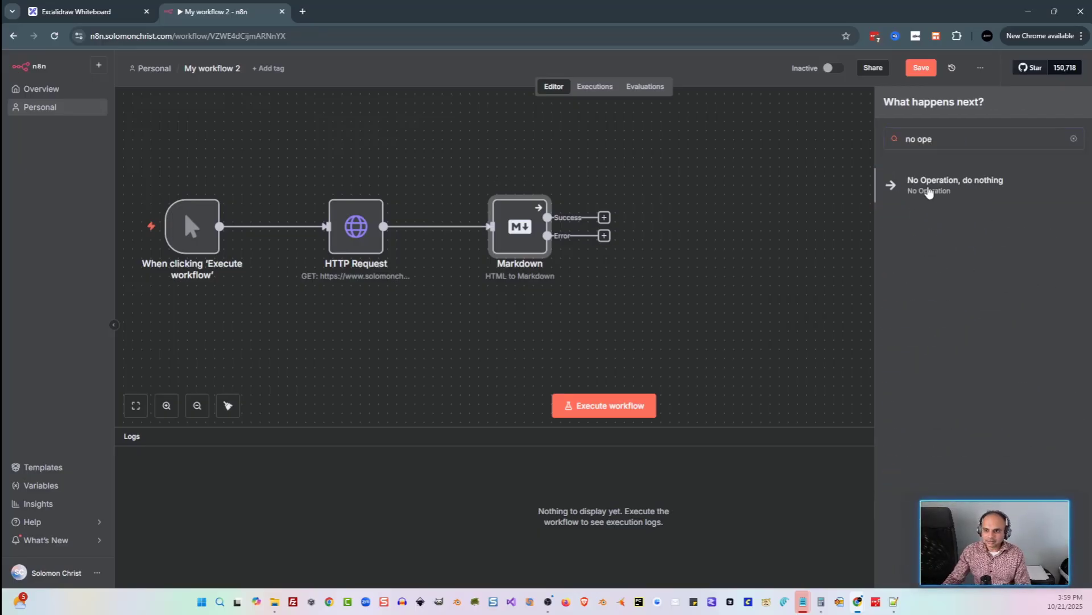
Attach a No Operation node to Markdown's error branch and view the executions list.
left_click(955, 180)
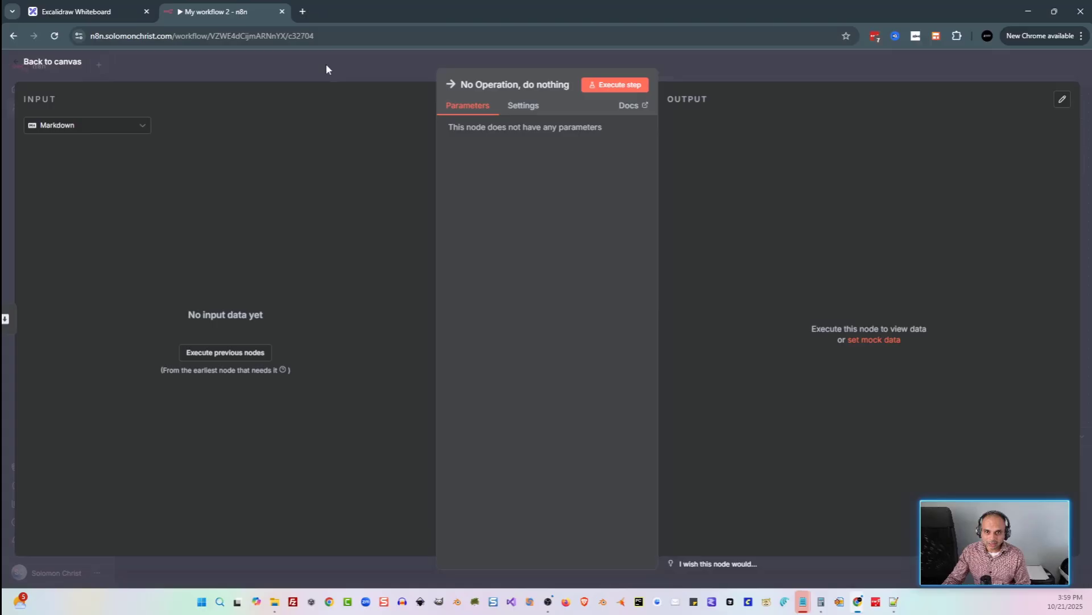
left_click(52, 62)
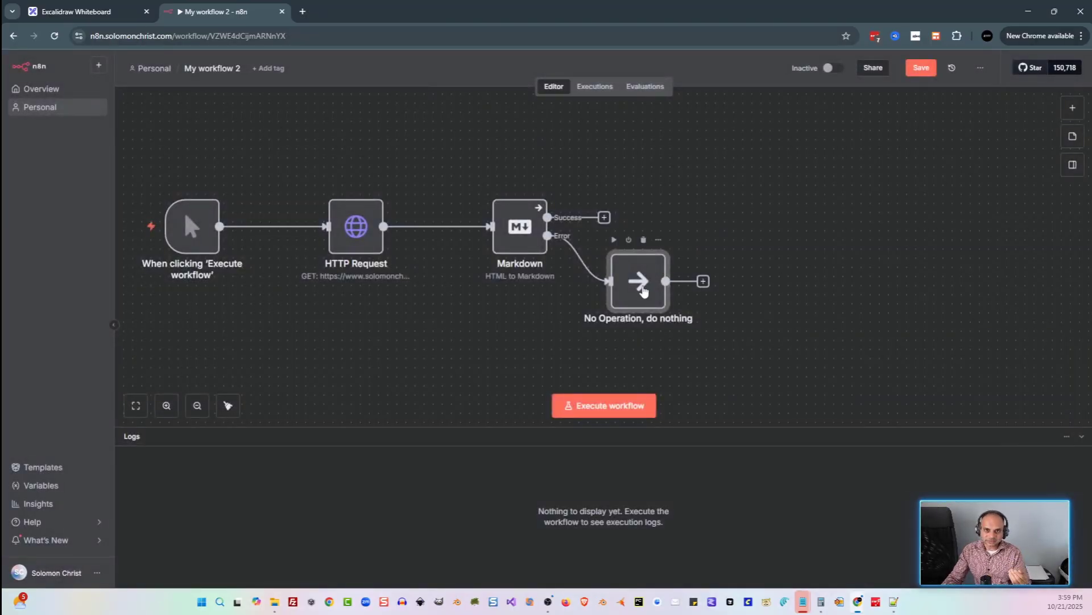
left_click(594, 85)
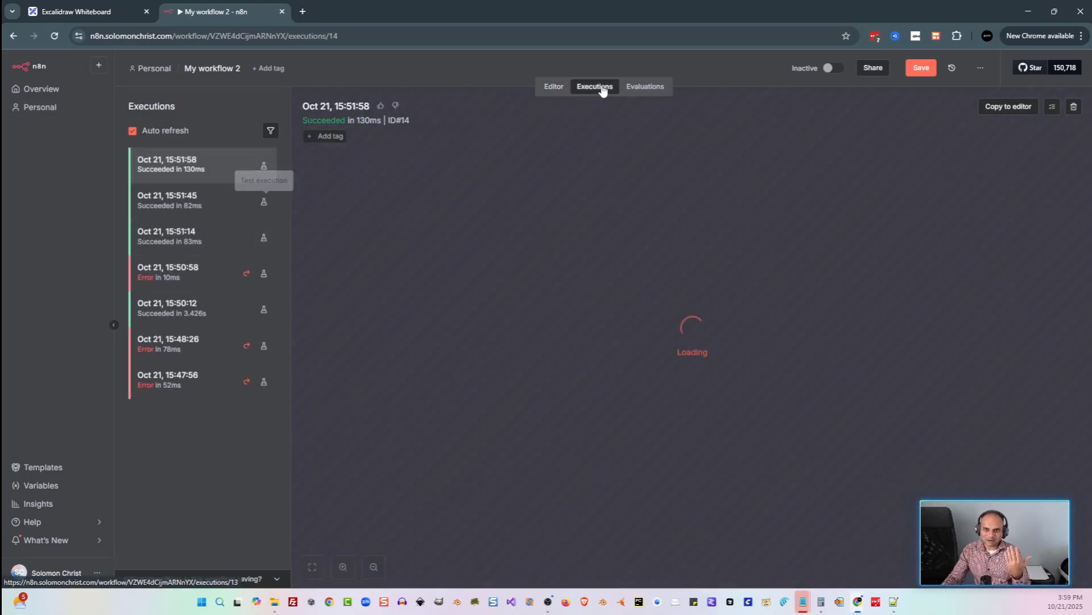
Inspect the most recent run and the 15:59:35 execution in the executions list.
left_click(553, 86)
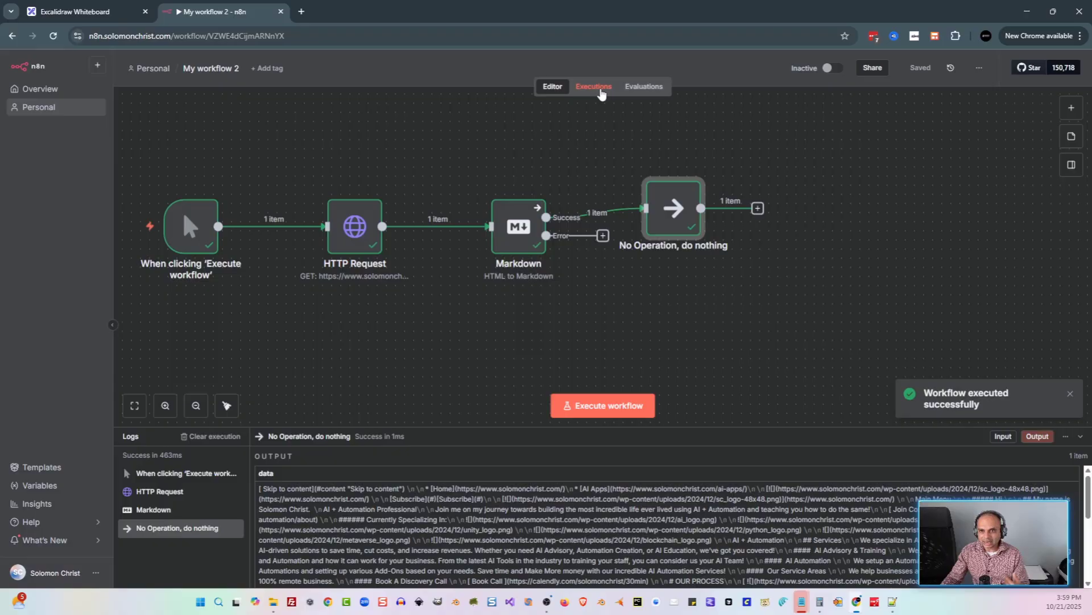
left_click(593, 85)
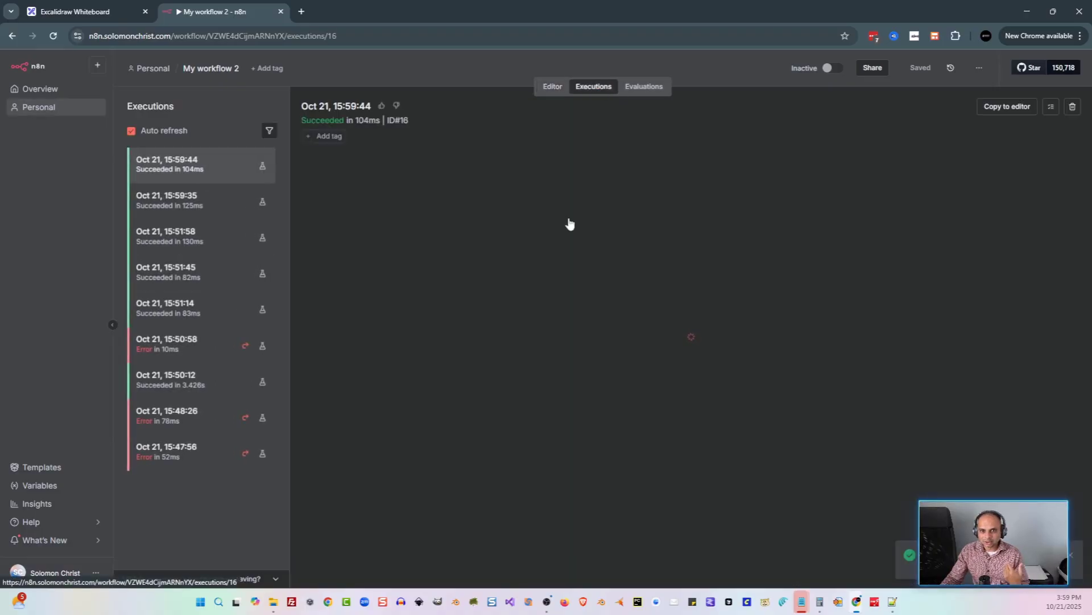
left_click(170, 164)
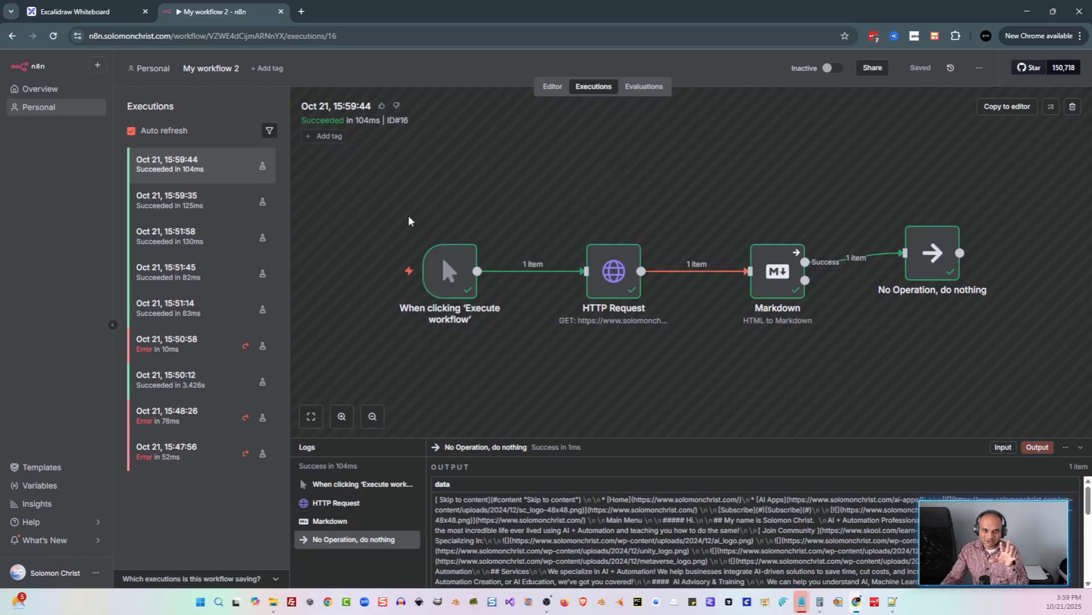
left_click(168, 200)
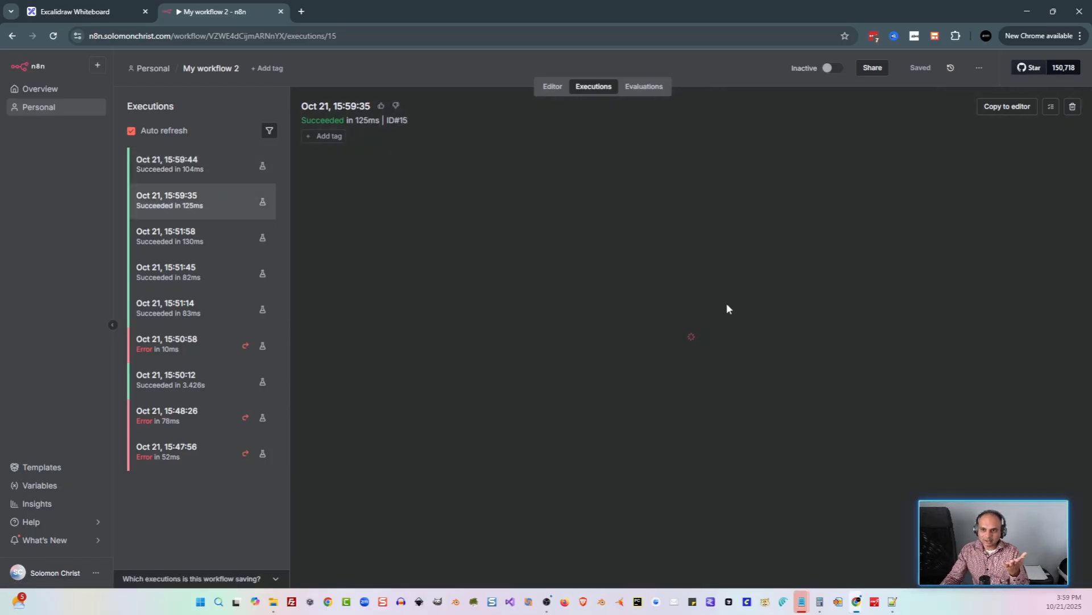
left_click(199, 200)
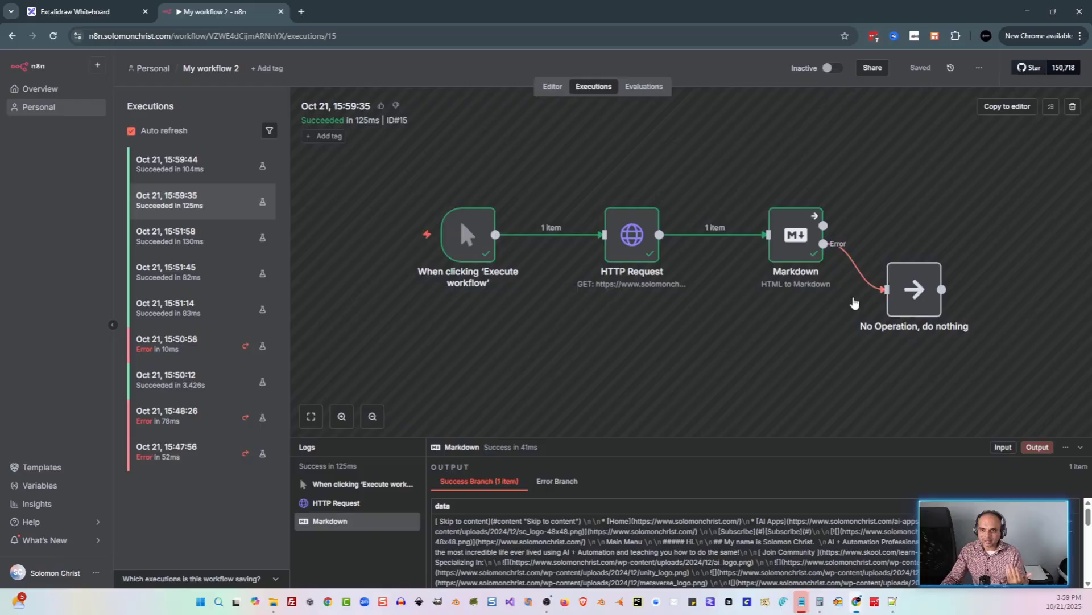
mouse_move(962, 245)
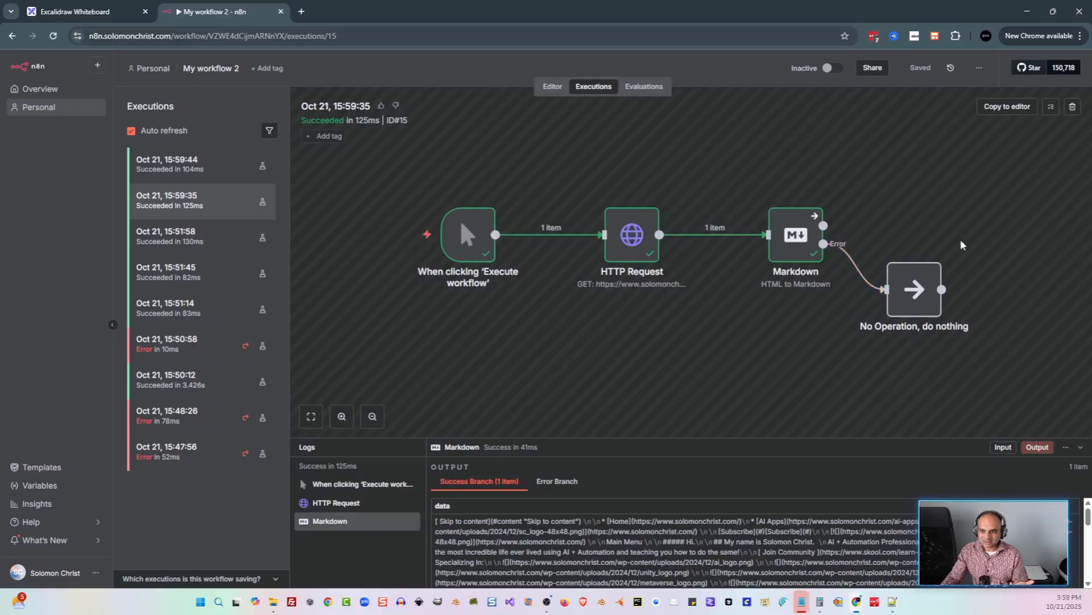
mouse_move(861, 282)
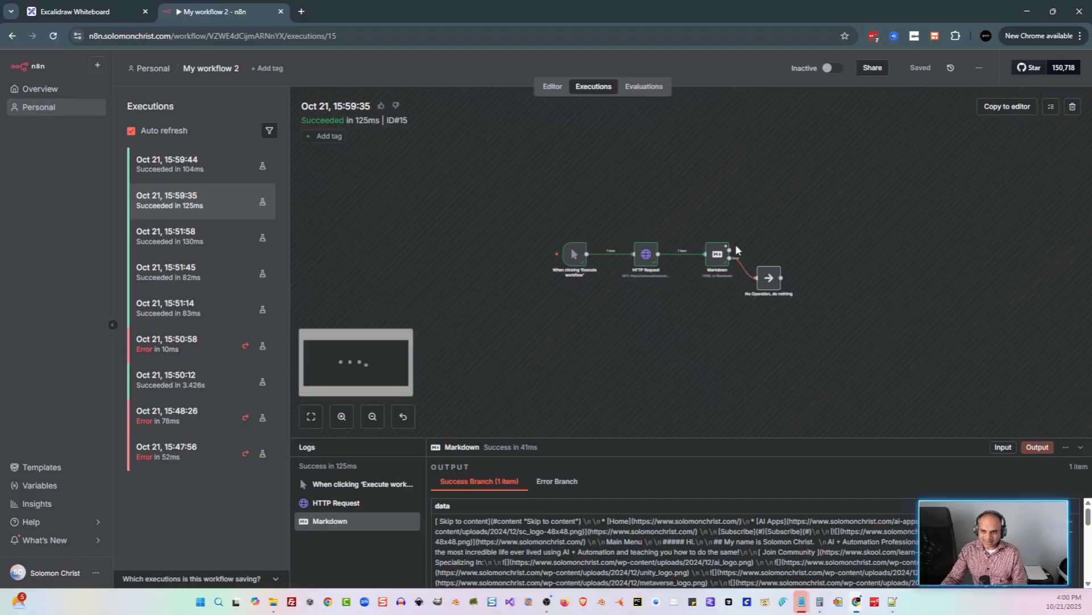
Load the 15:59:44 successful run where Markdown passes one item to No Operation, then return to the notes.
left_click(169, 164)
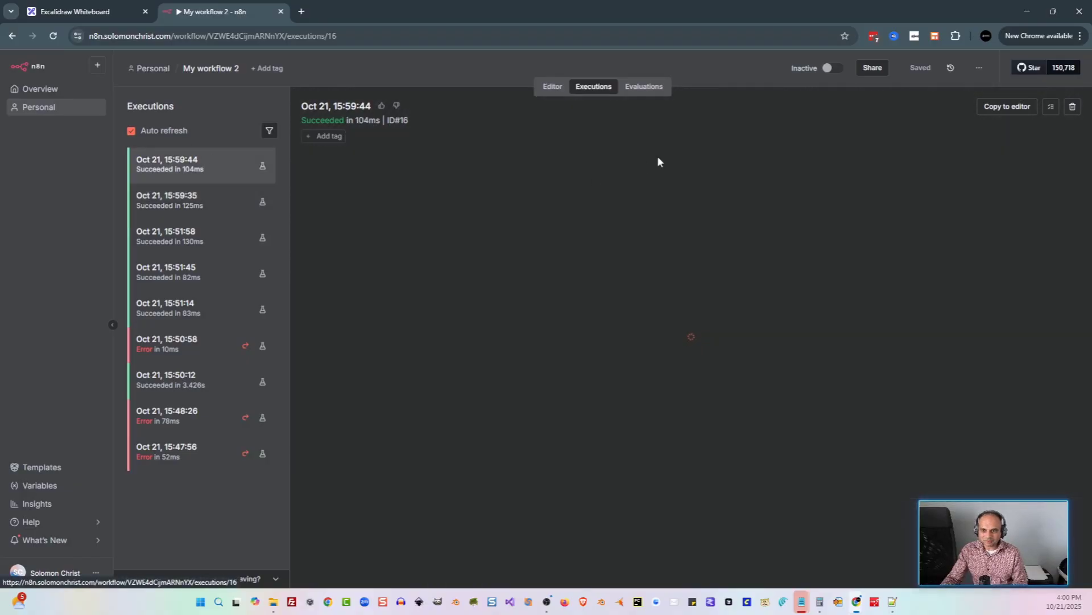
left_click(200, 163)
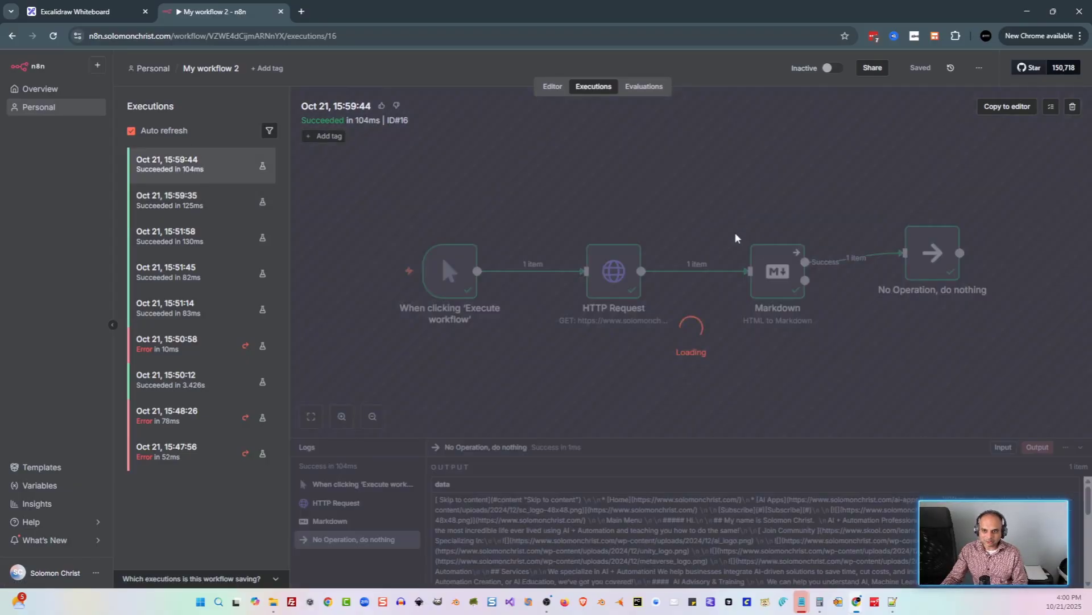
left_click(371, 417)
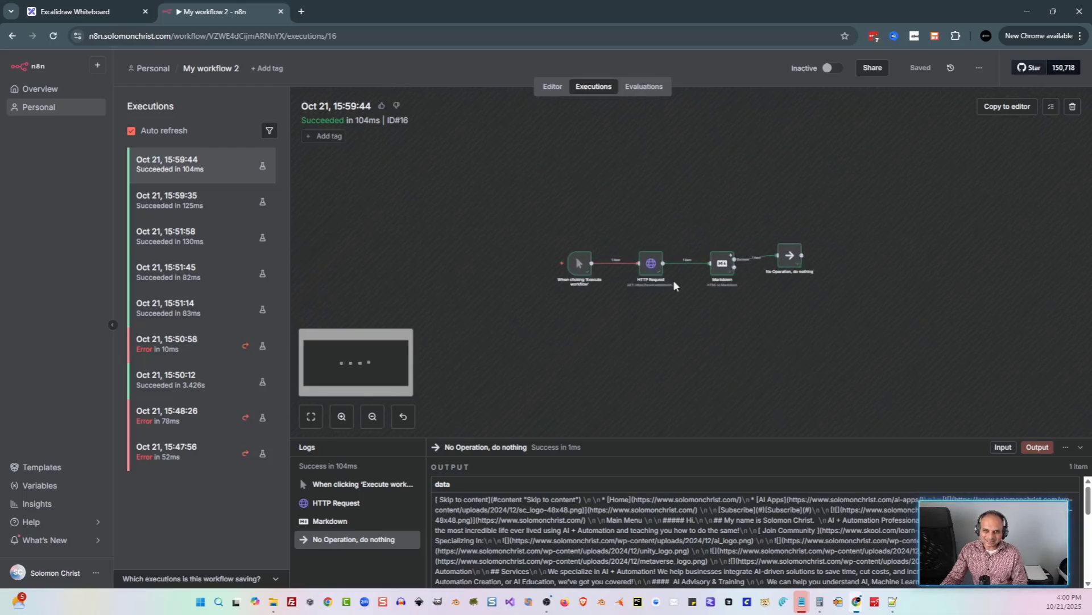
left_click(77, 12)
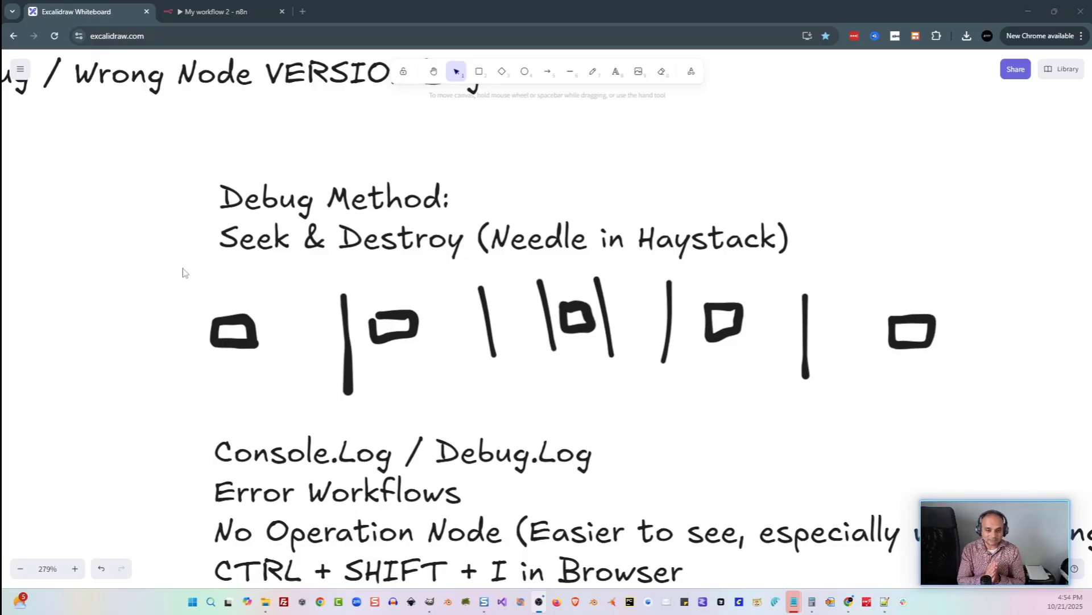
Scroll the Excalidraw debugging notes listing Console and Network under the DevTools tip.
scroll("down", 3)
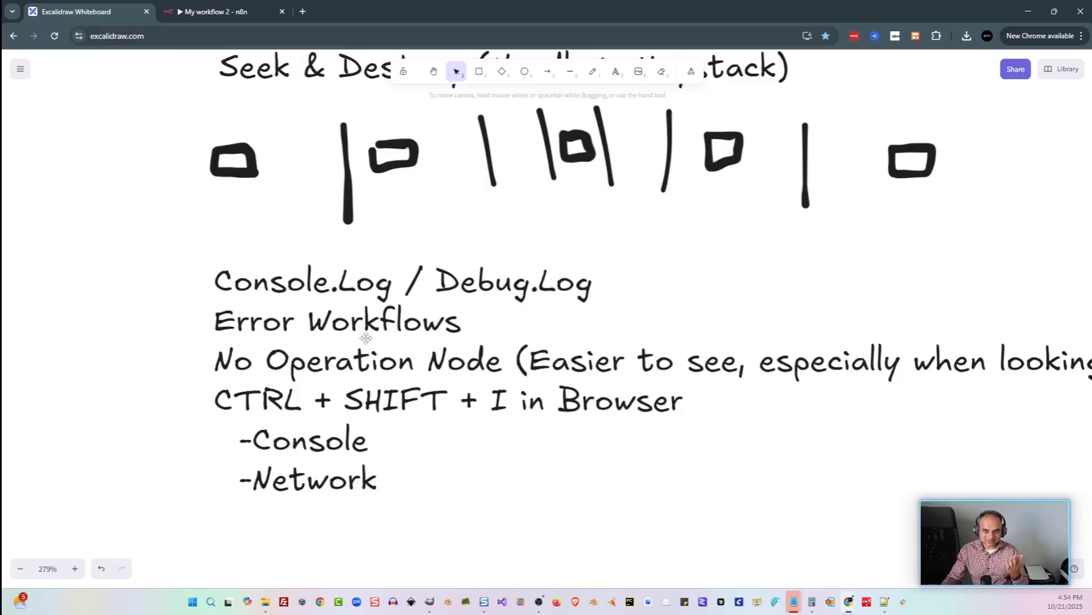
mouse_move(303, 12)
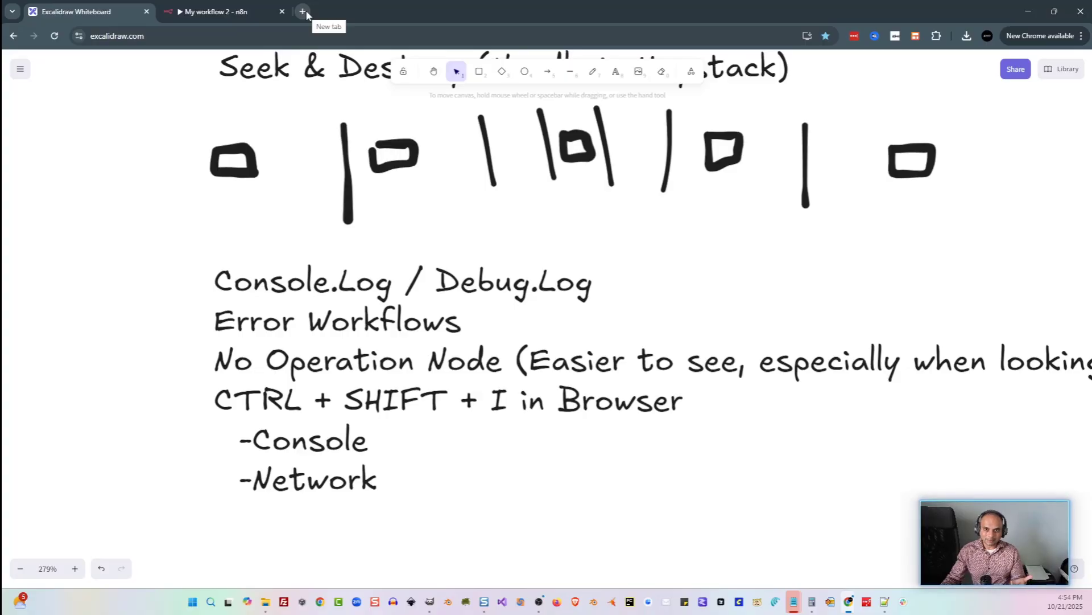
Show the n8n editor beside the DevTools console with failed-request errors, then return to the notes.
left_click(302, 11)
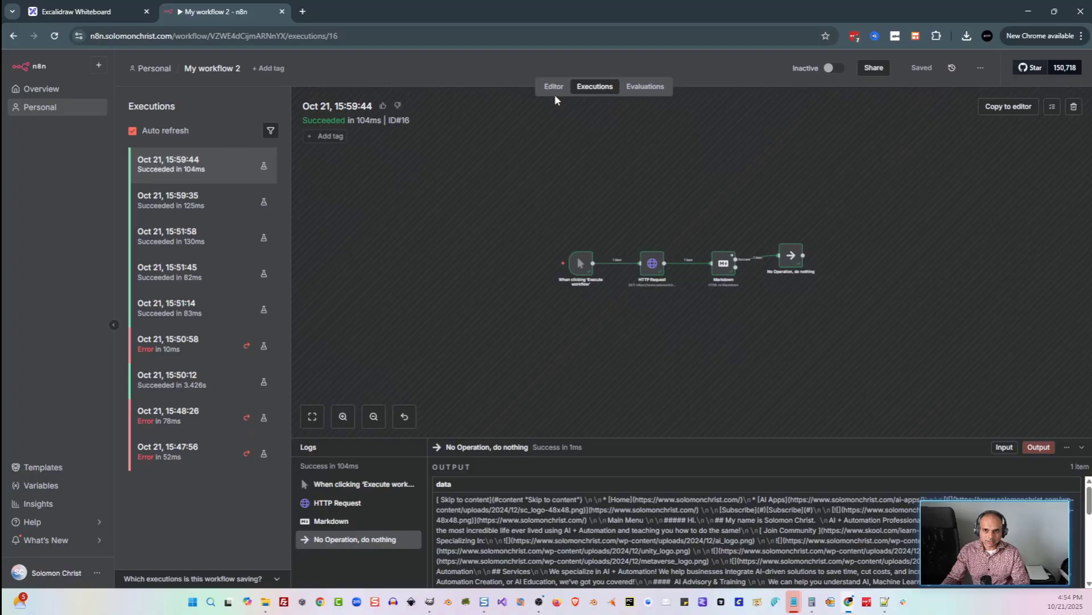
left_click(553, 86)
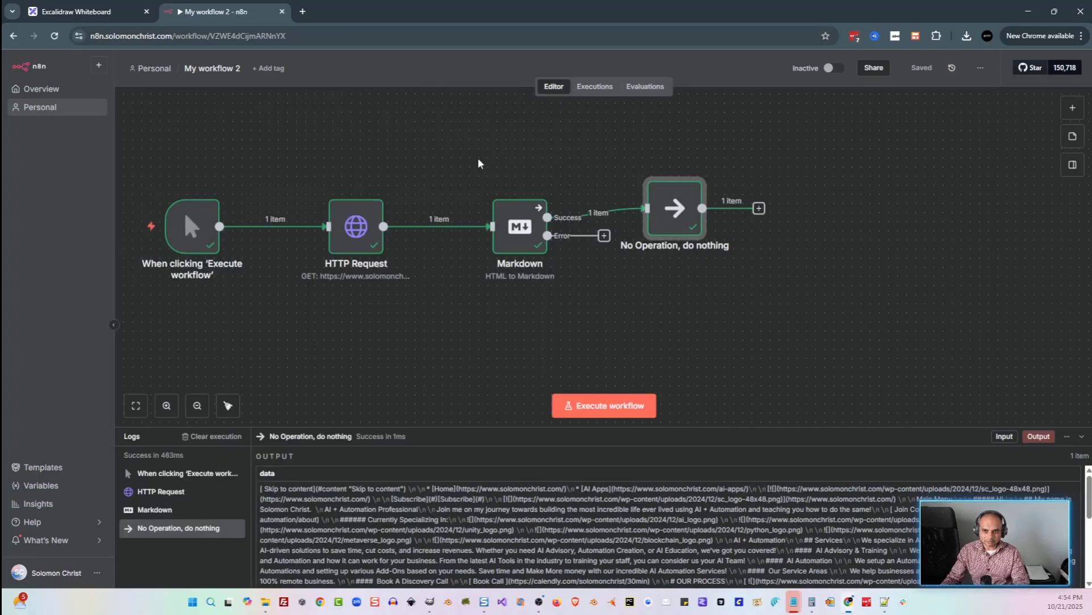
key("ctrl+shift+i")
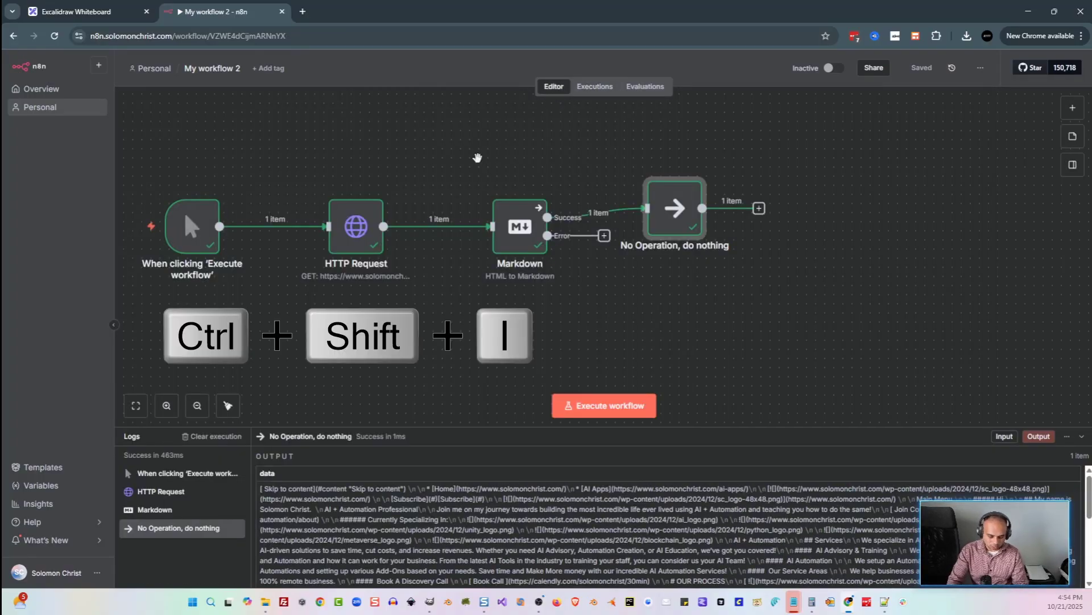
key("ctrl+shift+i")
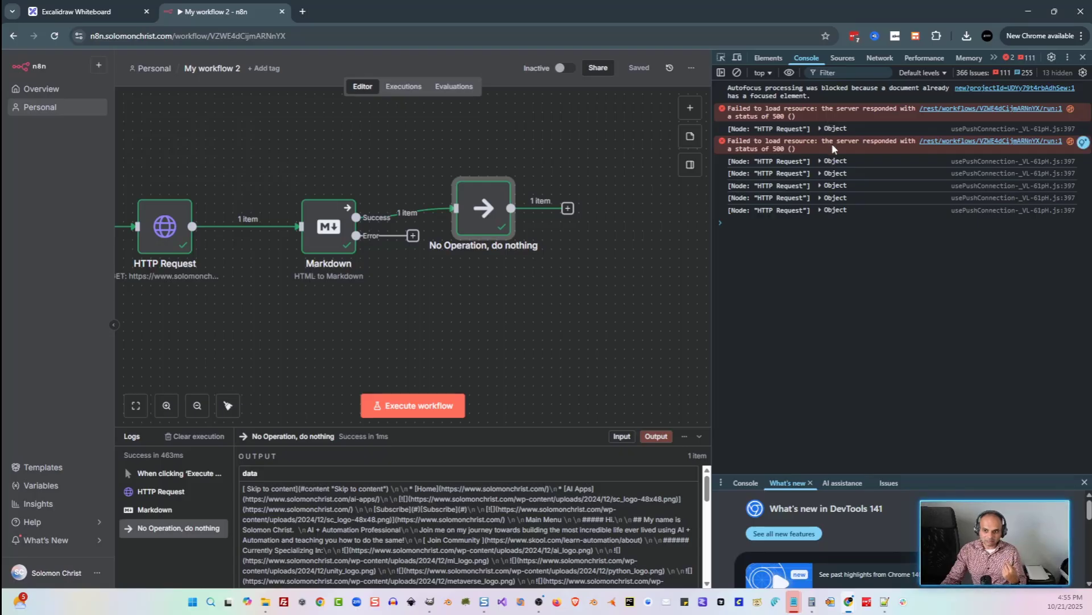
mouse_move(457, 291)
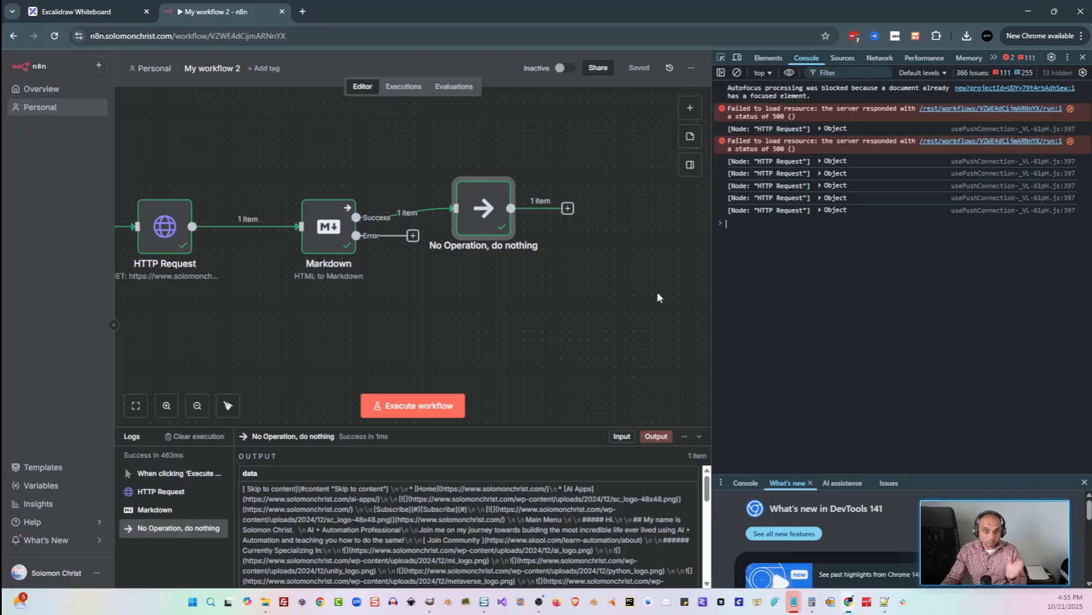
mouse_move(515, 312)
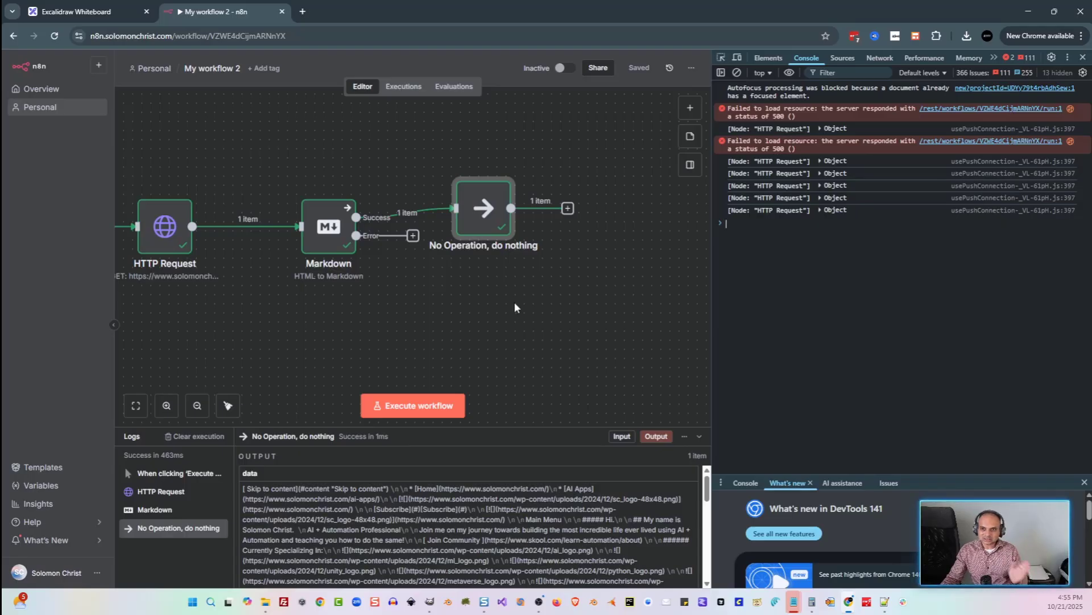
mouse_move(759, 314)
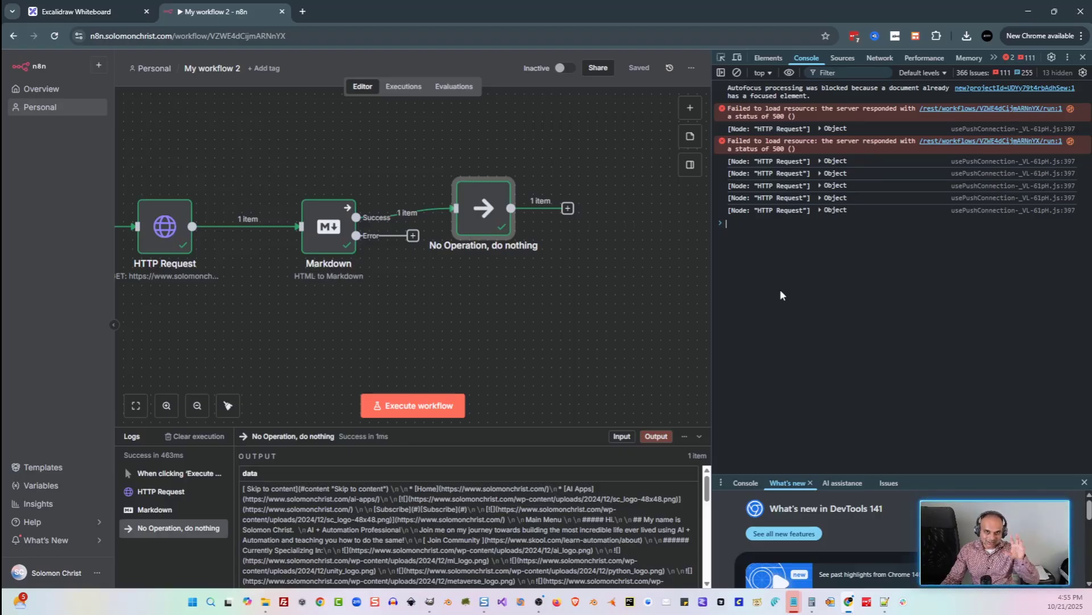
left_click(76, 11)
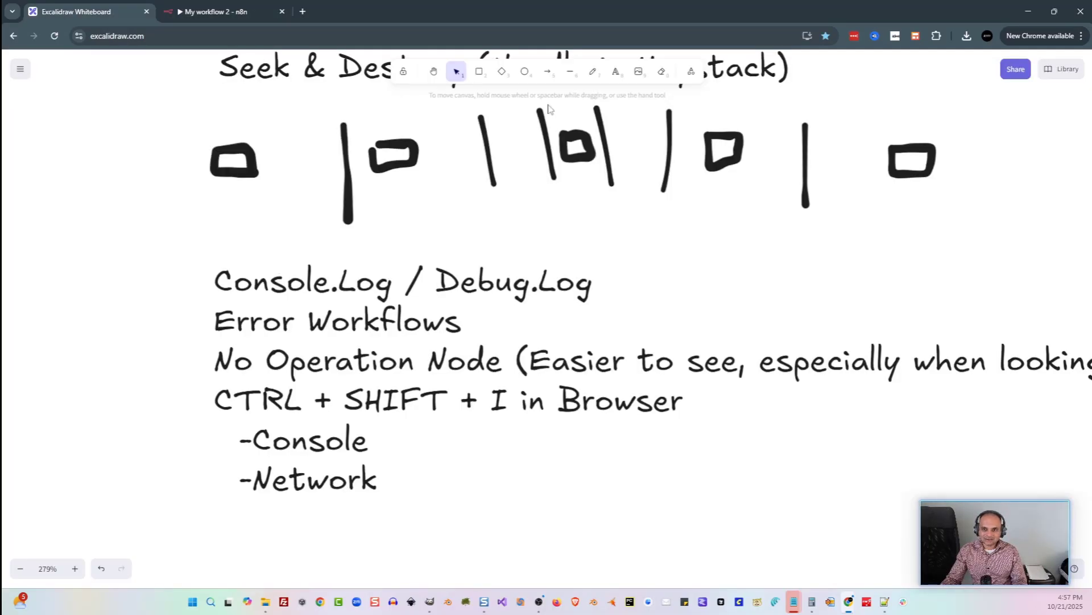
Sketch a freehand line beside 'Error Workflows' and switch back to the n8n workflow.
left_click(591, 70)
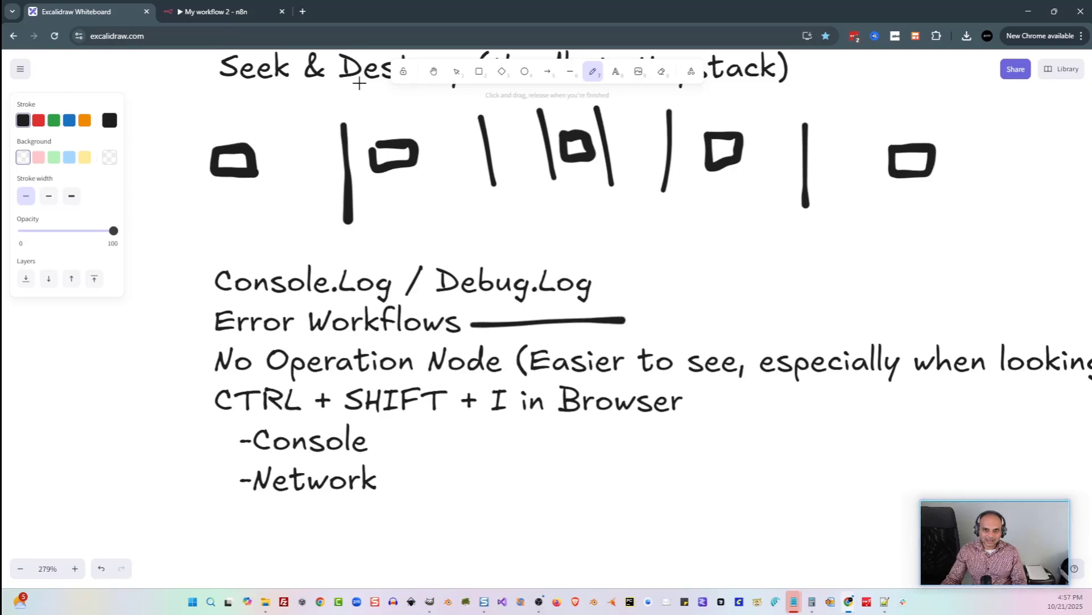
left_click(217, 11)
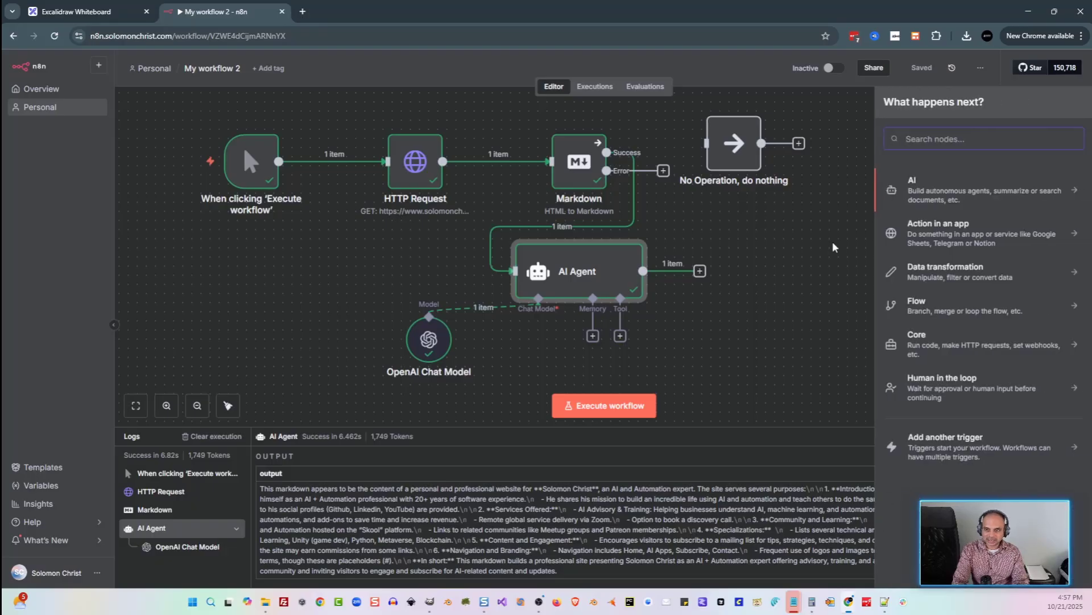
Search the node panel for 'error' to list Error Trigger and Stop and Error nodes.
type("error")
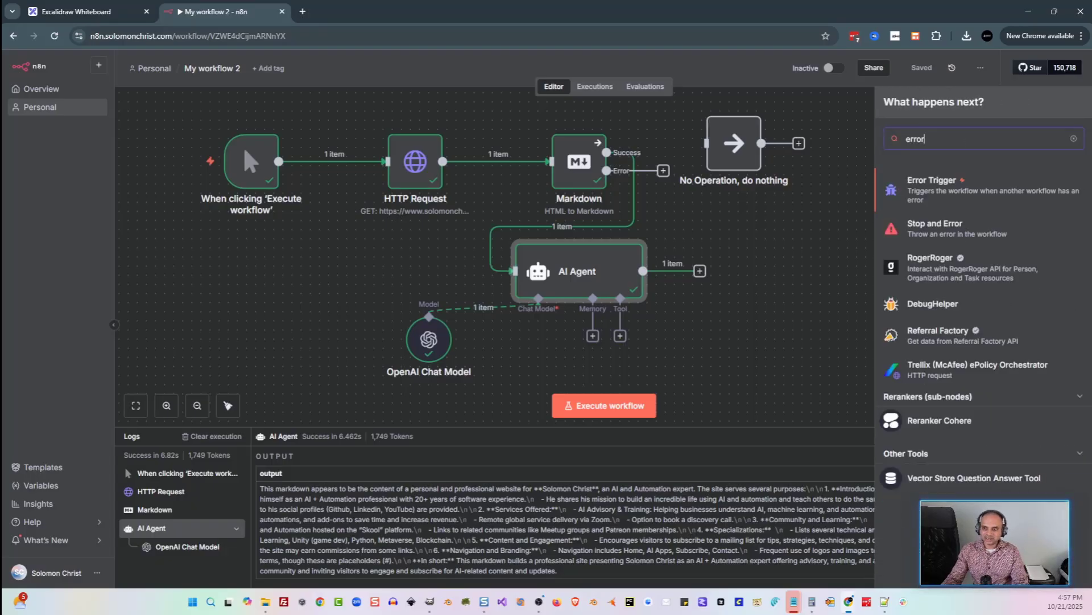
mouse_move(957, 244)
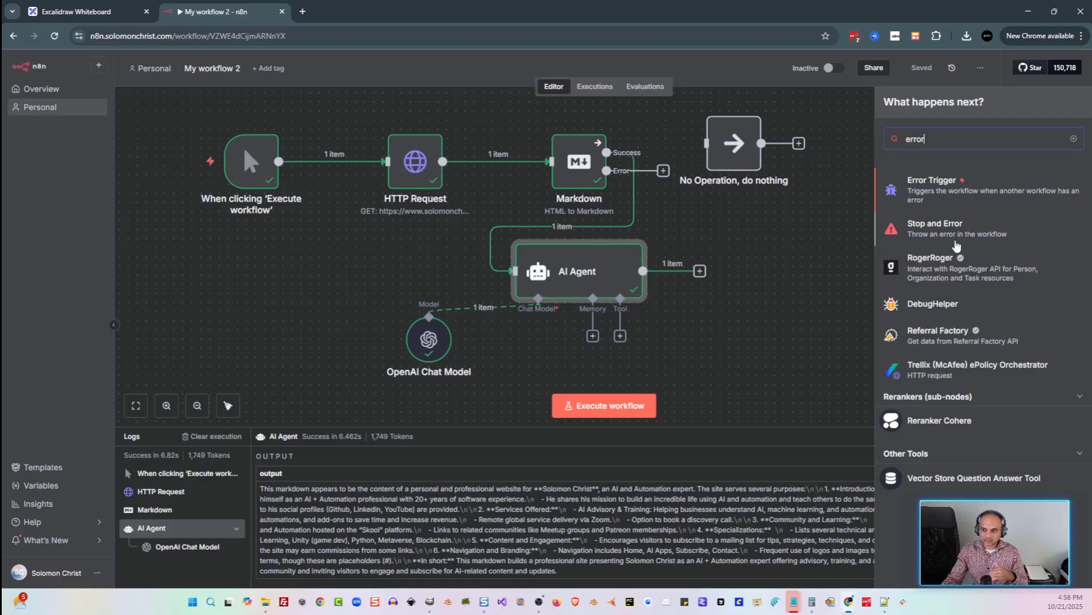
mouse_move(951, 209)
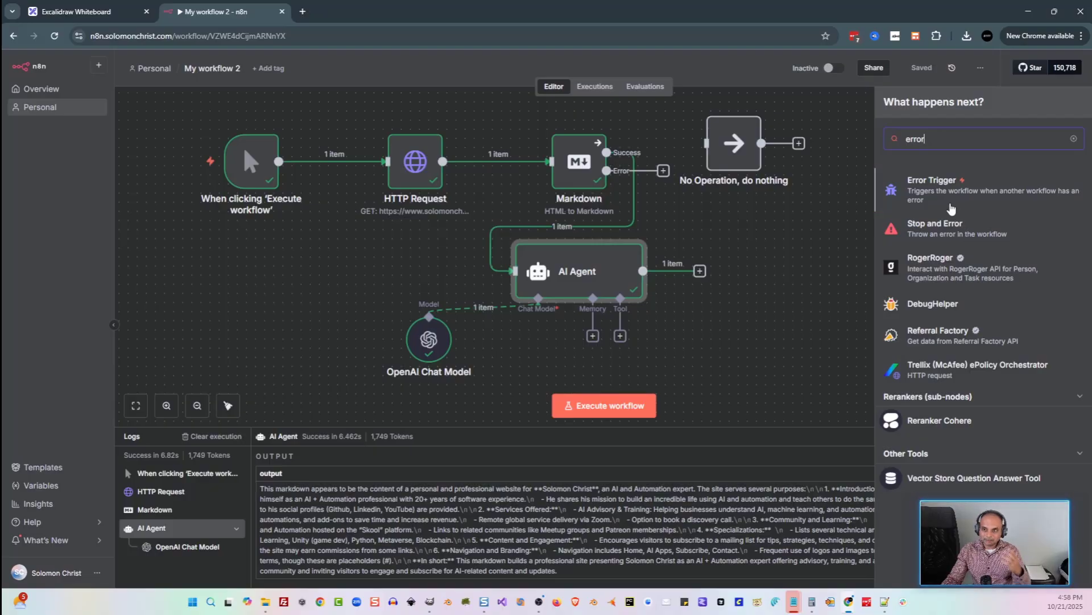
mouse_move(950, 212)
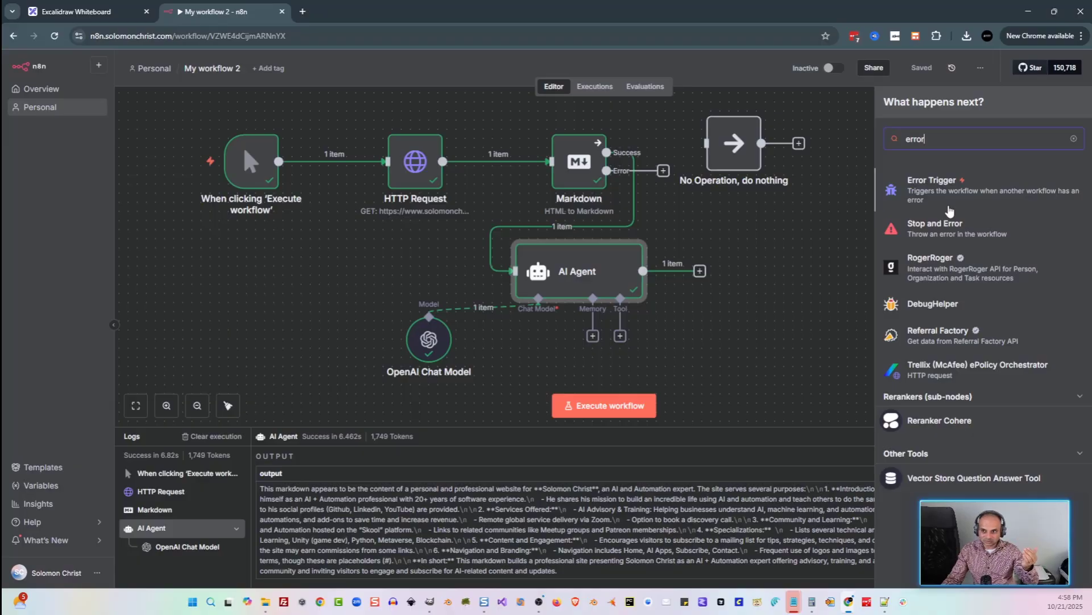
mouse_move(983, 241)
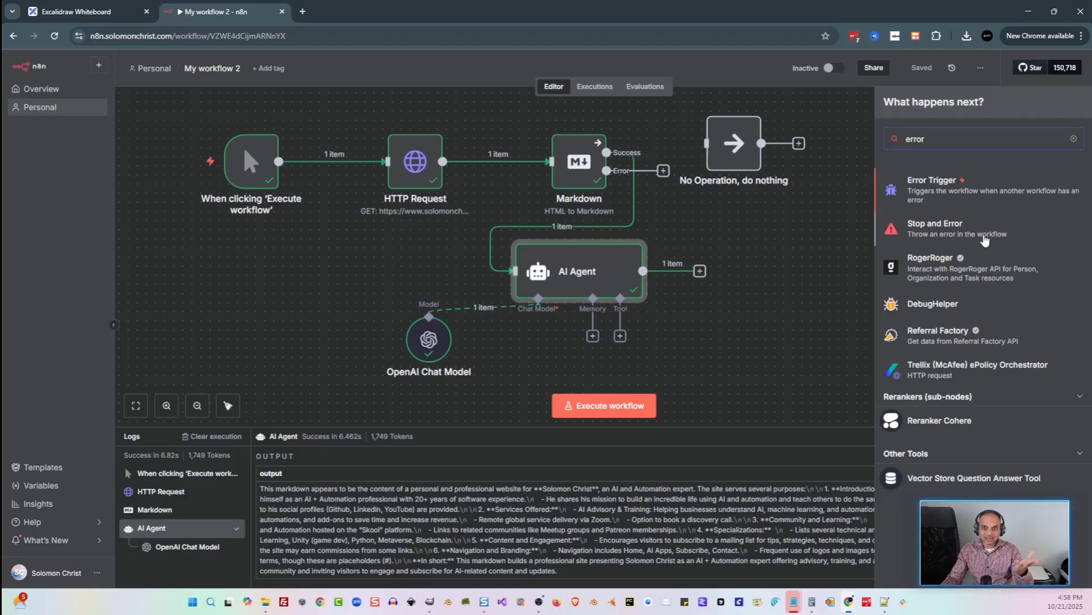
mouse_move(987, 237)
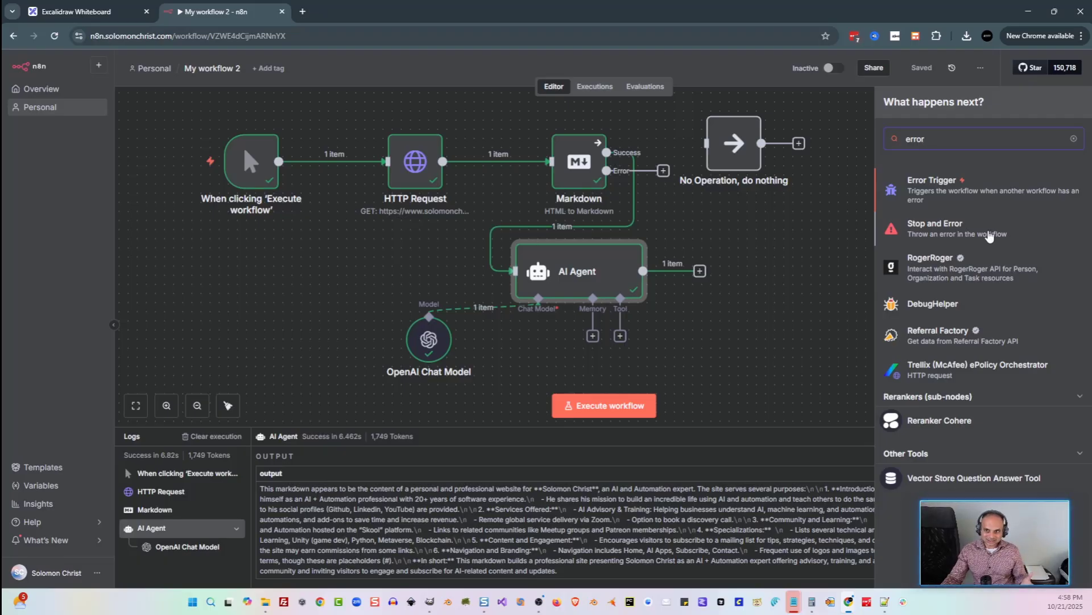